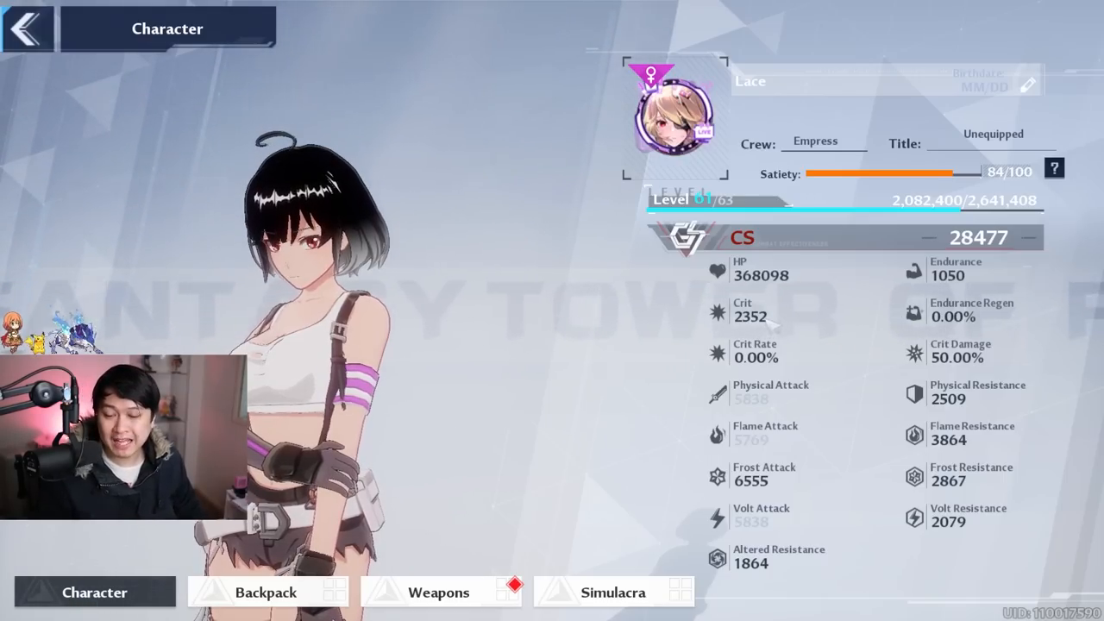
pyautogui.moveTo(715, 313)
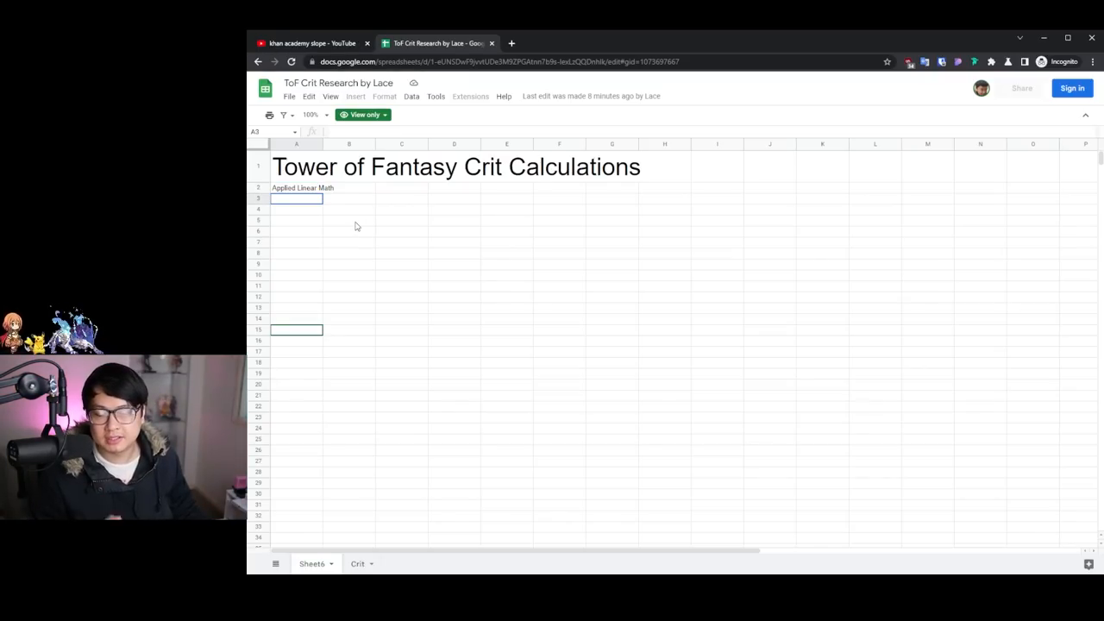
# Select the Applied Linear Math note, then switch to the Khan Academy slope search results tab.
pyautogui.click(297, 186)
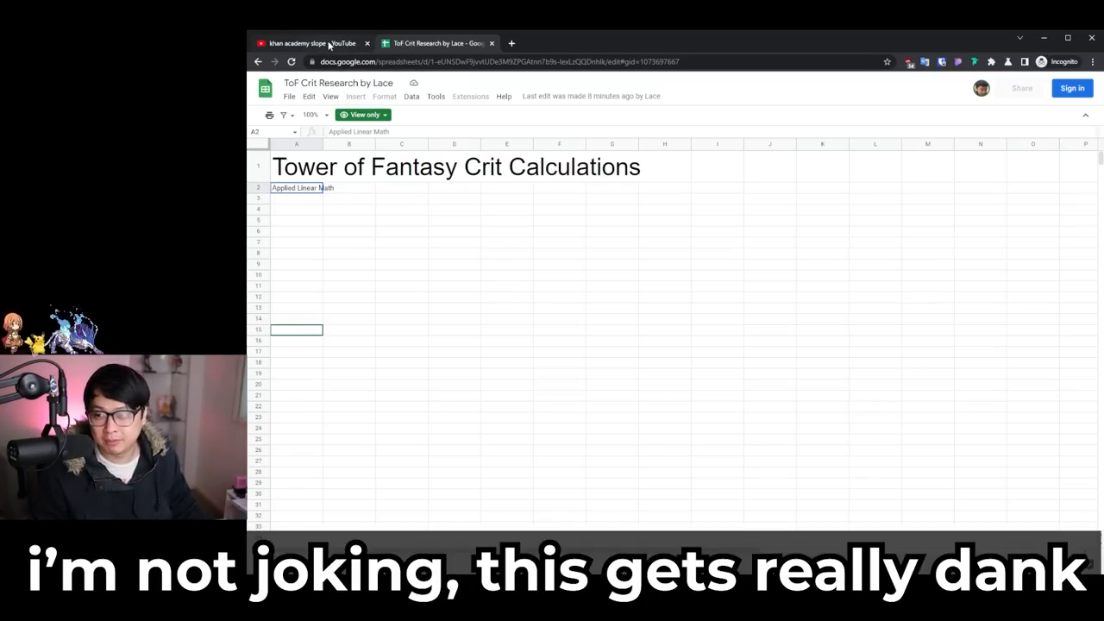
pyautogui.click(311, 44)
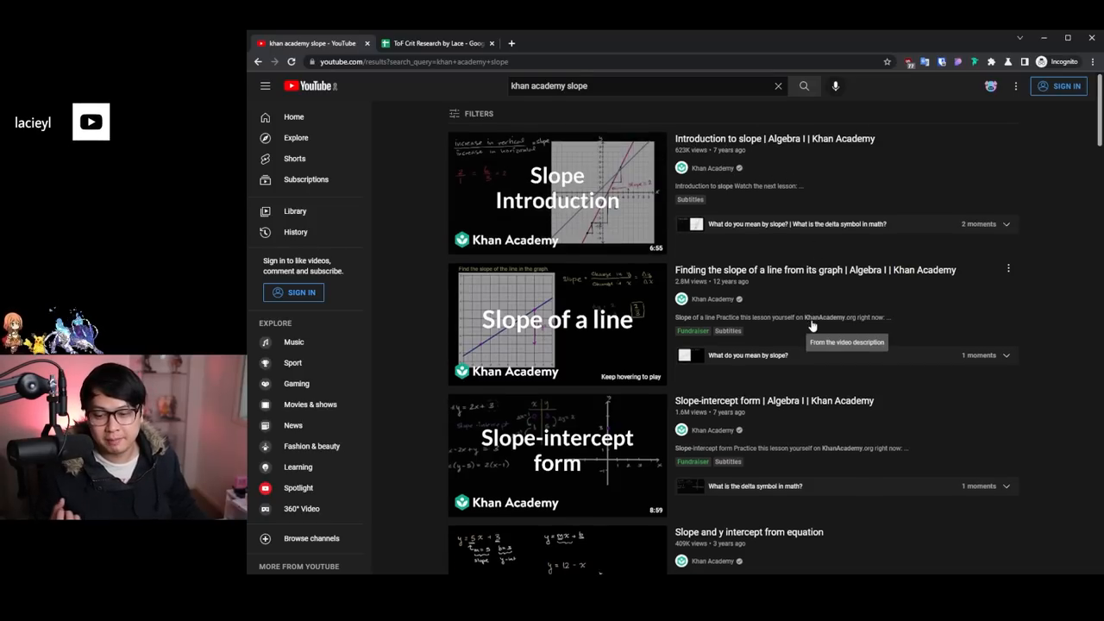
pyautogui.scroll(-3)
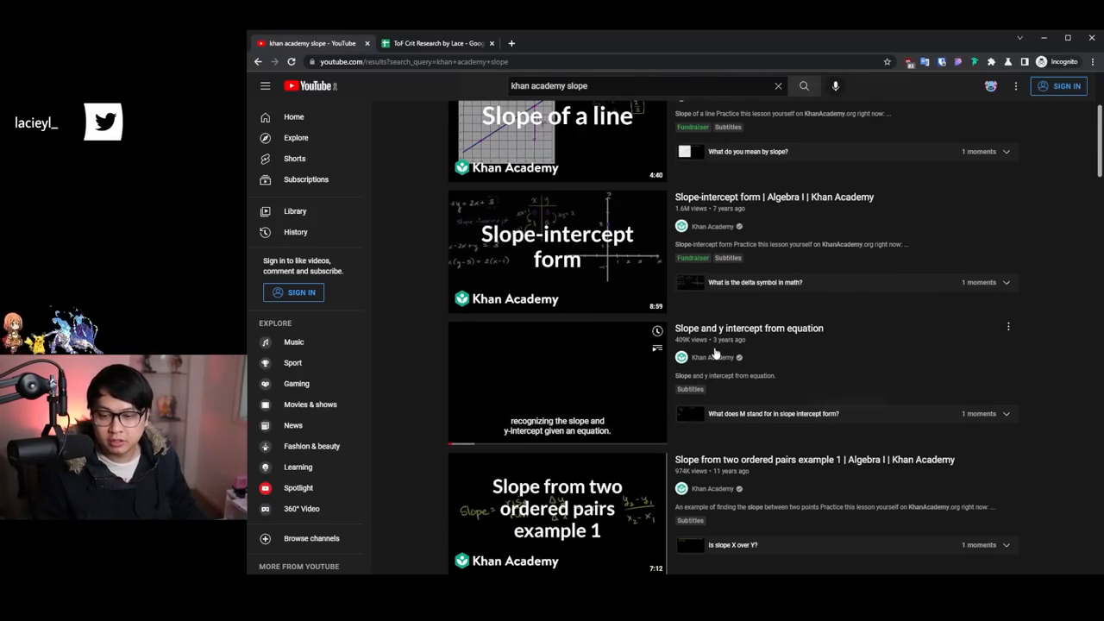
pyautogui.scroll(3)
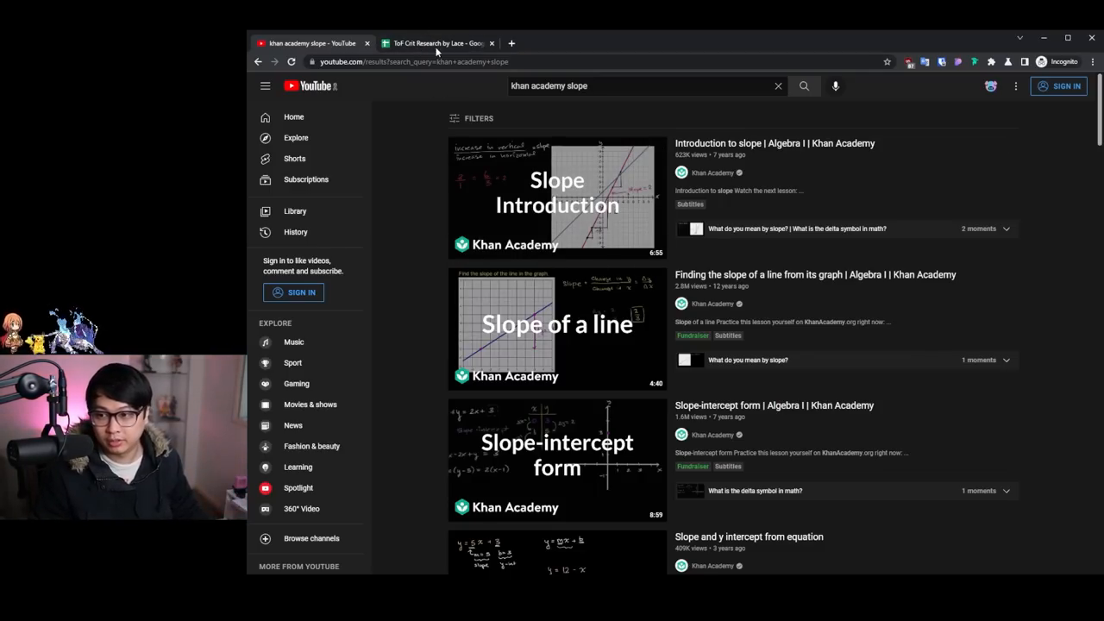
pyautogui.click(435, 43)
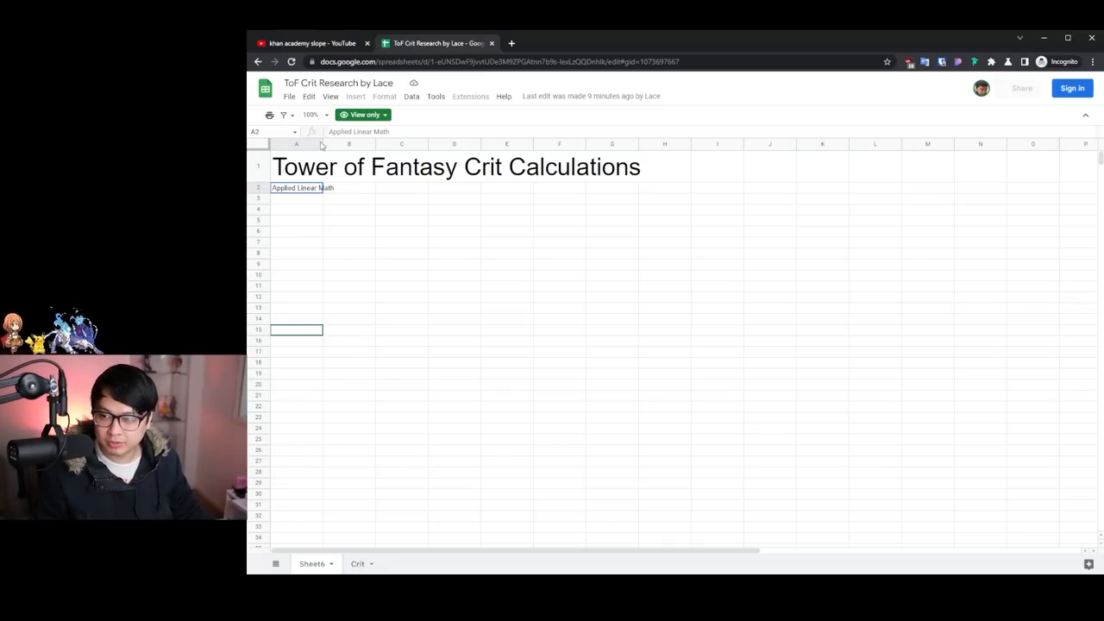
pyautogui.click(311, 43)
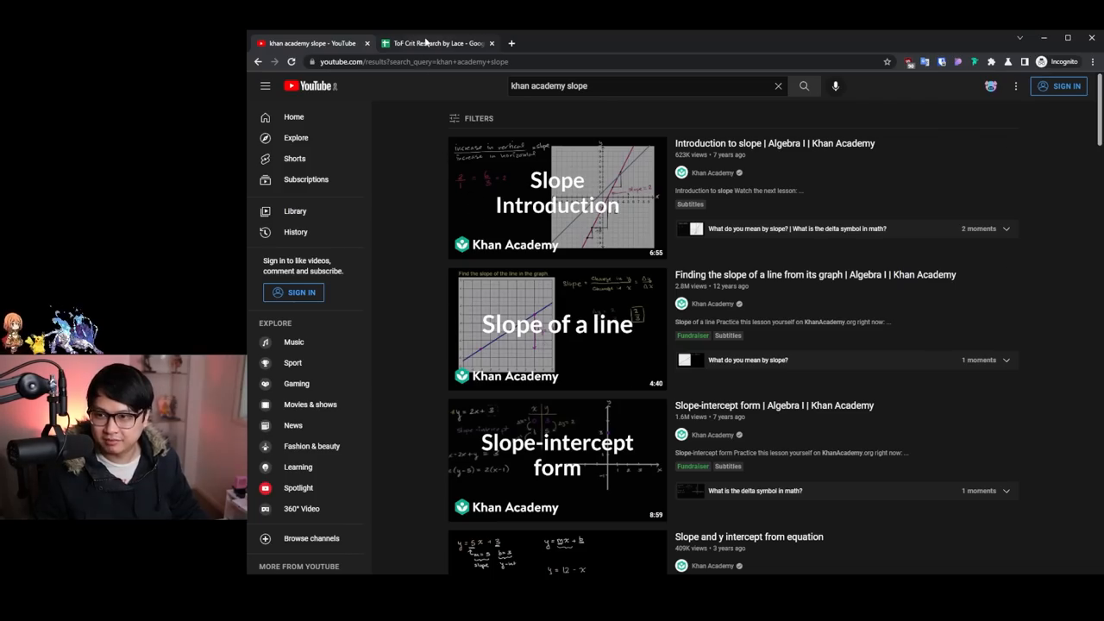
# Return to the ToF Crit Research spreadsheet's Crit sheet and scroll through the table.
pyautogui.click(439, 43)
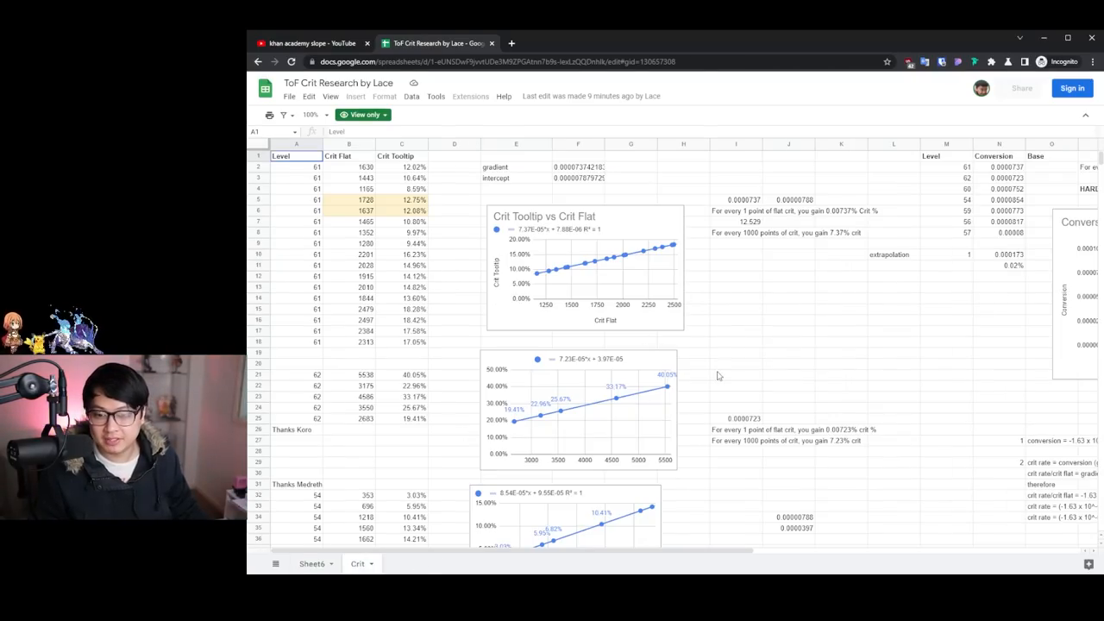
pyautogui.moveTo(724, 308)
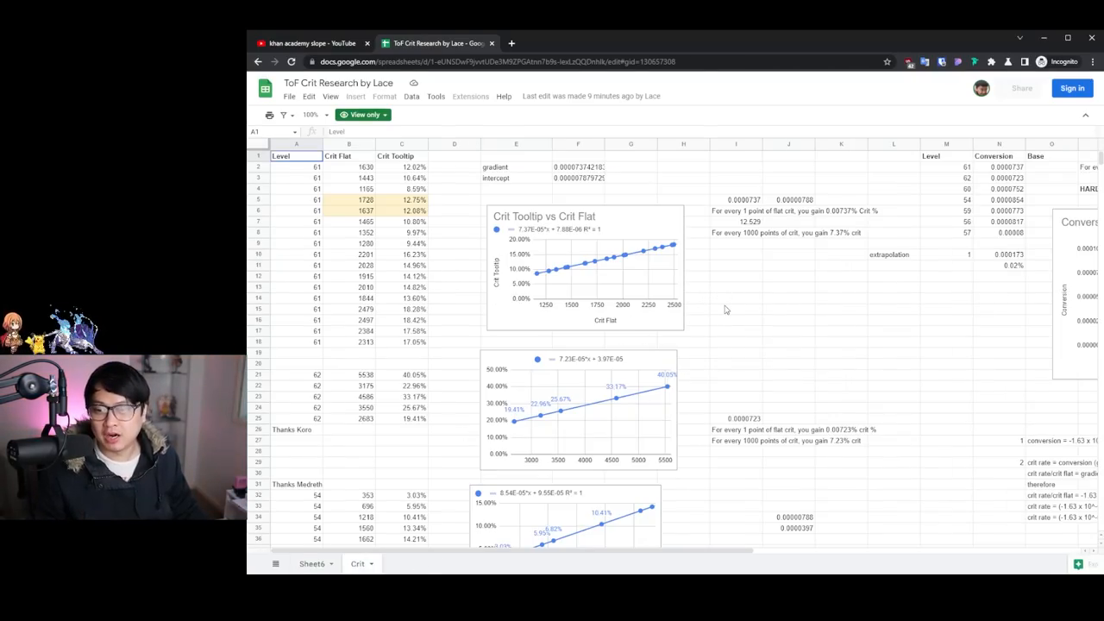
pyautogui.scroll(-3)
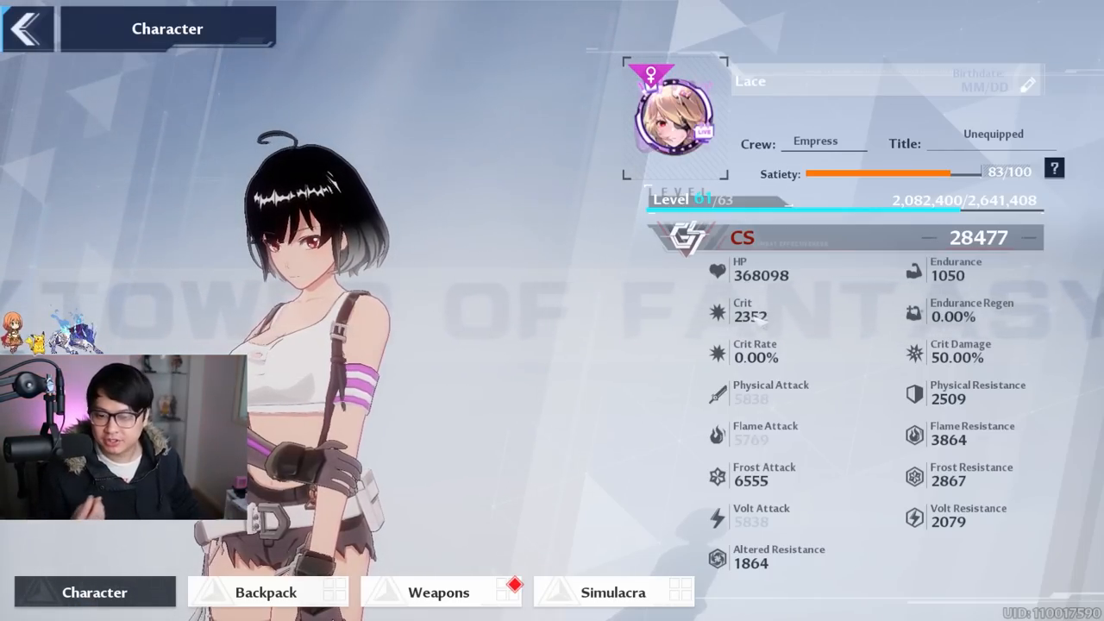
pyautogui.moveTo(716, 310)
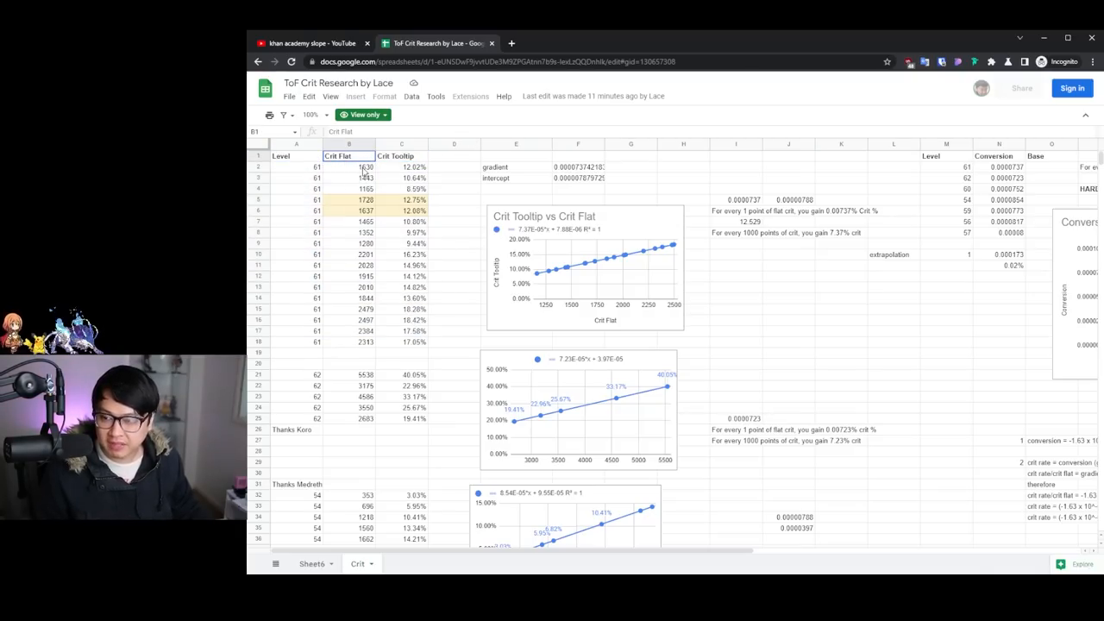
pyautogui.click(400, 155)
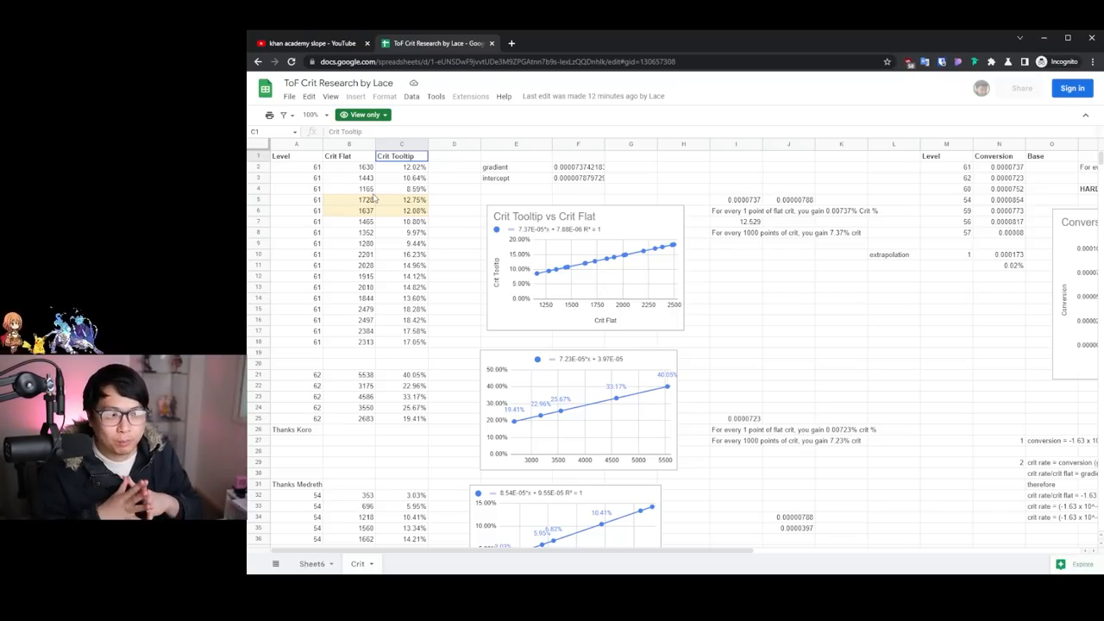
pyautogui.moveTo(655, 250)
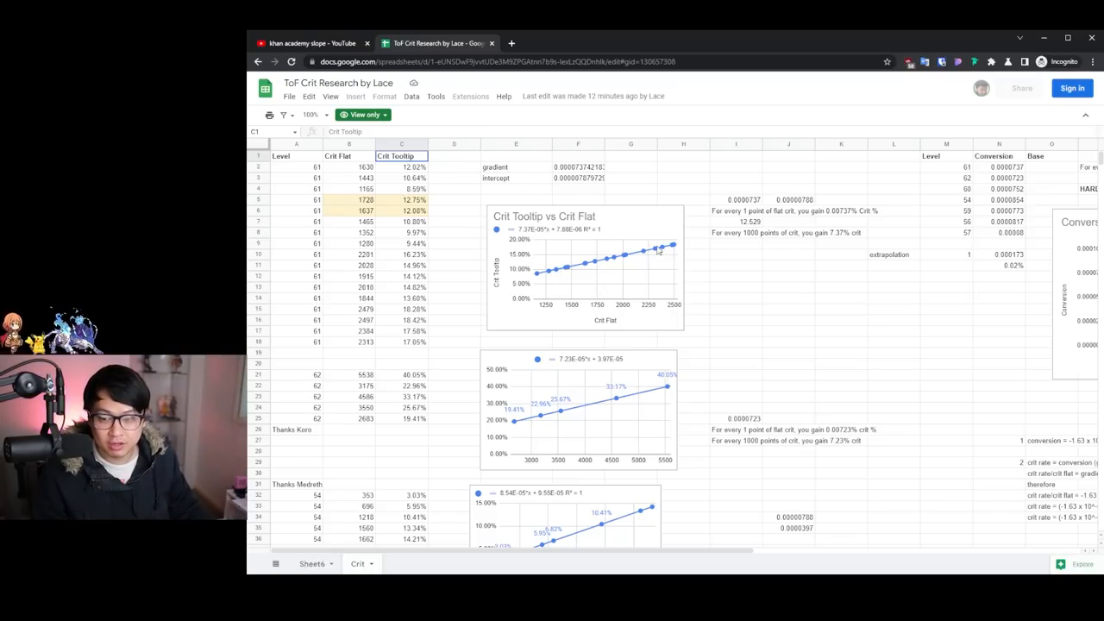
pyautogui.moveTo(676, 252)
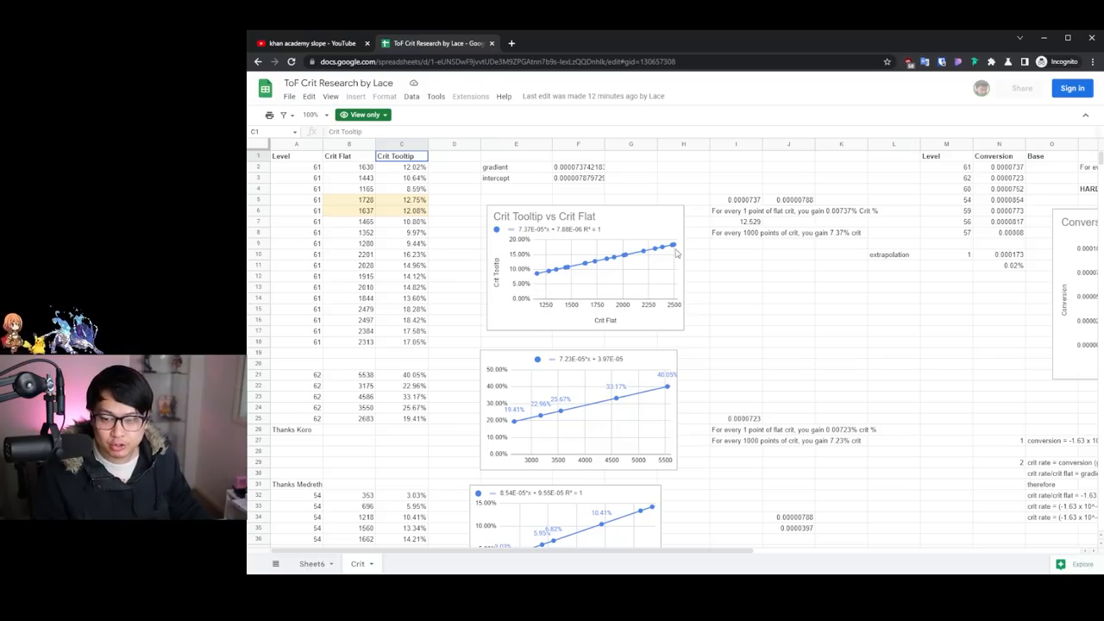
pyautogui.moveTo(696, 247)
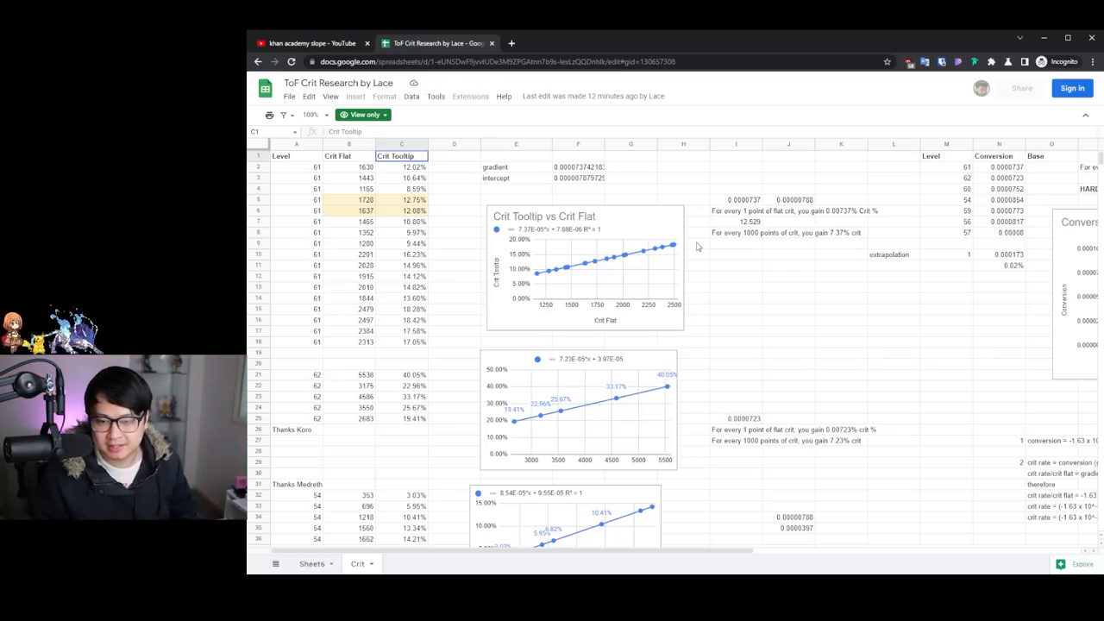
pyautogui.moveTo(578, 275)
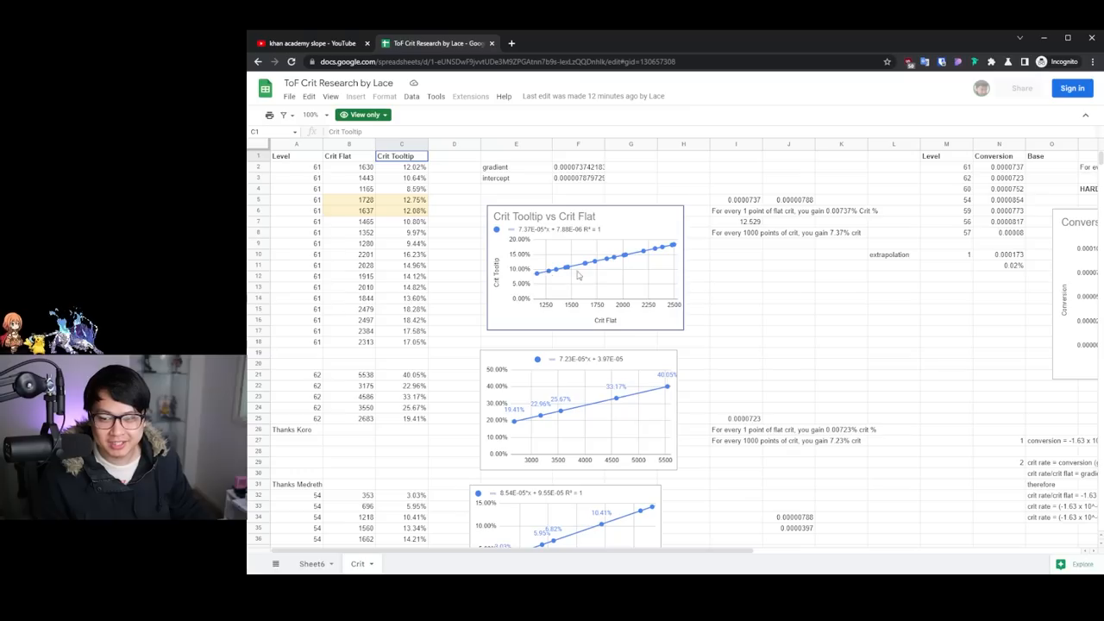
pyautogui.scroll(-3)
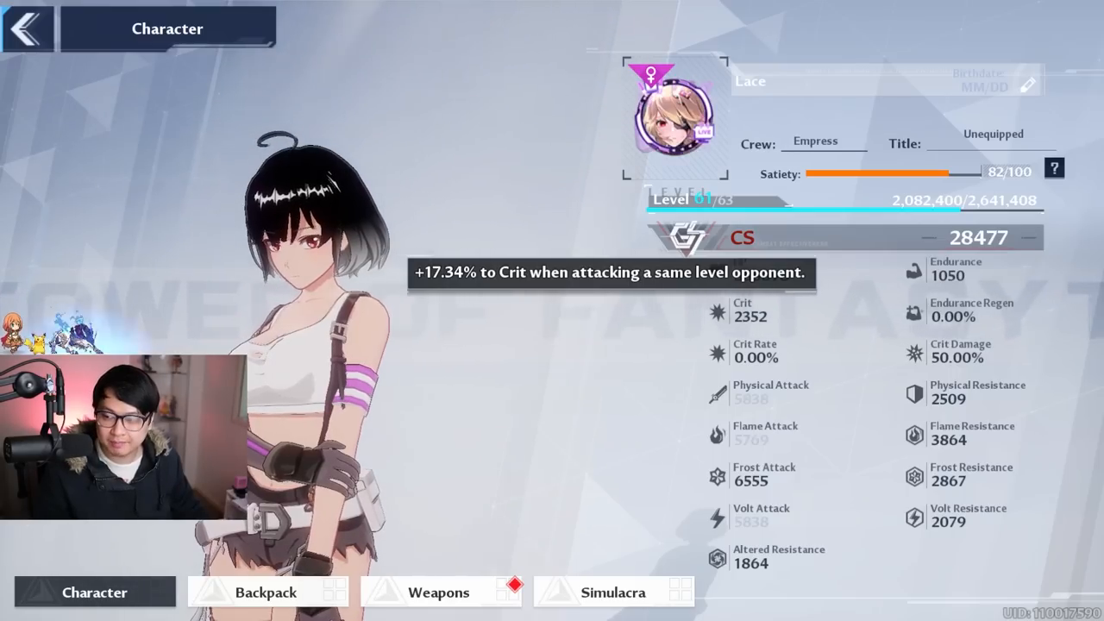
# View the Rosy Edge weapon's details (Attack 379, Resistance 195) on the Weapons screen.
pyautogui.click(442, 591)
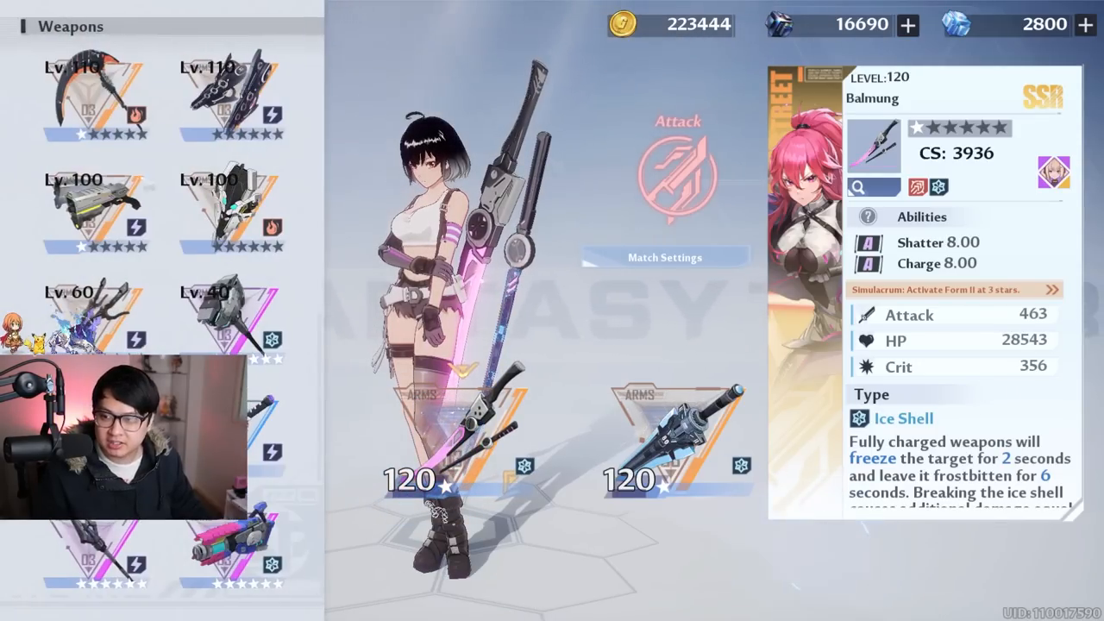
pyautogui.click(226, 97)
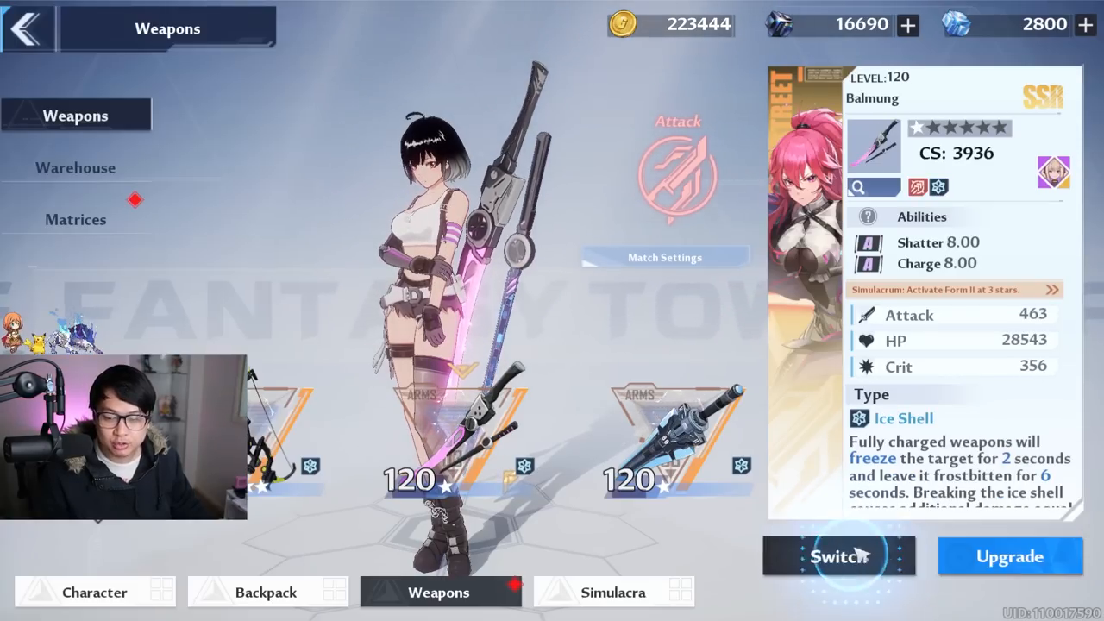
pyautogui.click(94, 593)
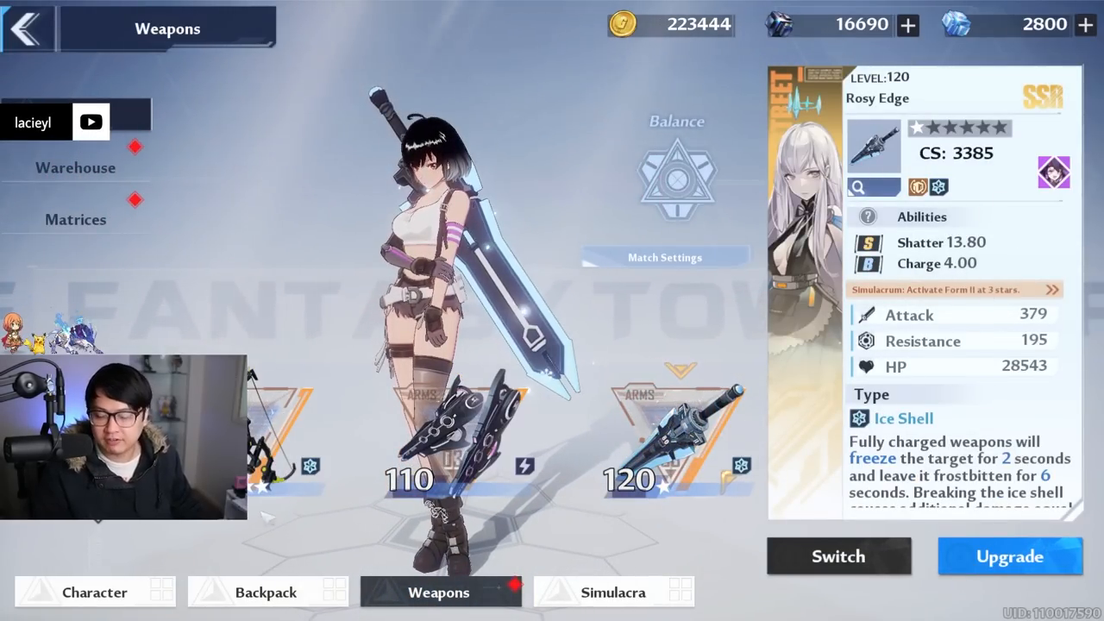
pyautogui.click(95, 592)
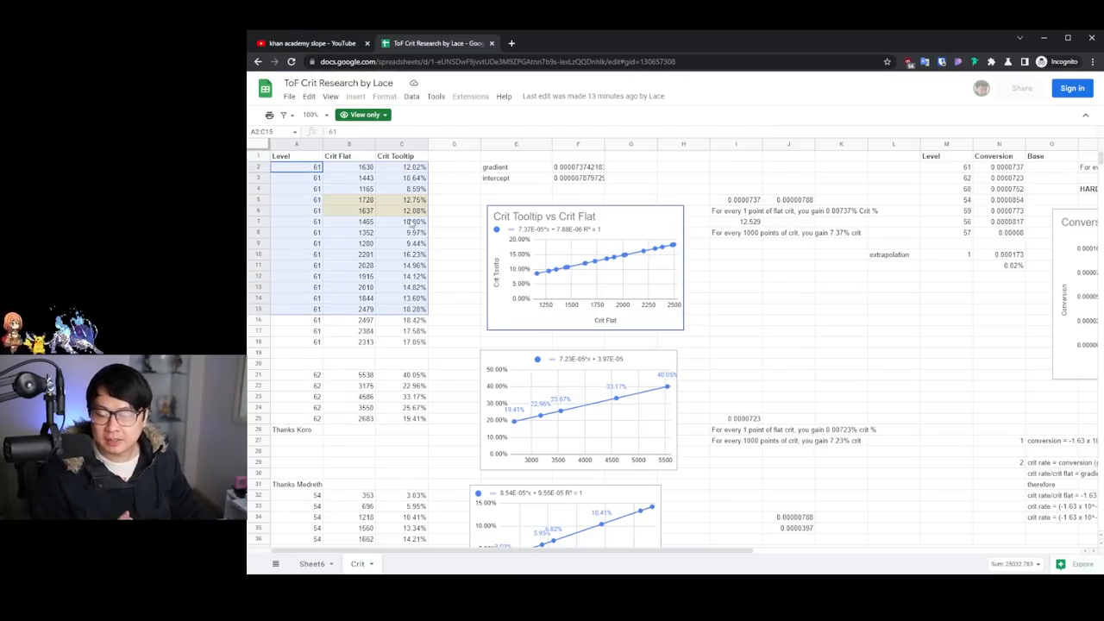
pyautogui.click(348, 177)
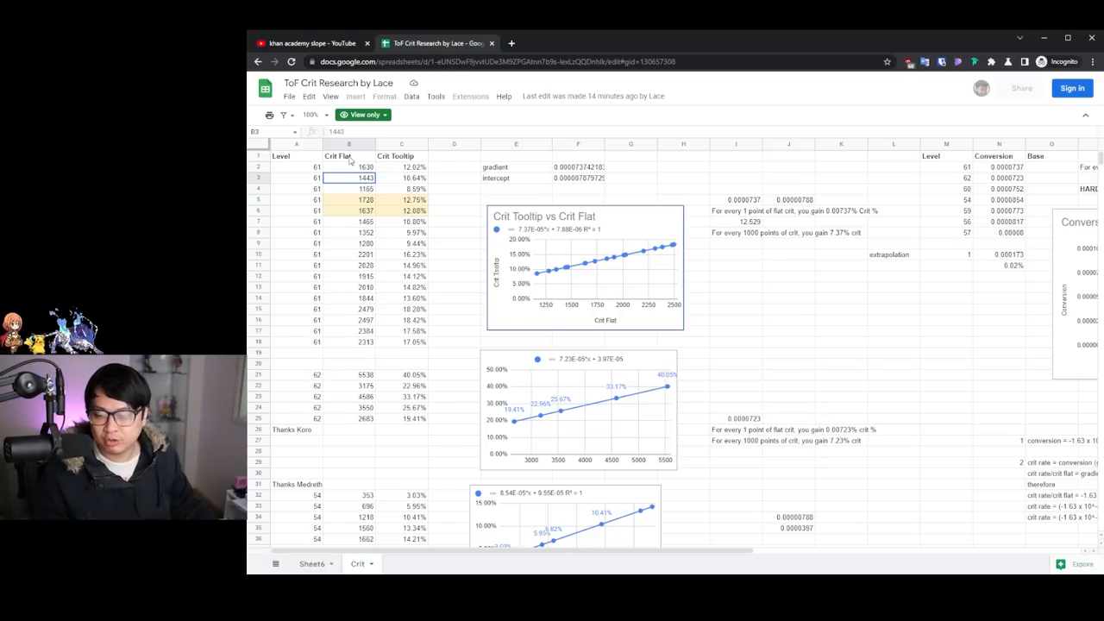
pyautogui.click(400, 155)
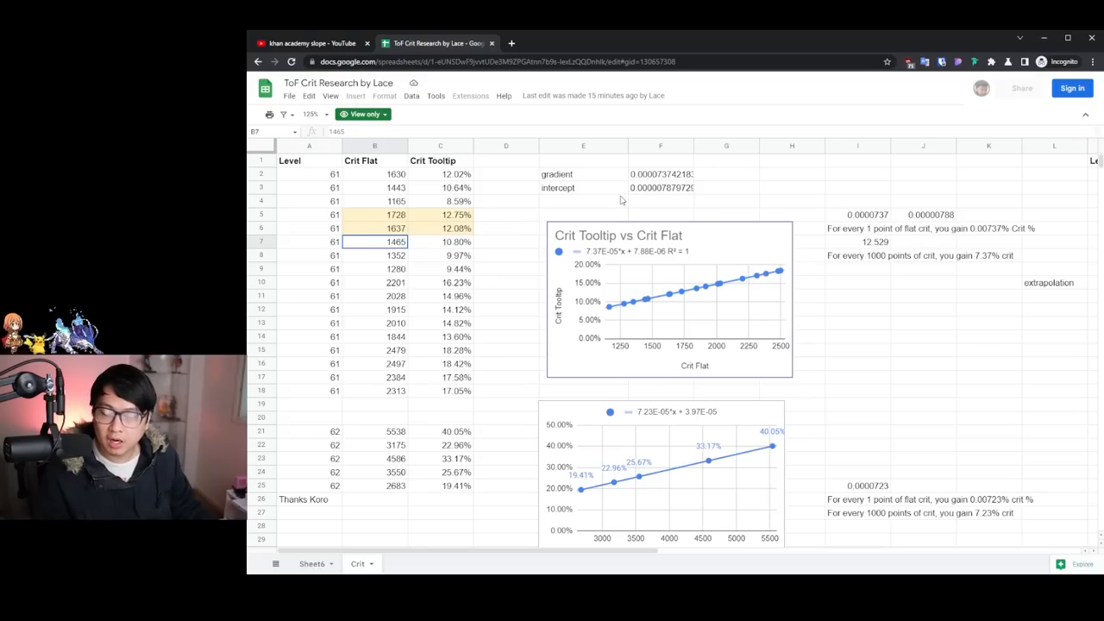
pyautogui.moveTo(731, 300)
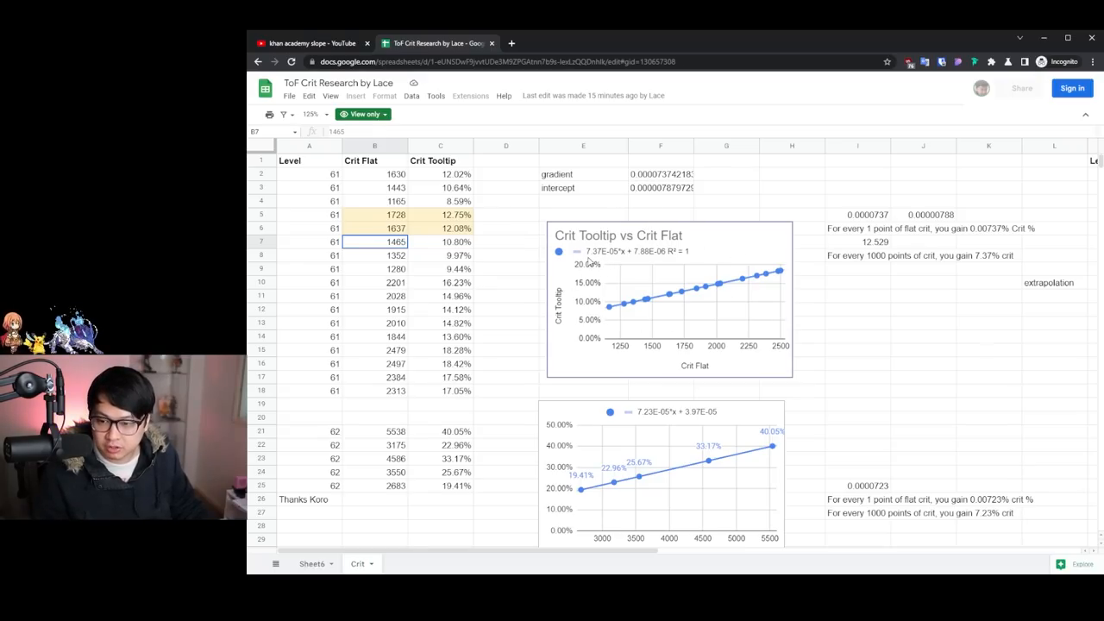
pyautogui.moveTo(610, 262)
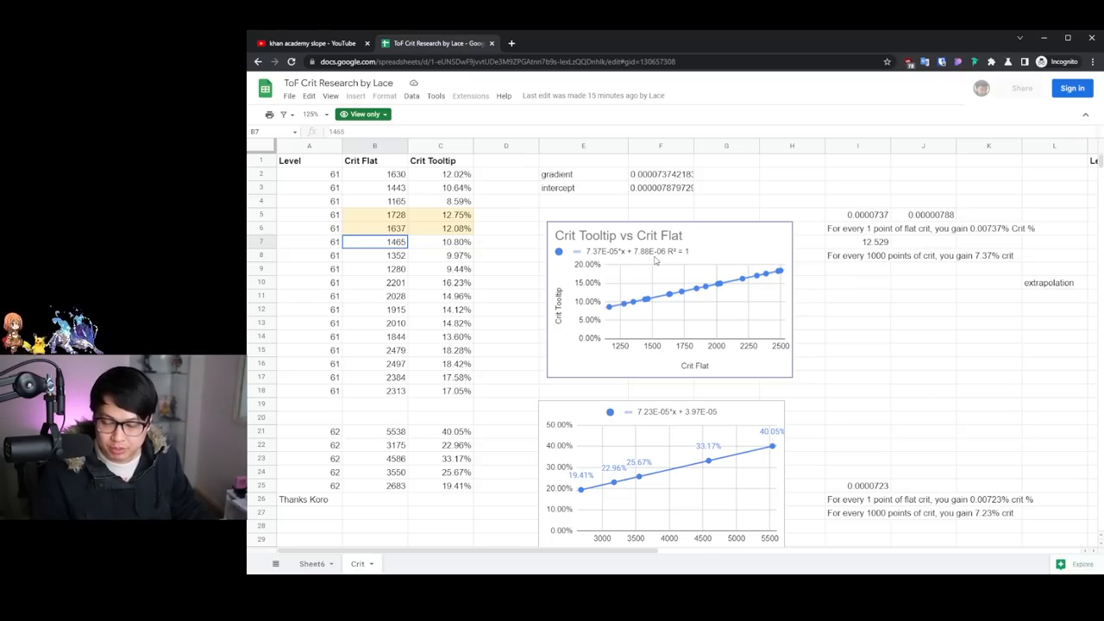
pyautogui.moveTo(659, 266)
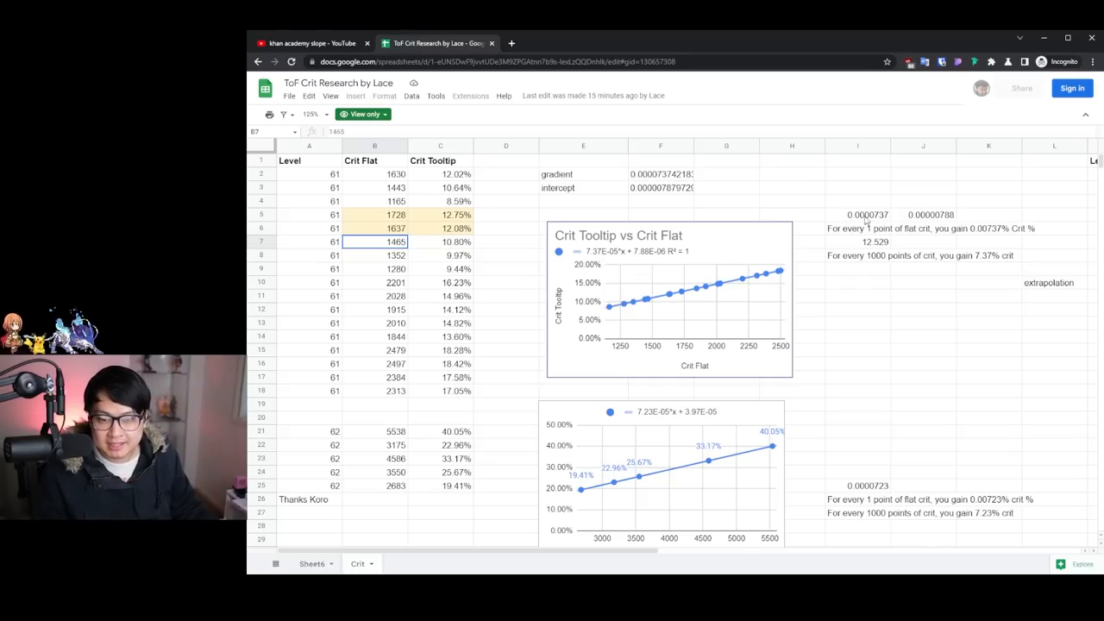
pyautogui.click(857, 228)
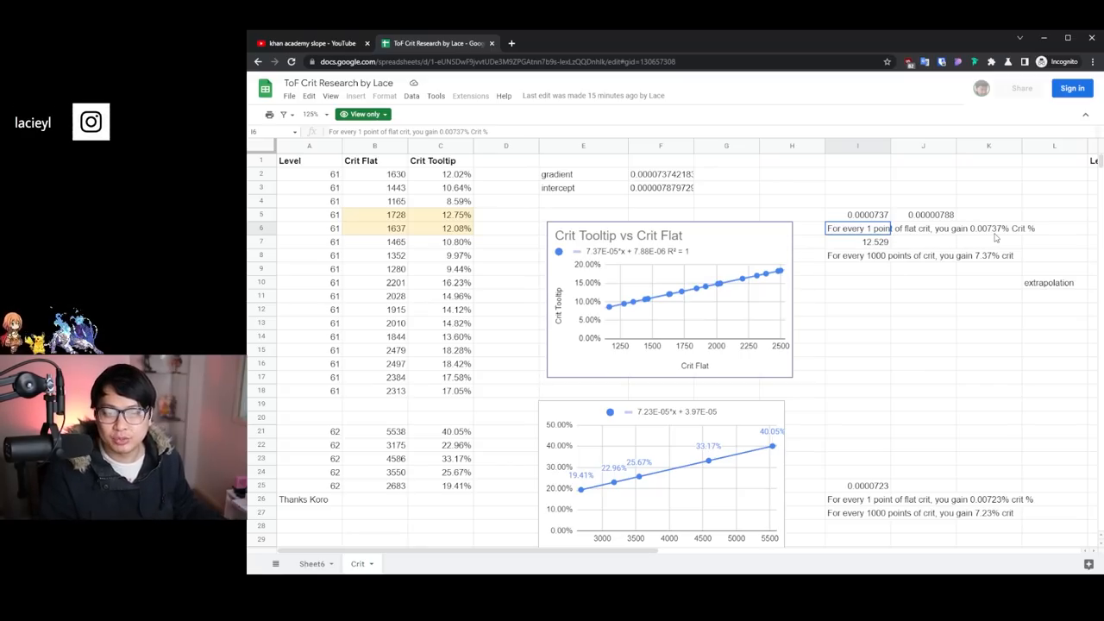
pyautogui.moveTo(945, 241)
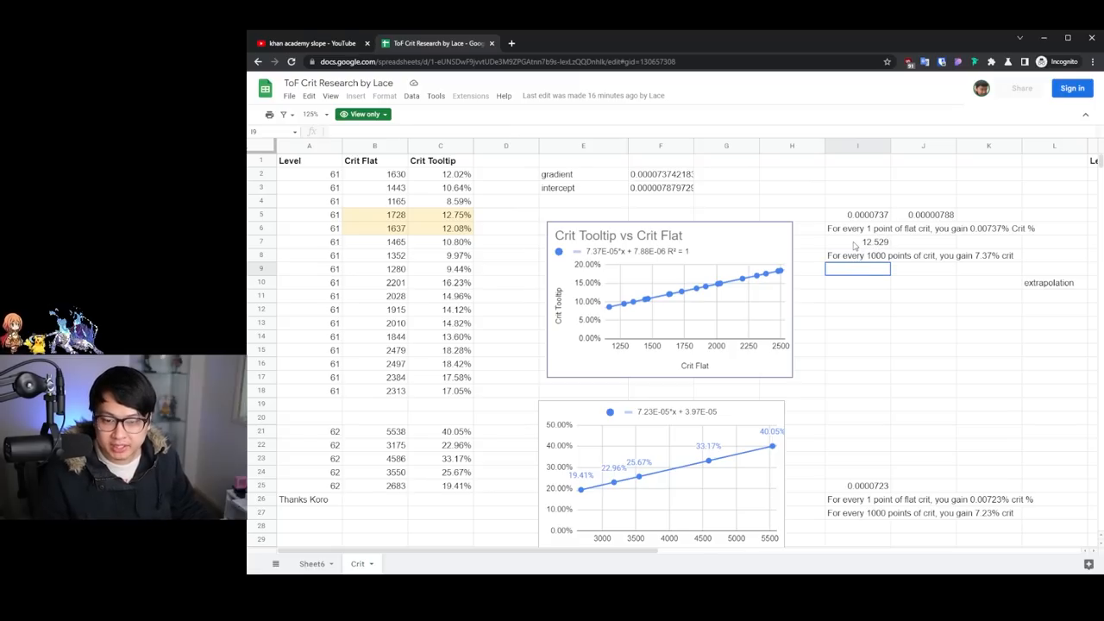
pyautogui.click(855, 242)
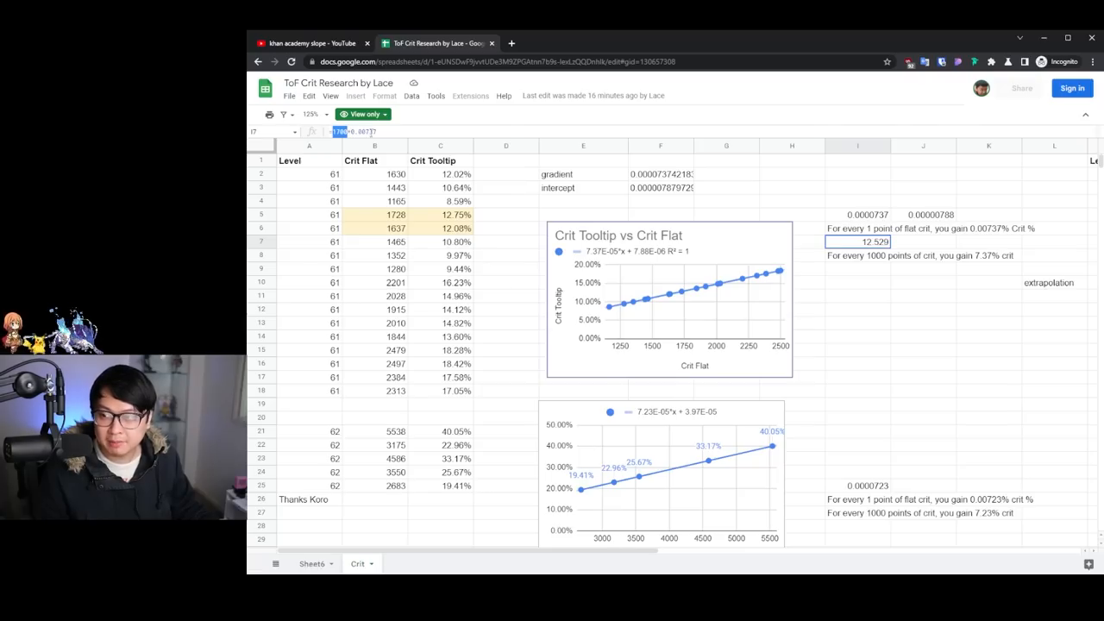
pyautogui.moveTo(662, 193)
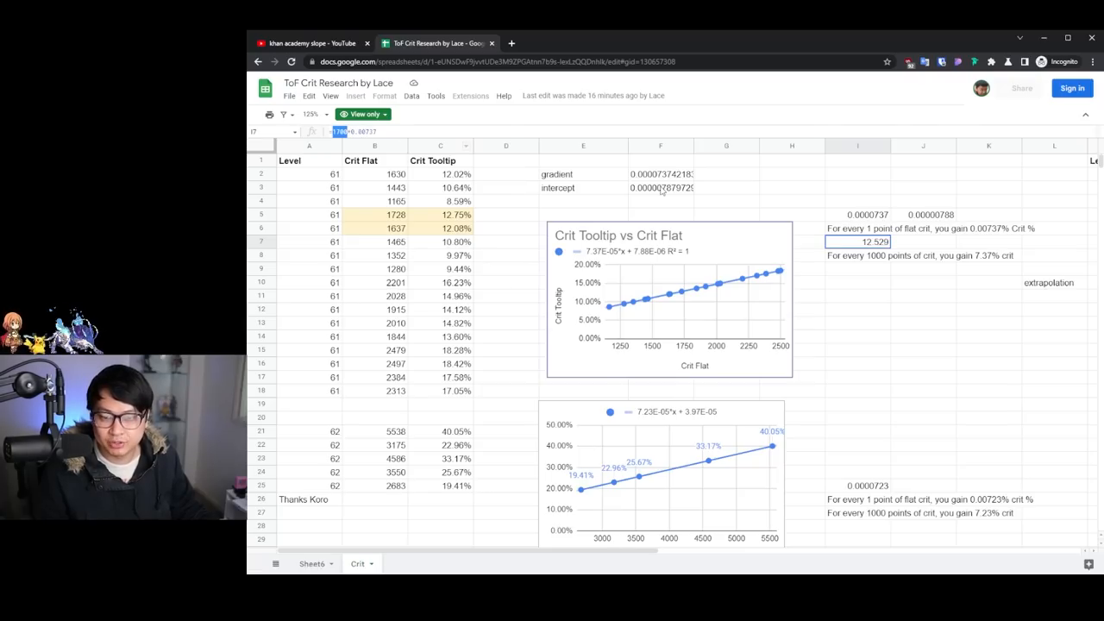
pyautogui.moveTo(473, 128)
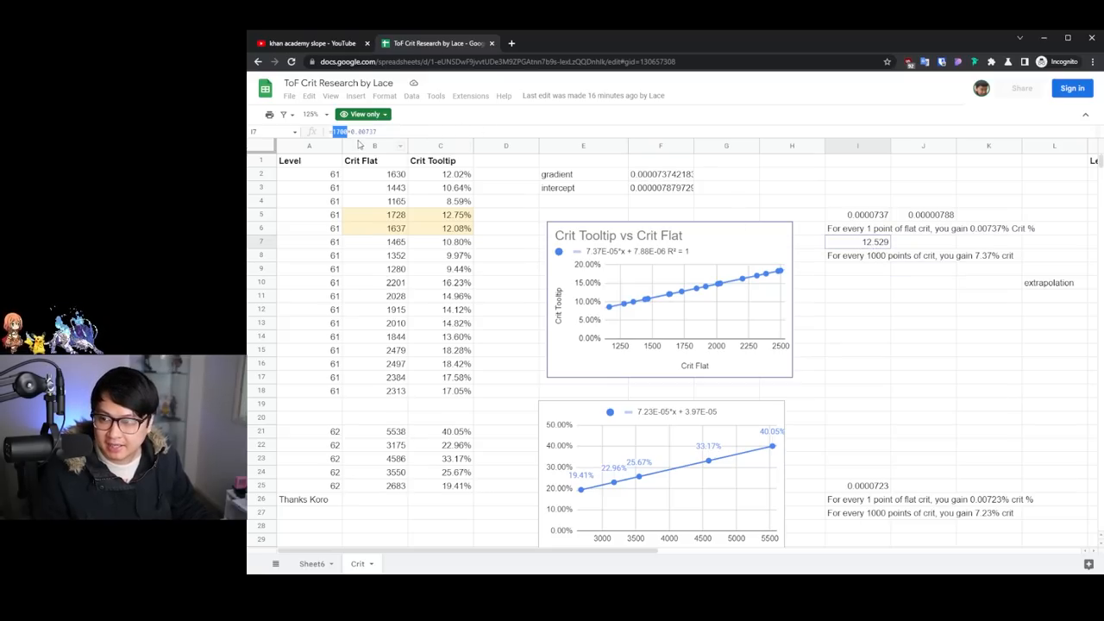
pyautogui.moveTo(399, 228)
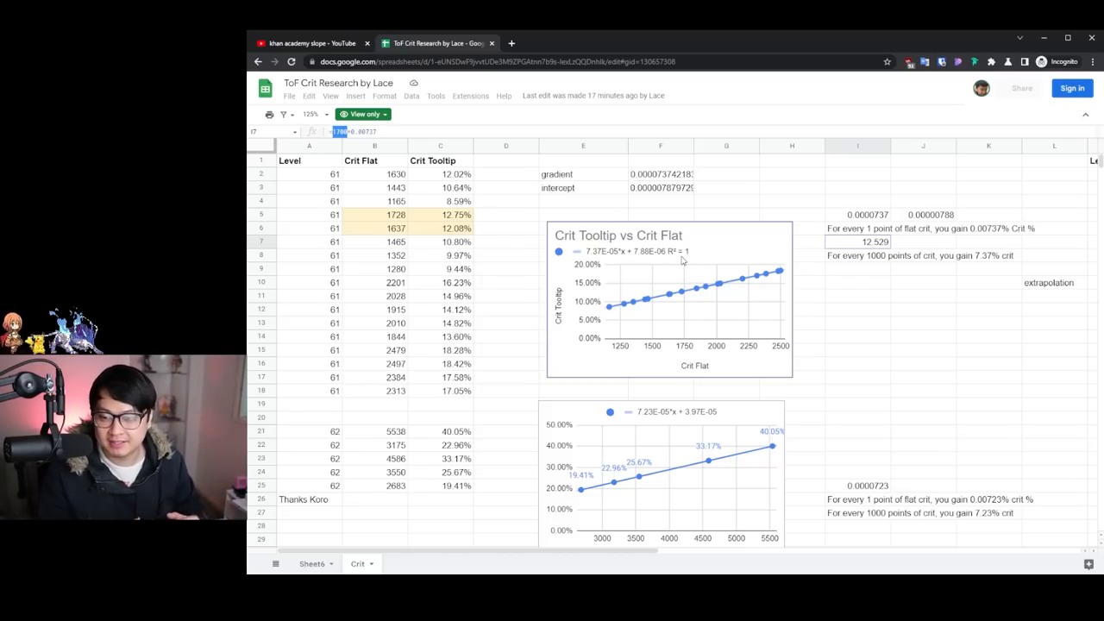
pyautogui.moveTo(787, 273)
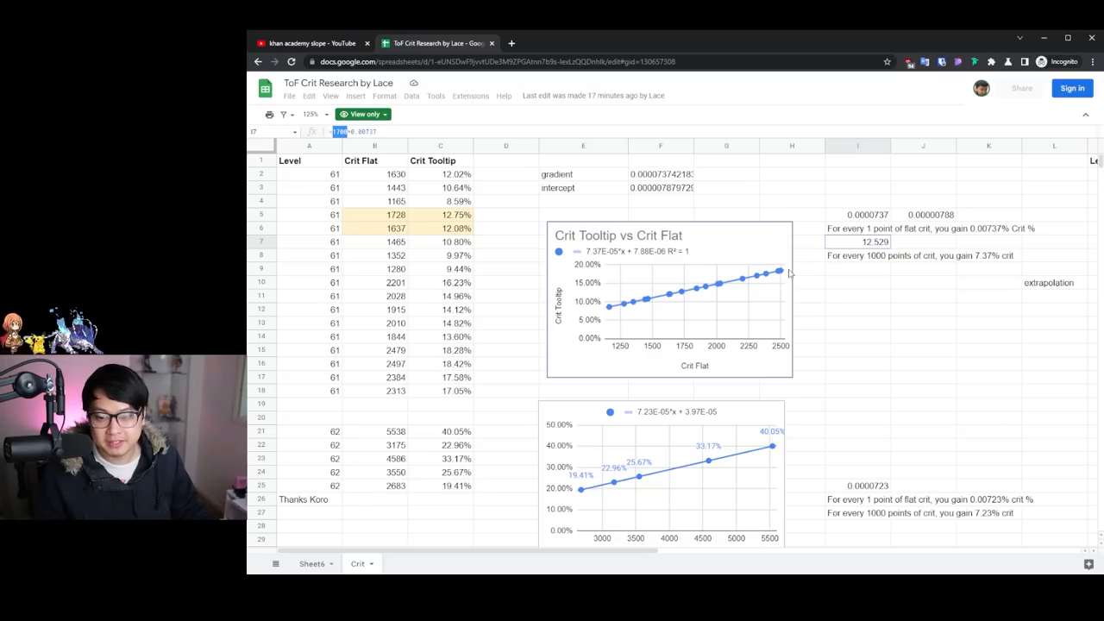
pyautogui.moveTo(759, 275)
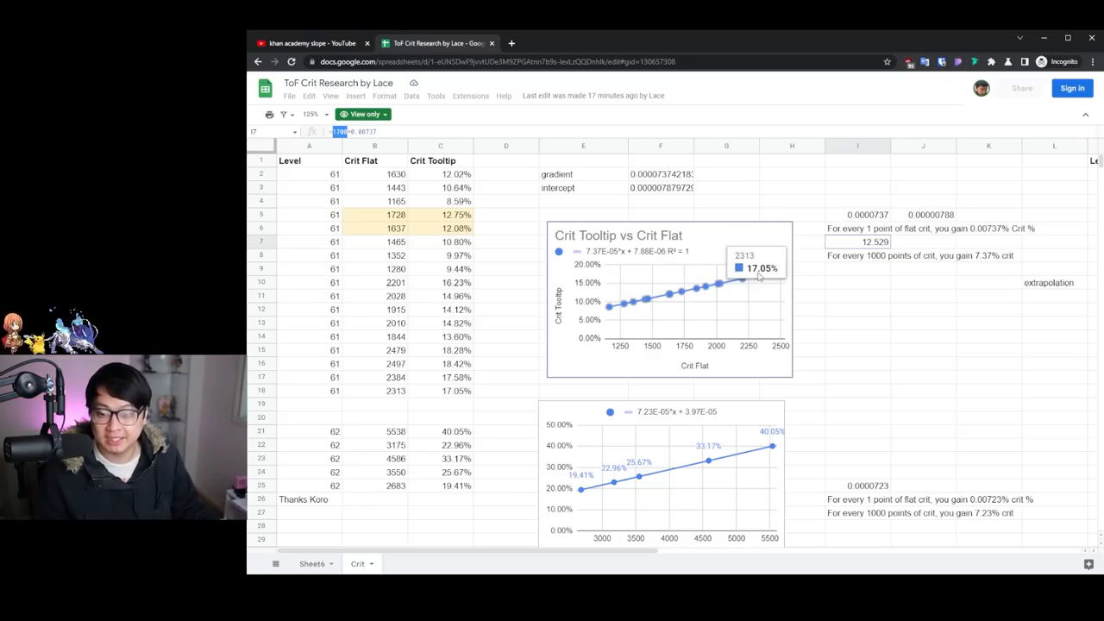
pyautogui.moveTo(486, 215)
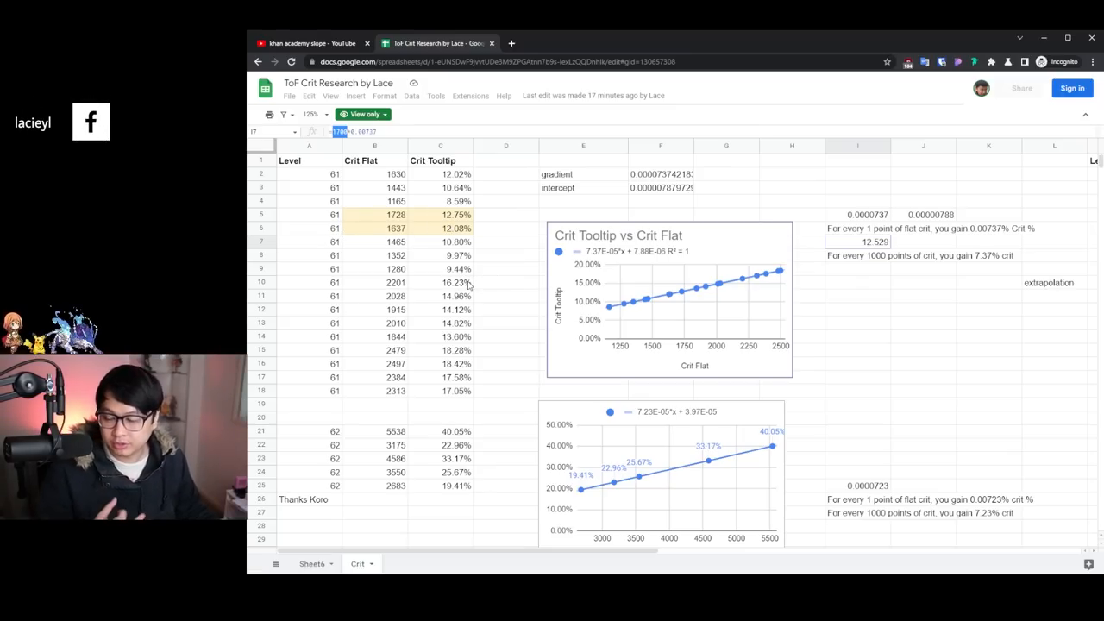
pyautogui.scroll(-3)
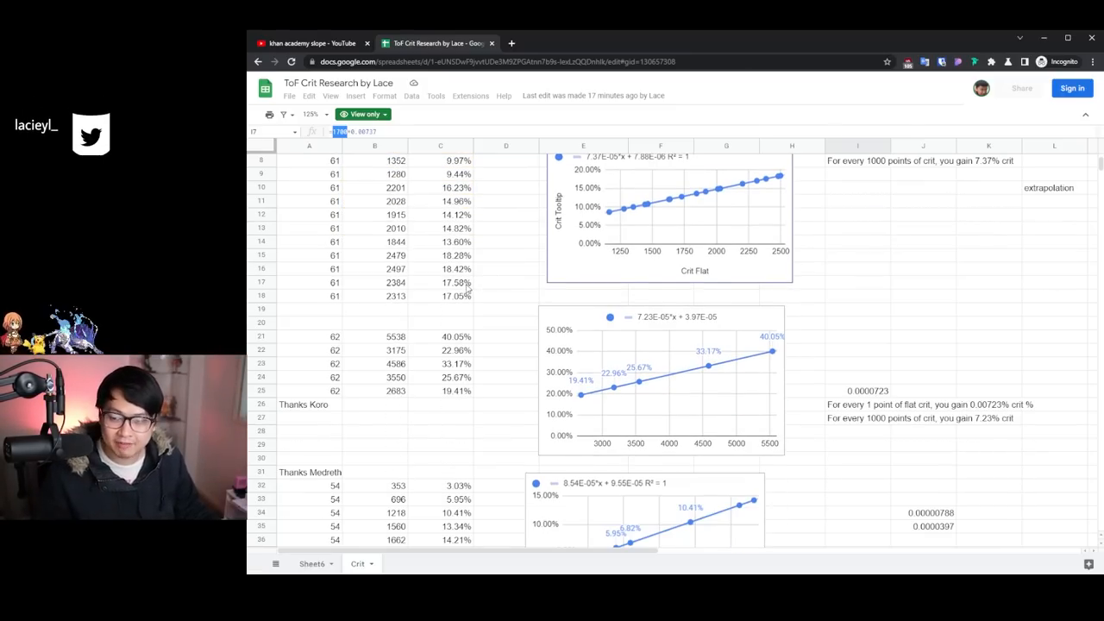
pyautogui.scroll(-3)
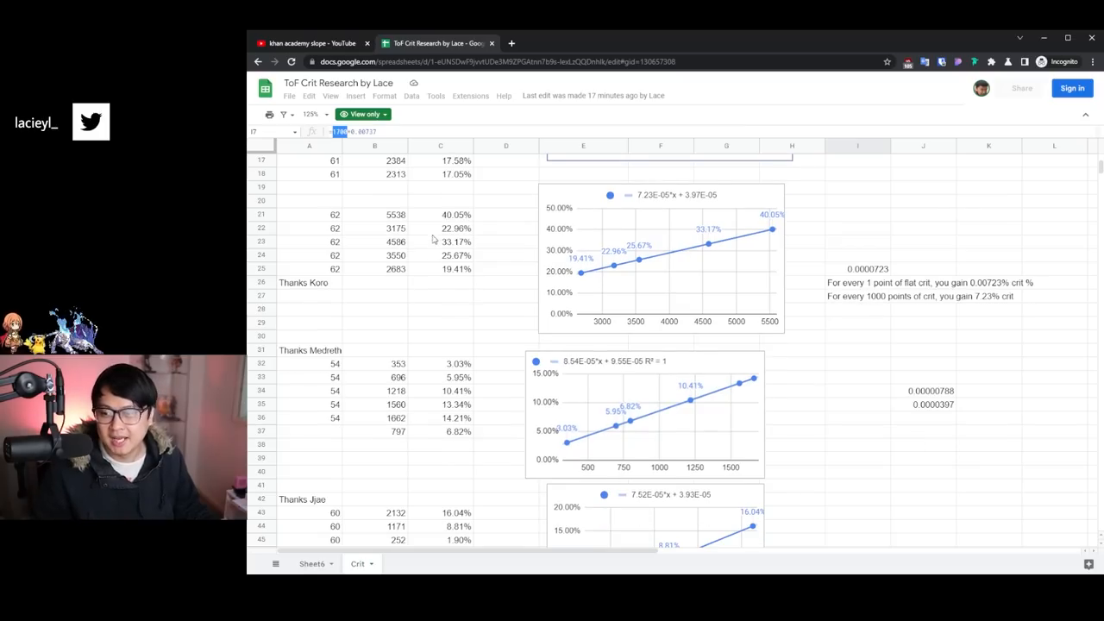
pyautogui.moveTo(350, 227)
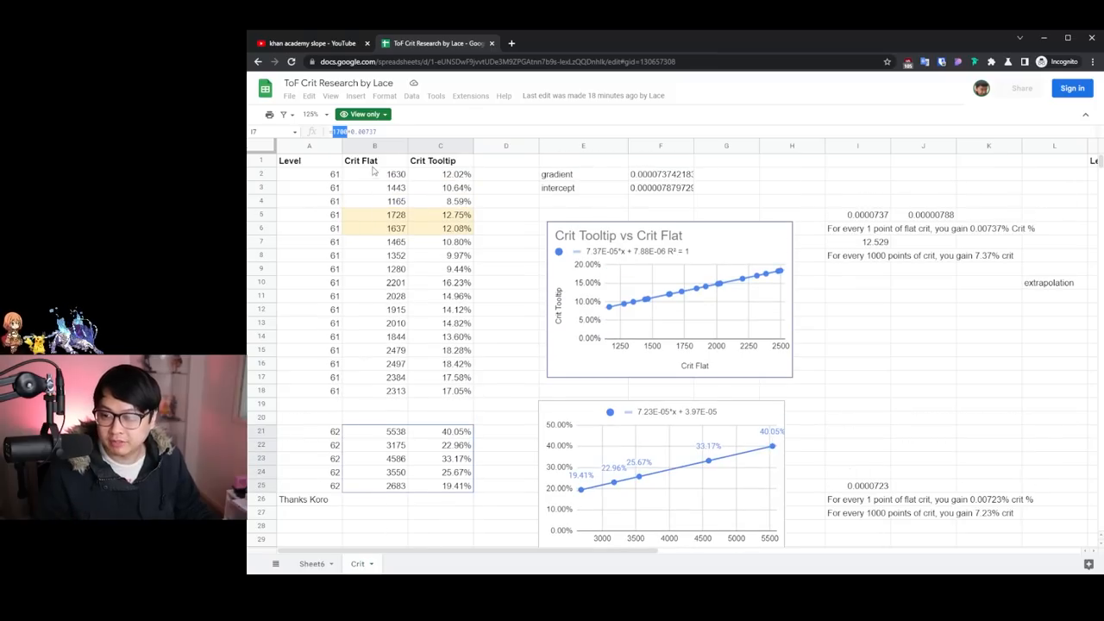
pyautogui.scroll(-3)
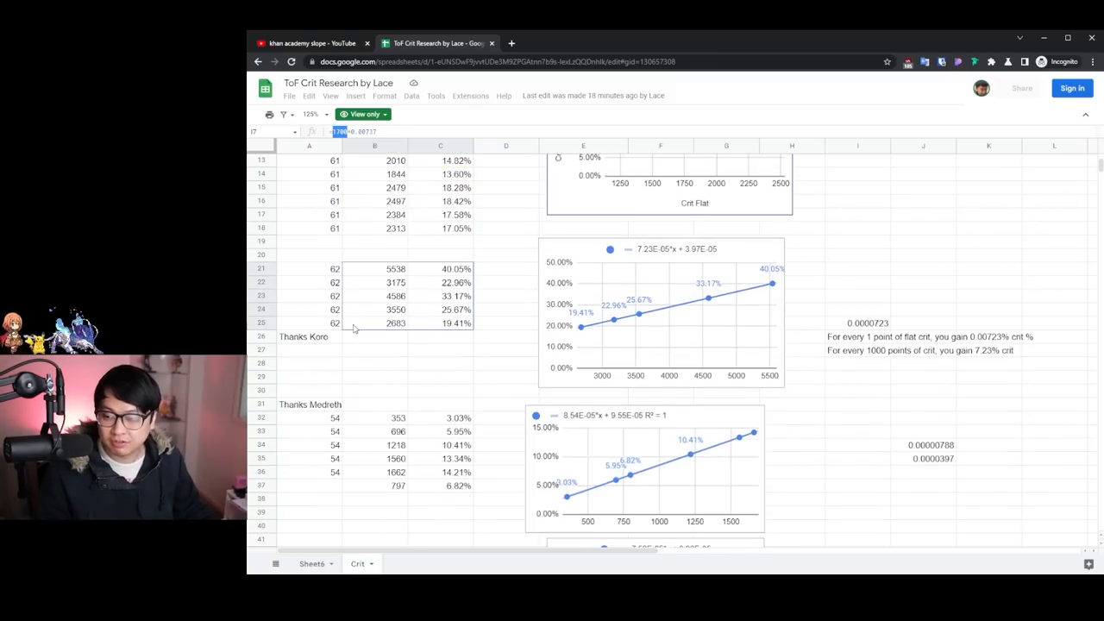
pyautogui.scroll(-3)
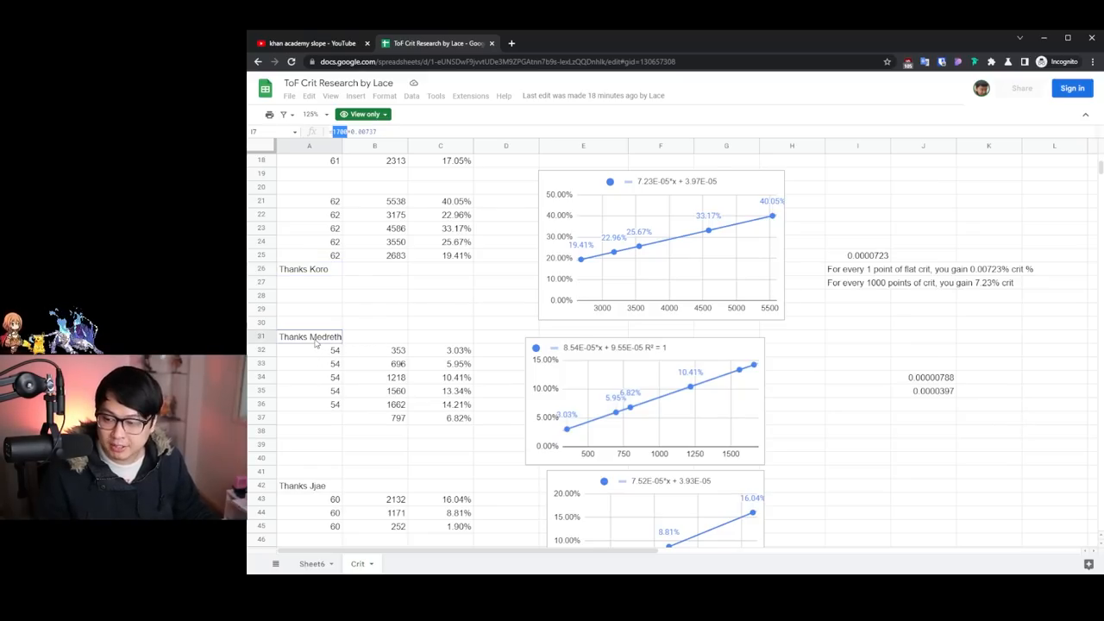
pyautogui.scroll(-3)
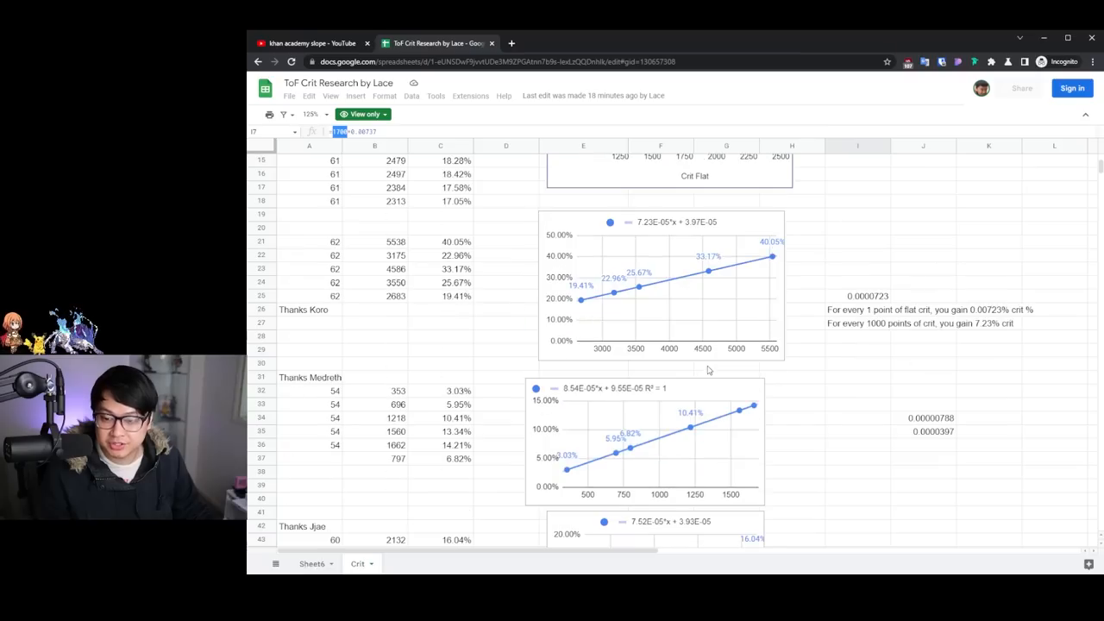
pyautogui.scroll(-3)
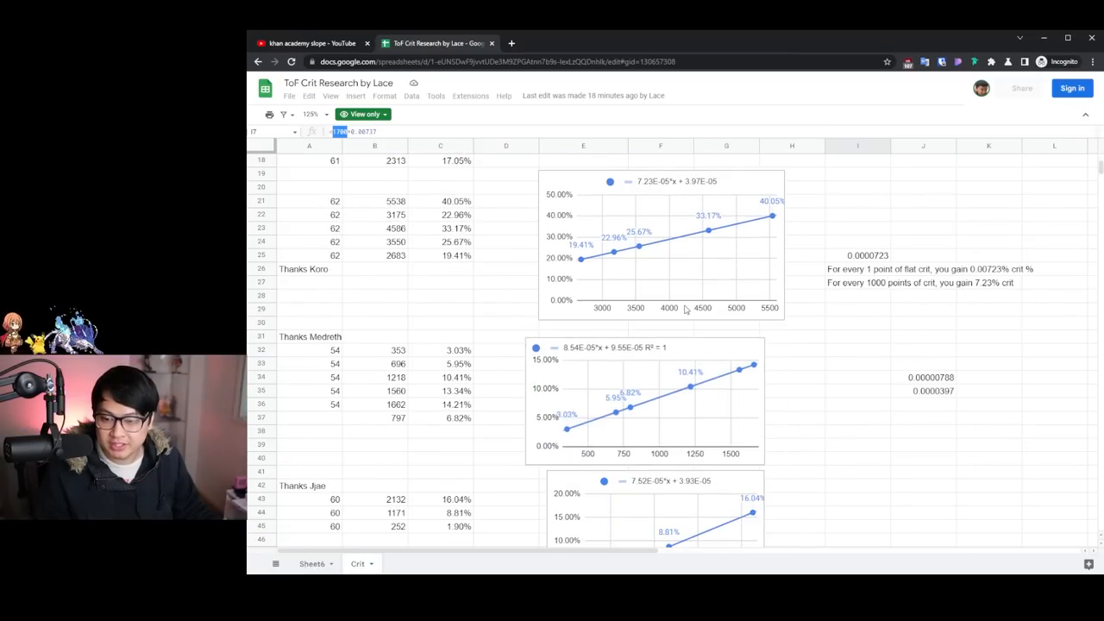
pyautogui.scroll(-3)
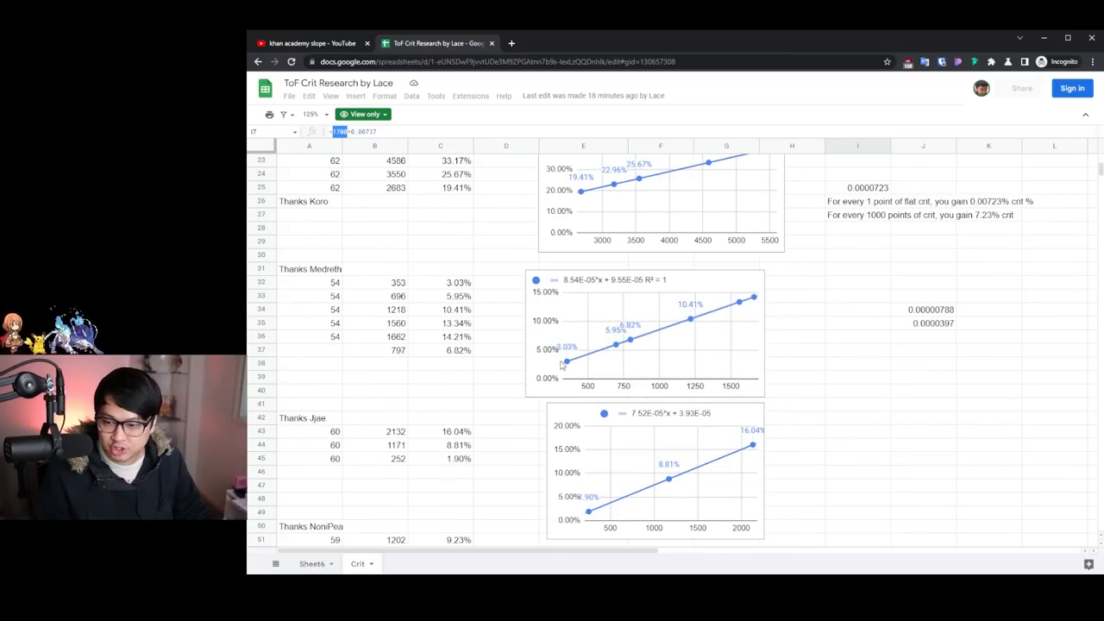
pyautogui.moveTo(631, 348)
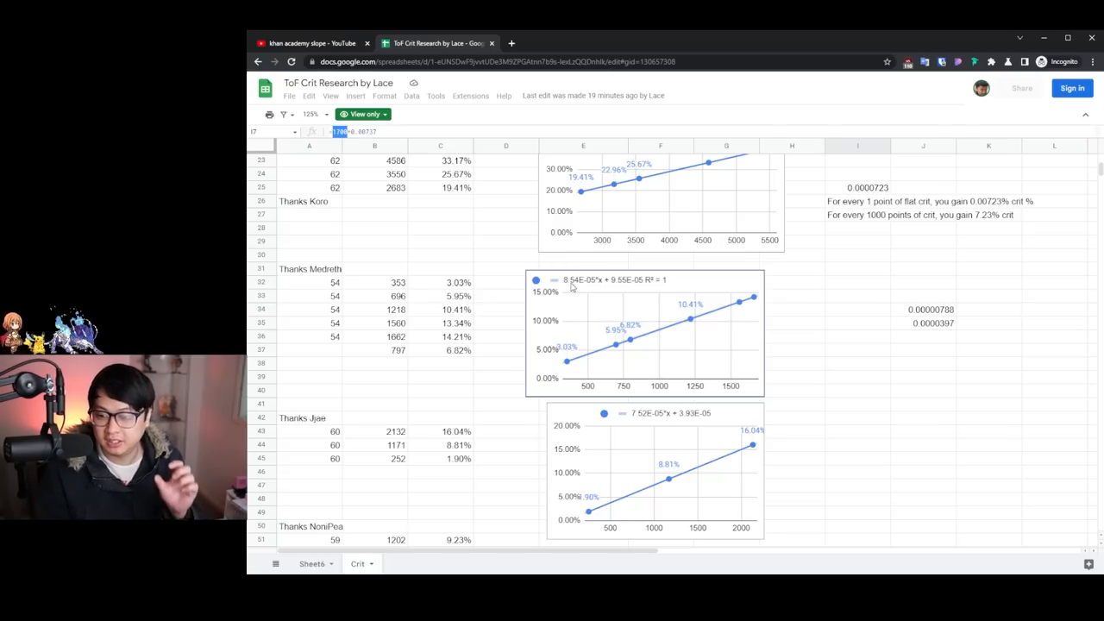
pyautogui.scroll(-3)
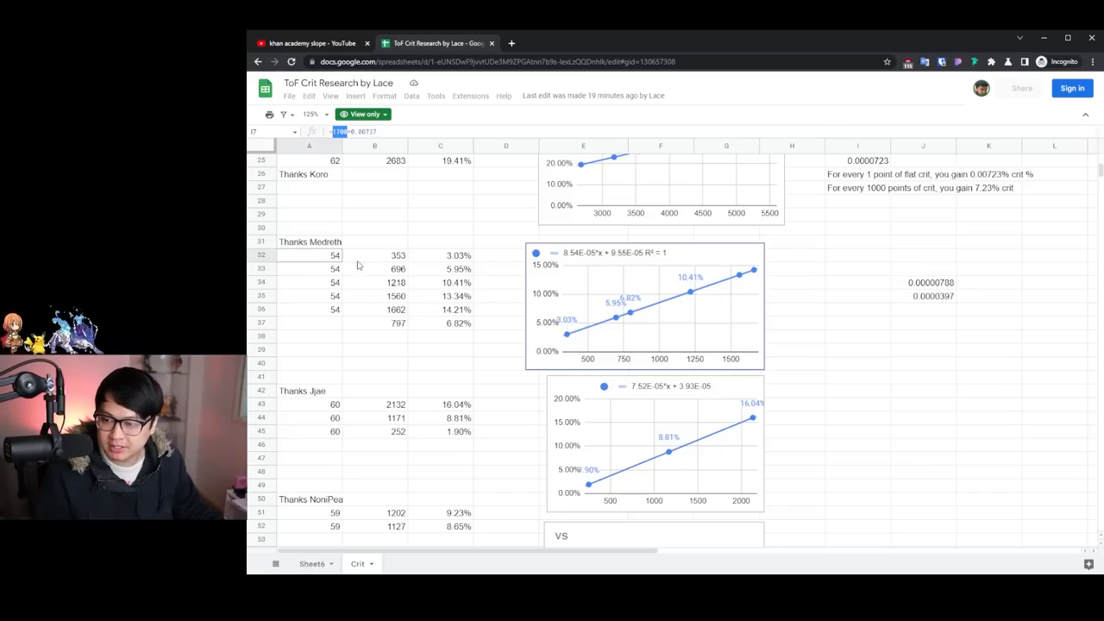
pyautogui.moveTo(564, 260)
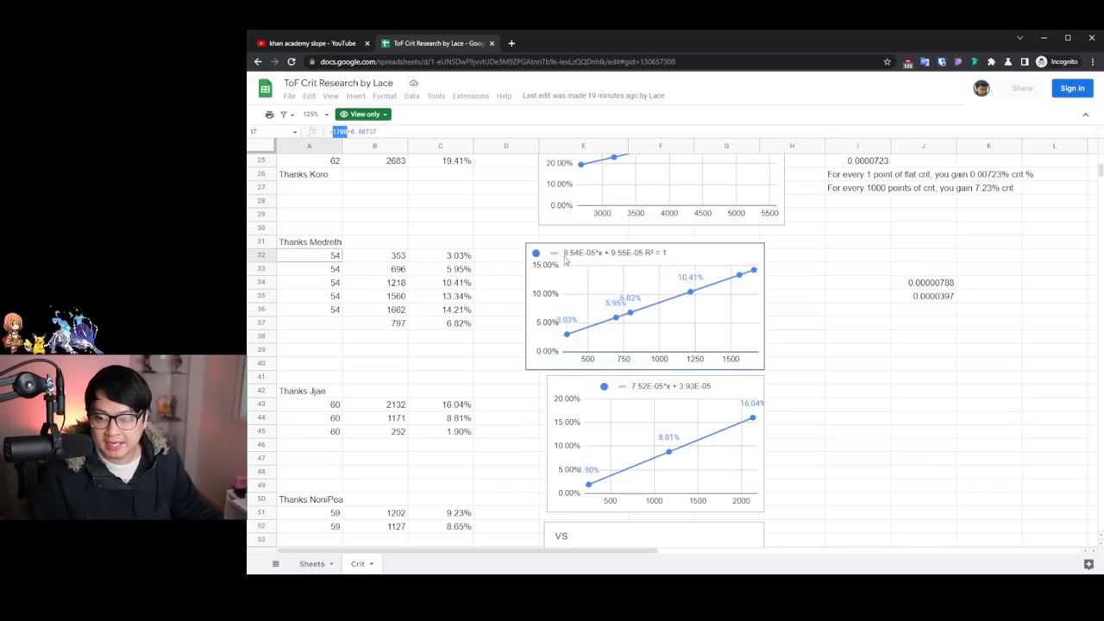
pyautogui.moveTo(577, 260)
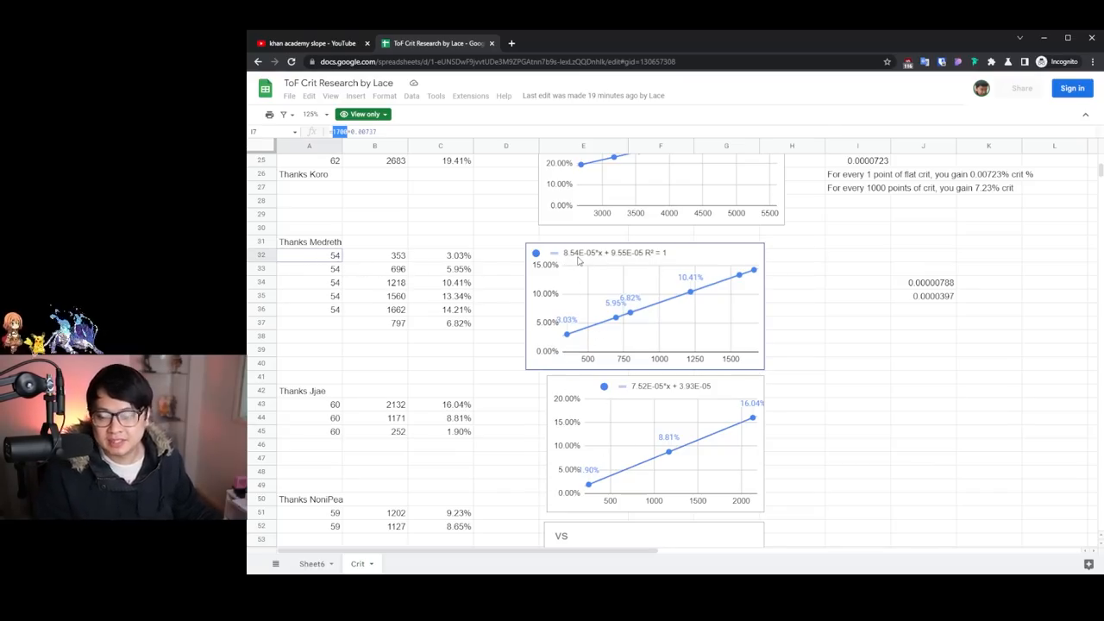
pyautogui.moveTo(828, 194)
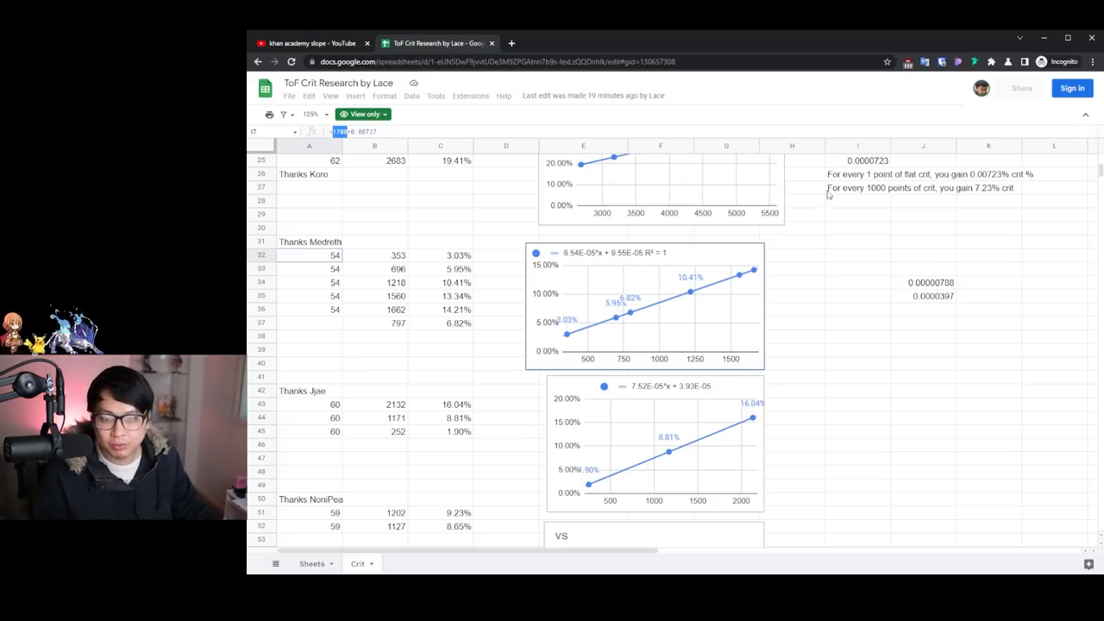
pyautogui.moveTo(734, 277)
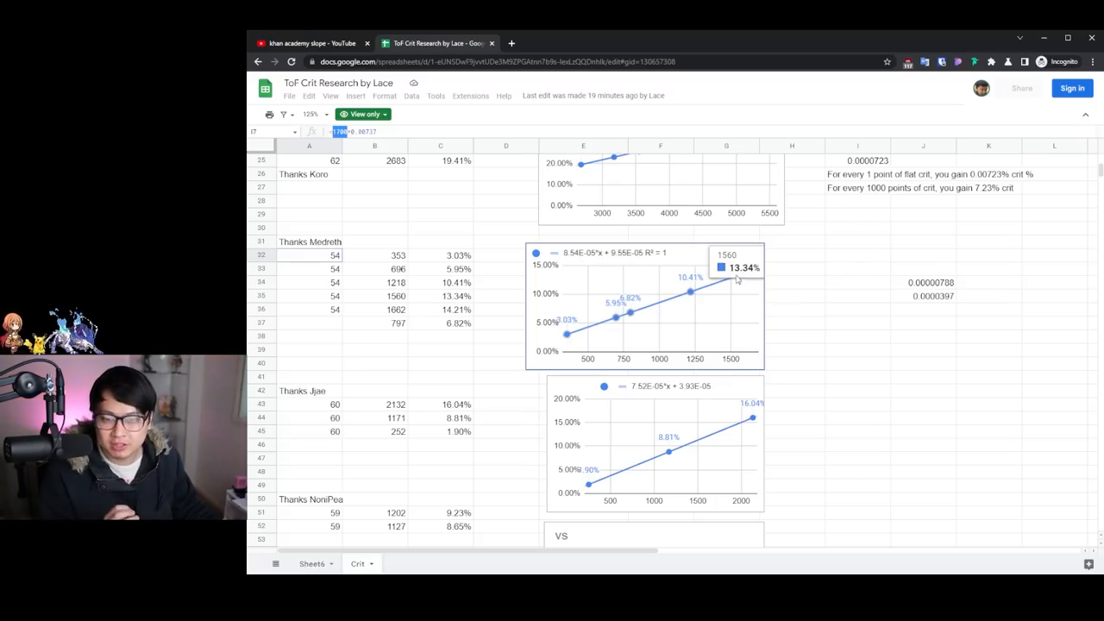
pyautogui.moveTo(519, 261)
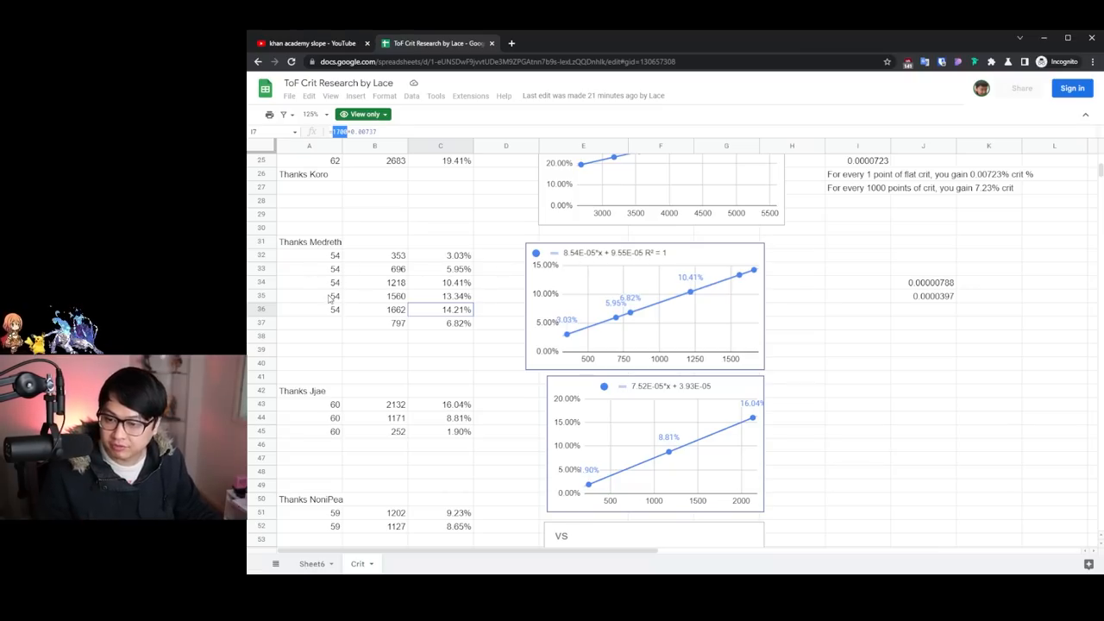
pyautogui.moveTo(590, 262)
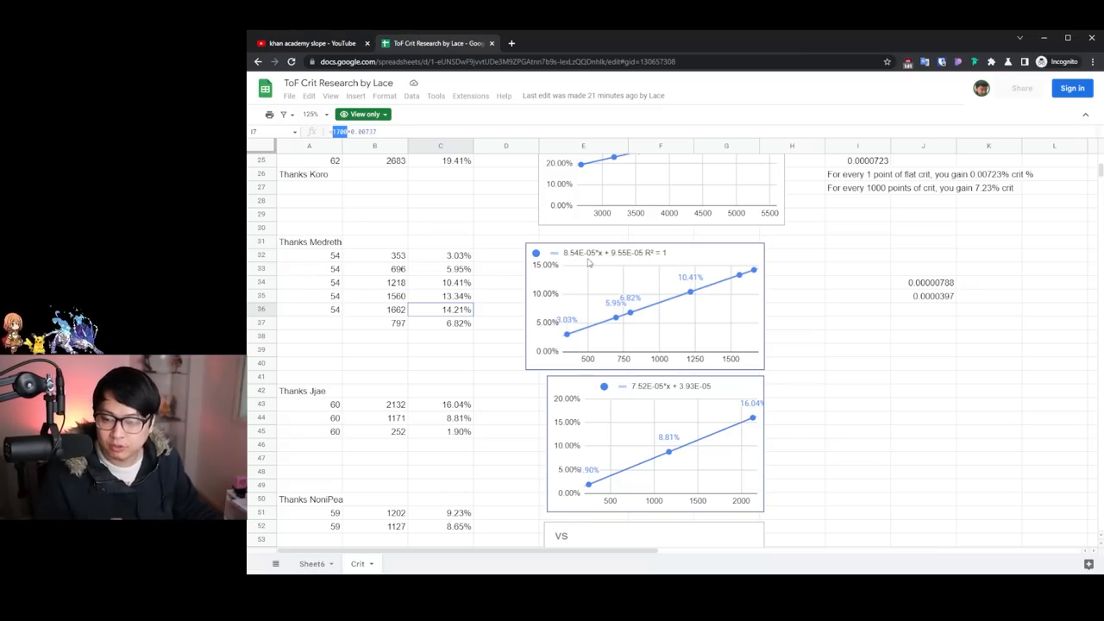
pyautogui.moveTo(595, 263)
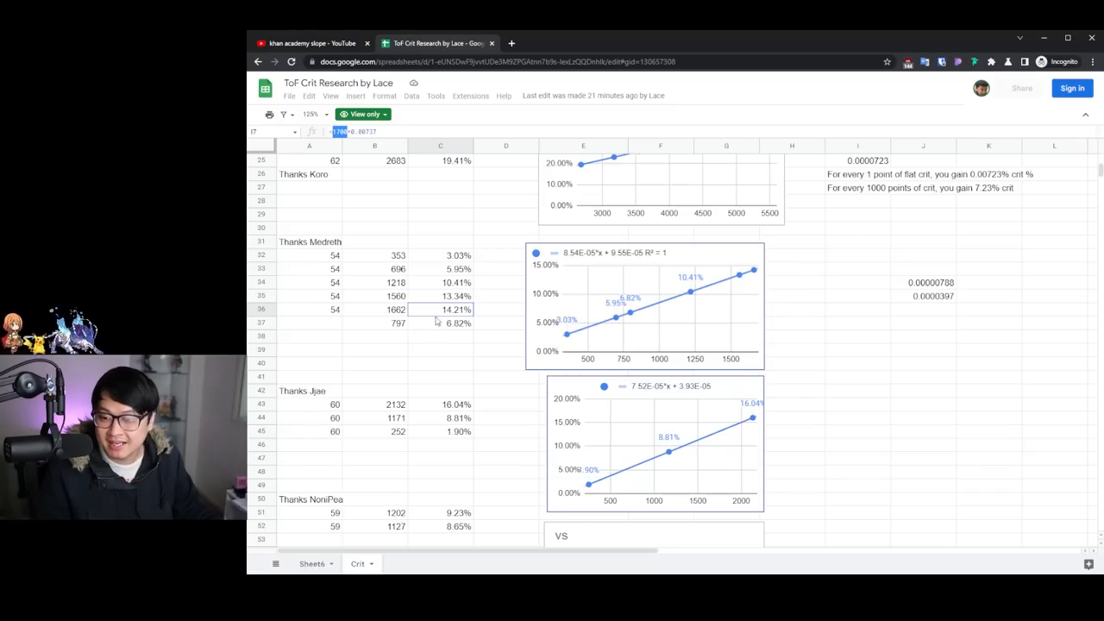
pyautogui.moveTo(599, 262)
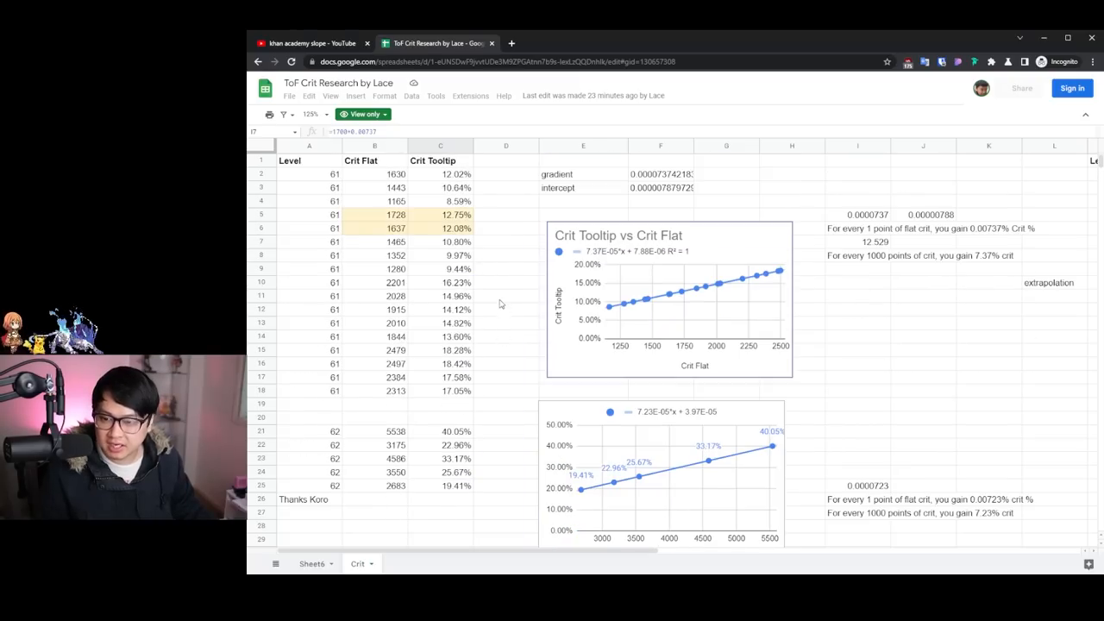
# Scroll to the Level/Conversion columns and the Conversion vs Level chart.
pyautogui.scroll(-3)
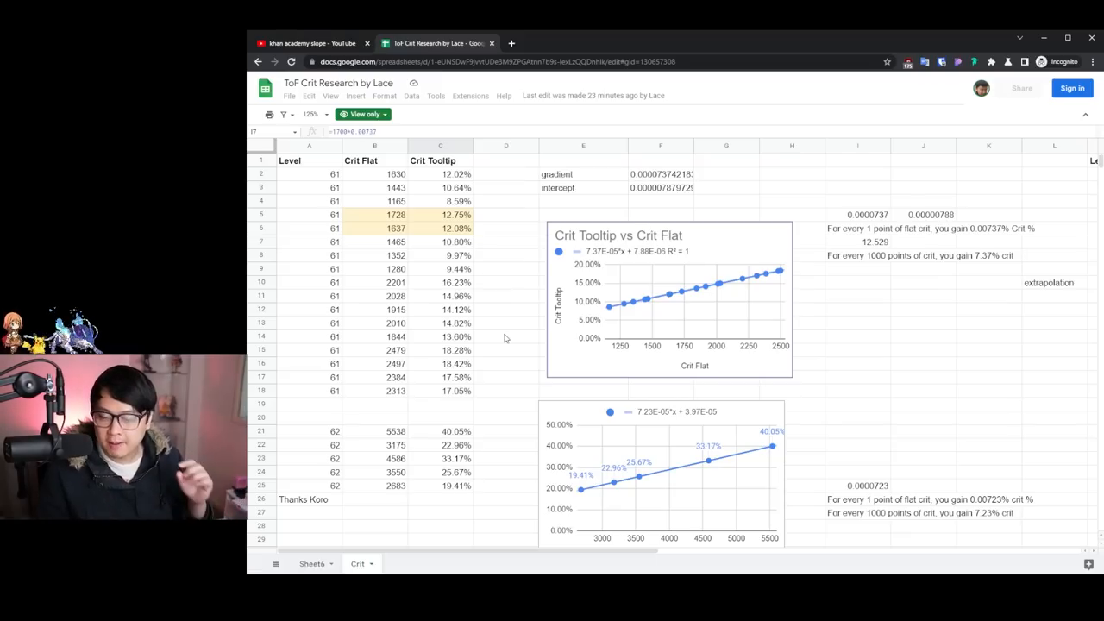
pyautogui.moveTo(614, 250)
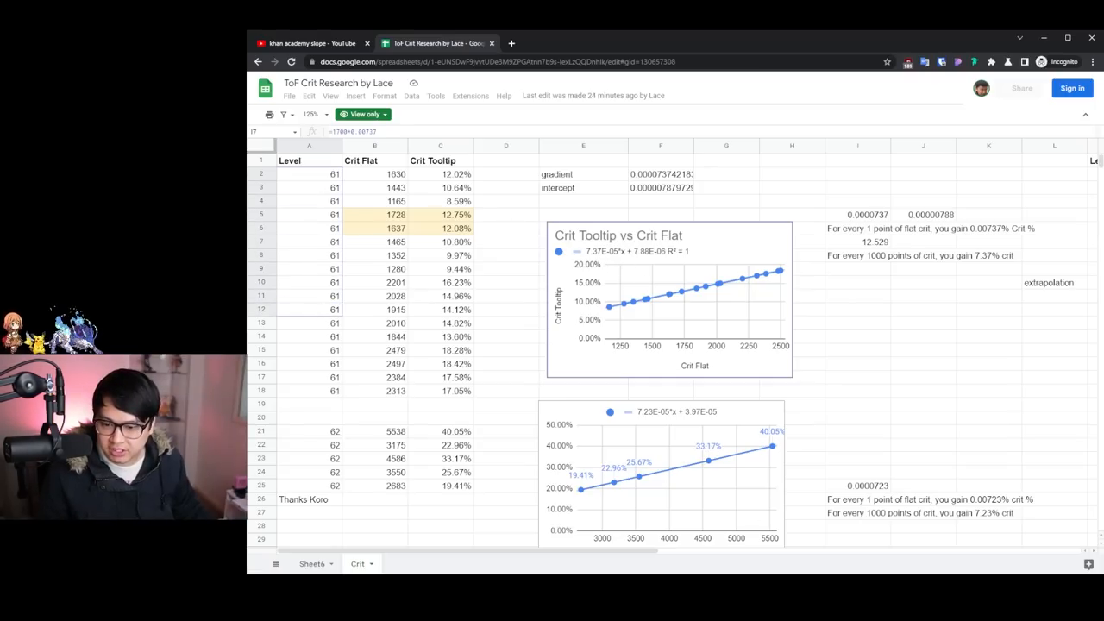
pyautogui.hscroll(3)
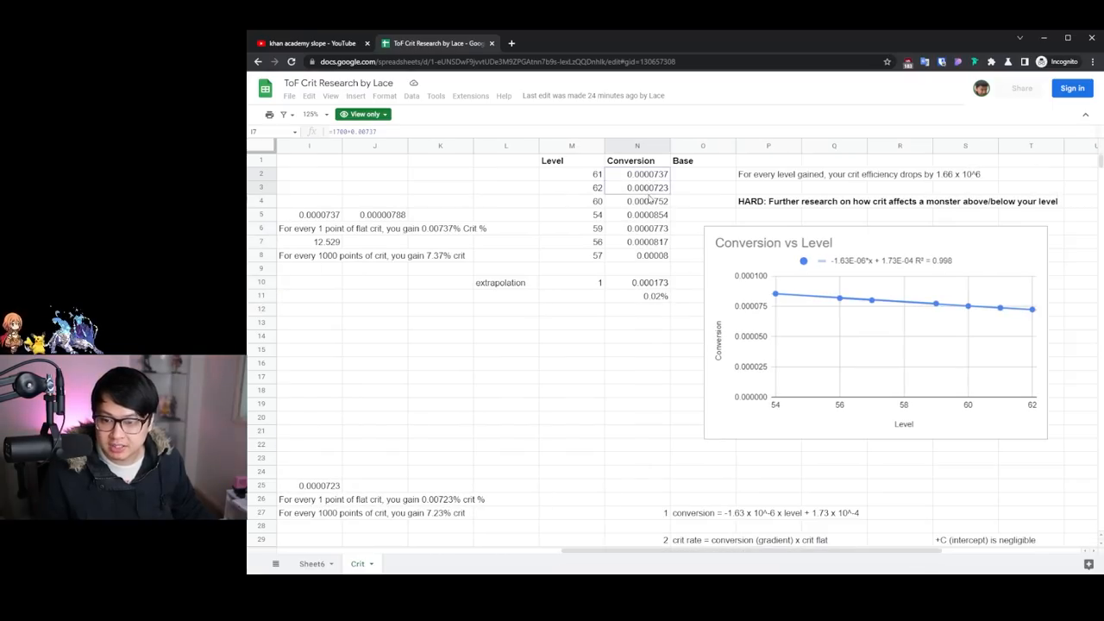
# Correct the crit-efficiency note to read 'drops by 1.63 x 10^6' instead of 1.66.
pyautogui.click(570, 173)
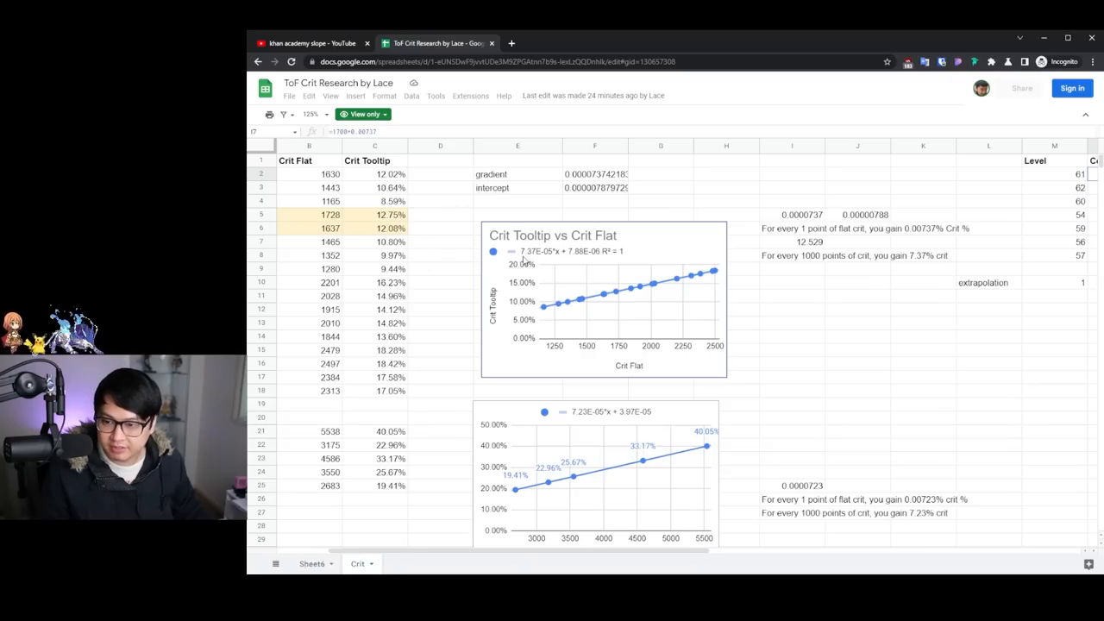
pyautogui.hscroll(3)
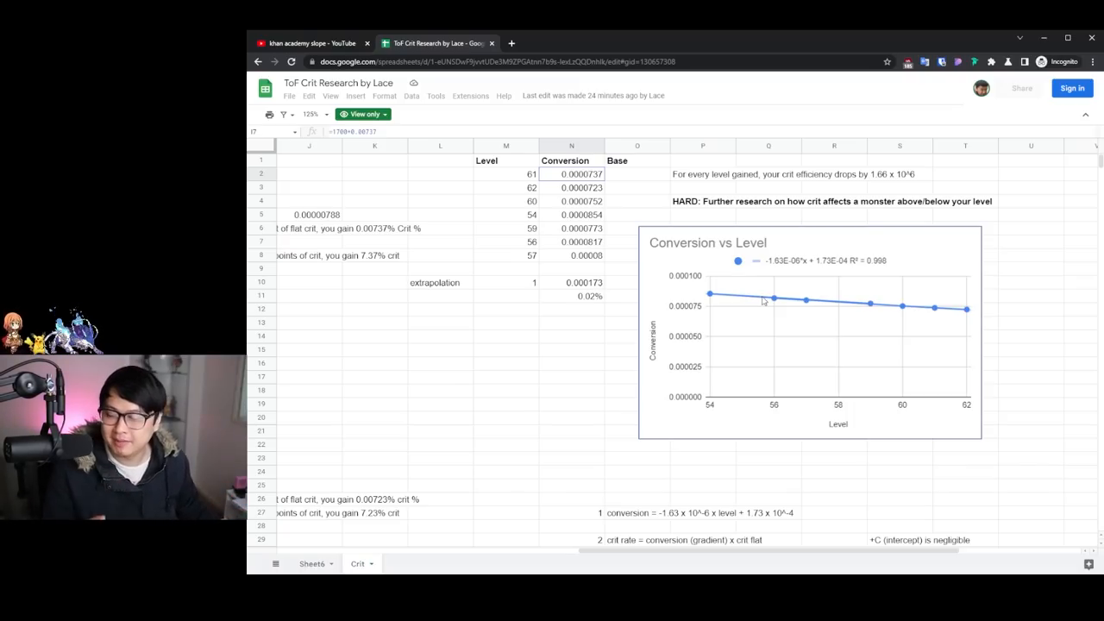
pyautogui.moveTo(726, 303)
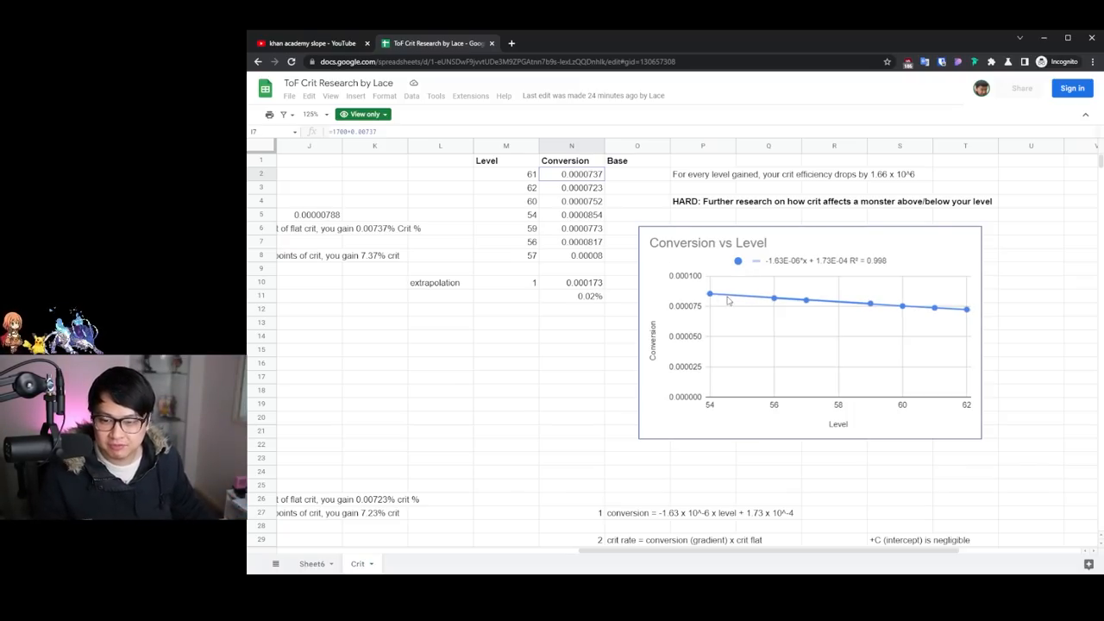
pyautogui.moveTo(776, 303)
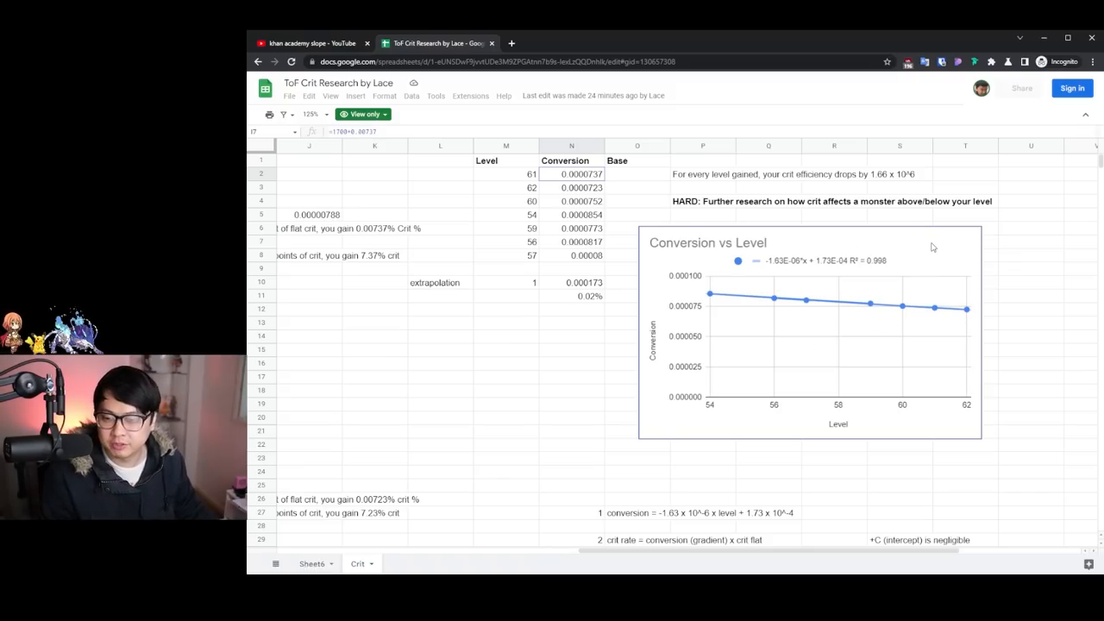
pyautogui.moveTo(779, 307)
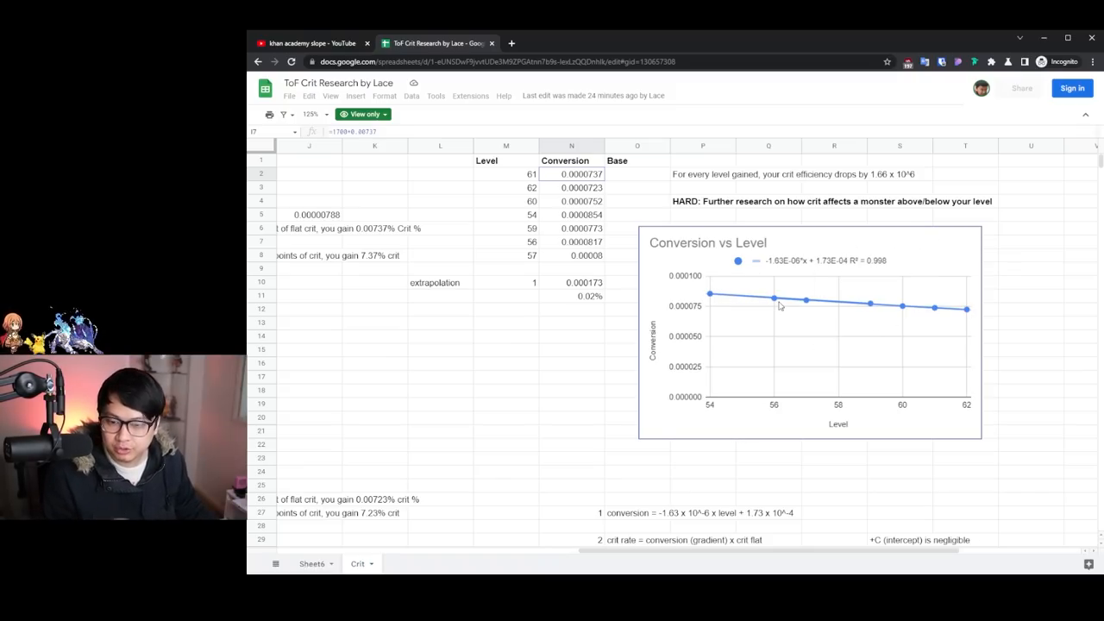
pyautogui.moveTo(818, 318)
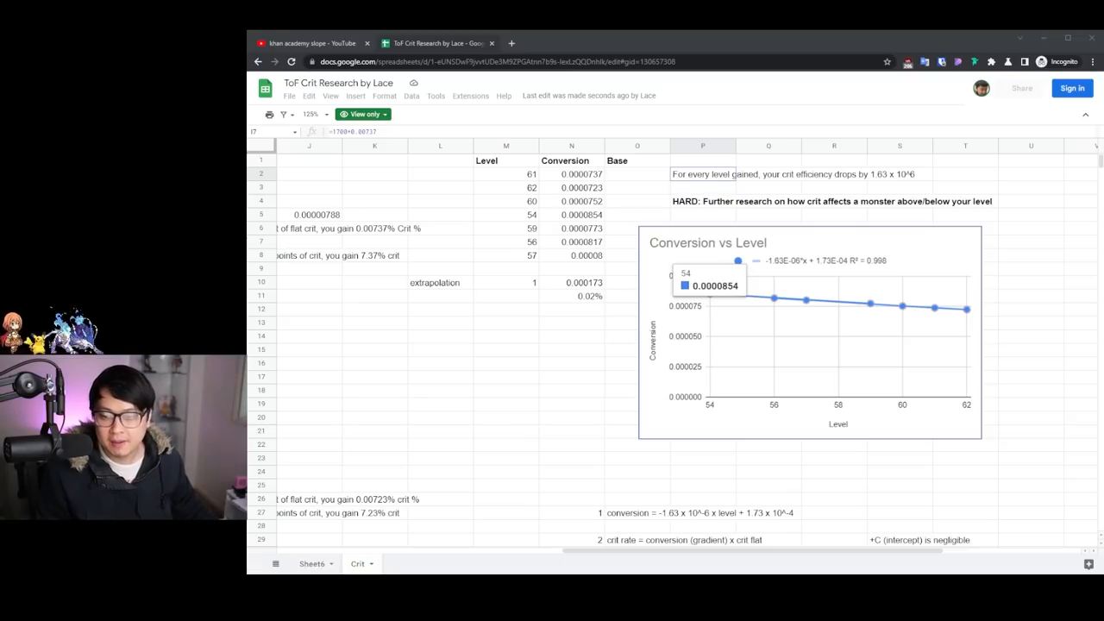
pyautogui.moveTo(735, 297)
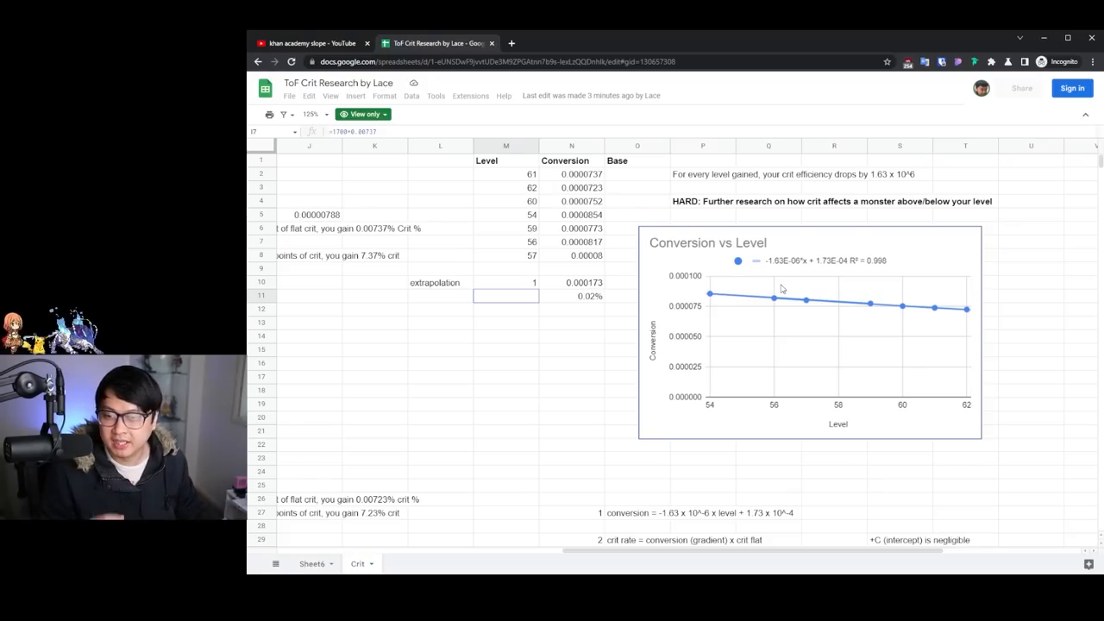
pyautogui.moveTo(795, 283)
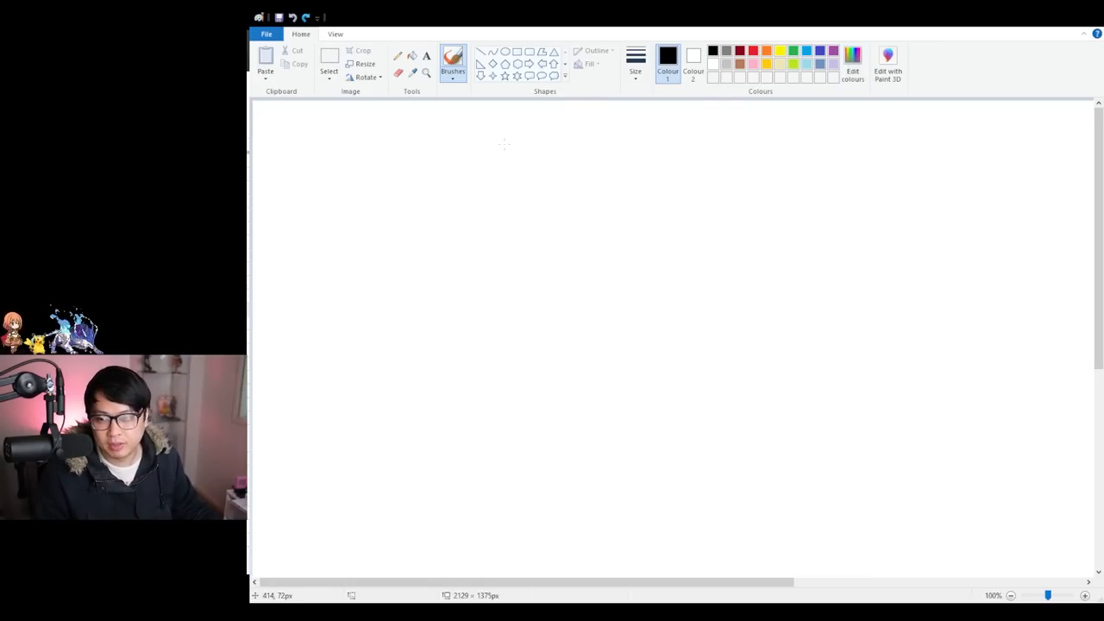
# Hand-write y = mx + C on the Paint canvas and circle m and C.
pyautogui.moveTo(458, 138); pyautogui.dragTo(483, 159)
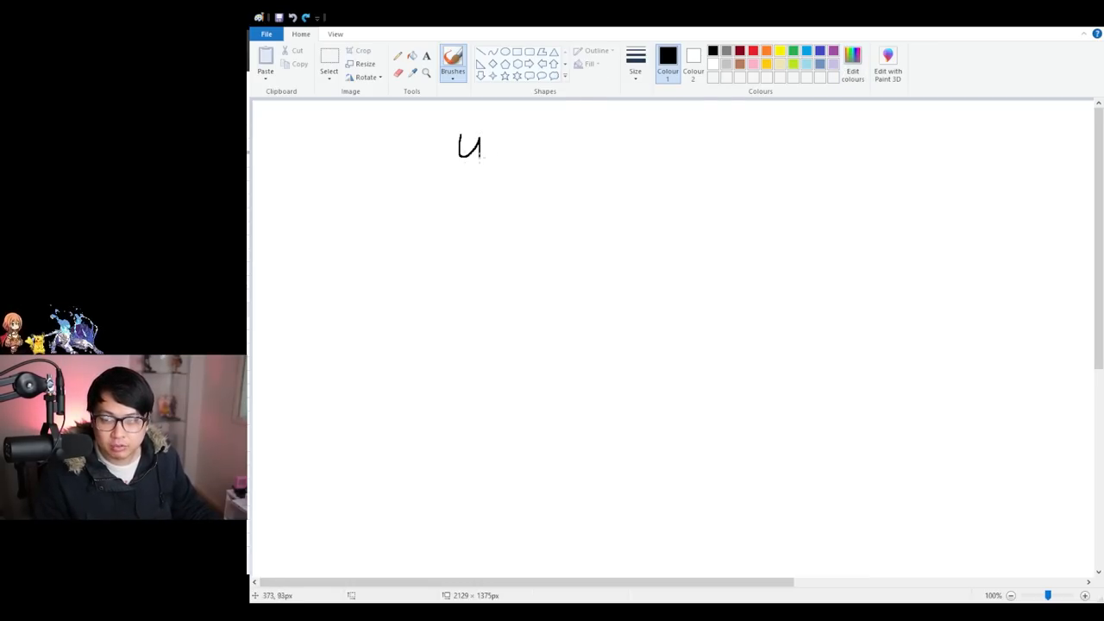
pyautogui.moveTo(561, 134); pyautogui.dragTo(600, 159)
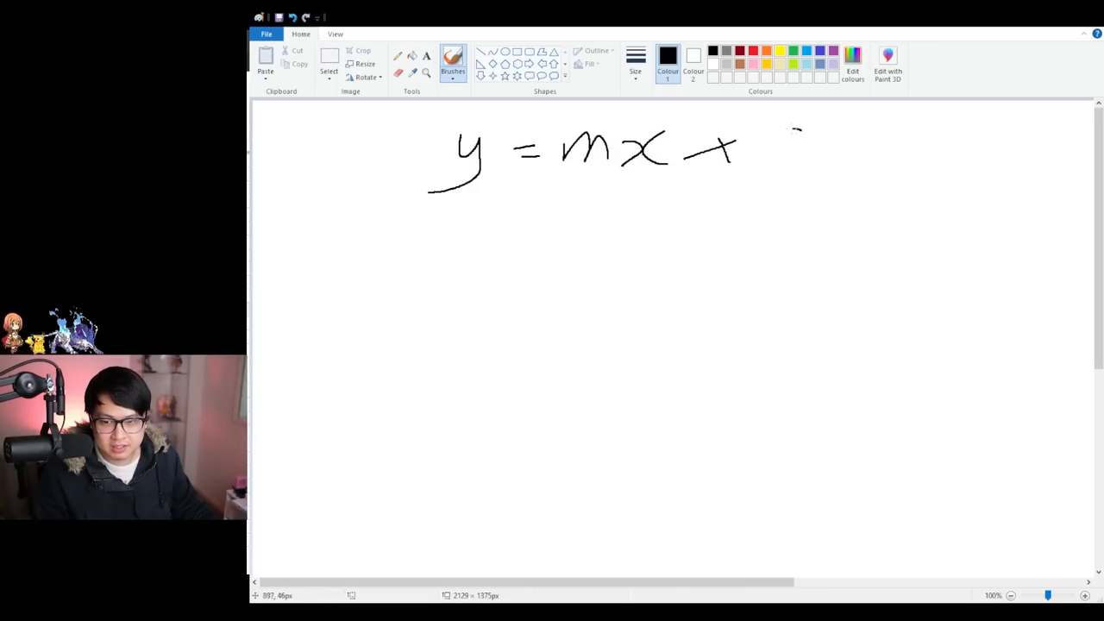
pyautogui.moveTo(762, 124); pyautogui.dragTo(814, 176)
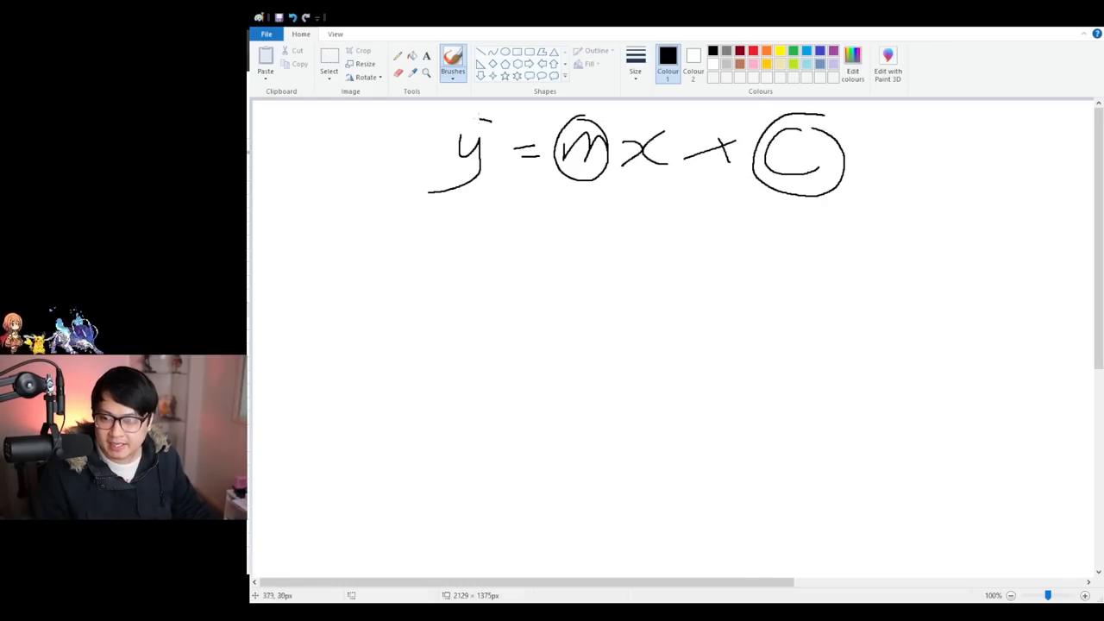
pyautogui.moveTo(482, 120); pyautogui.dragTo(414, 199)
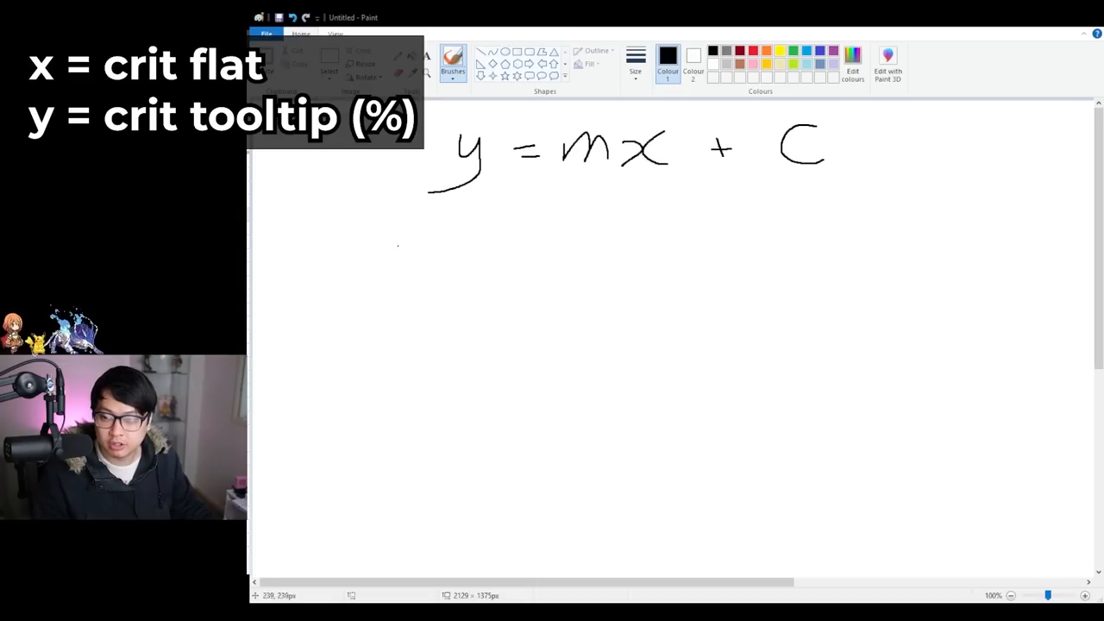
pyautogui.moveTo(374, 274)
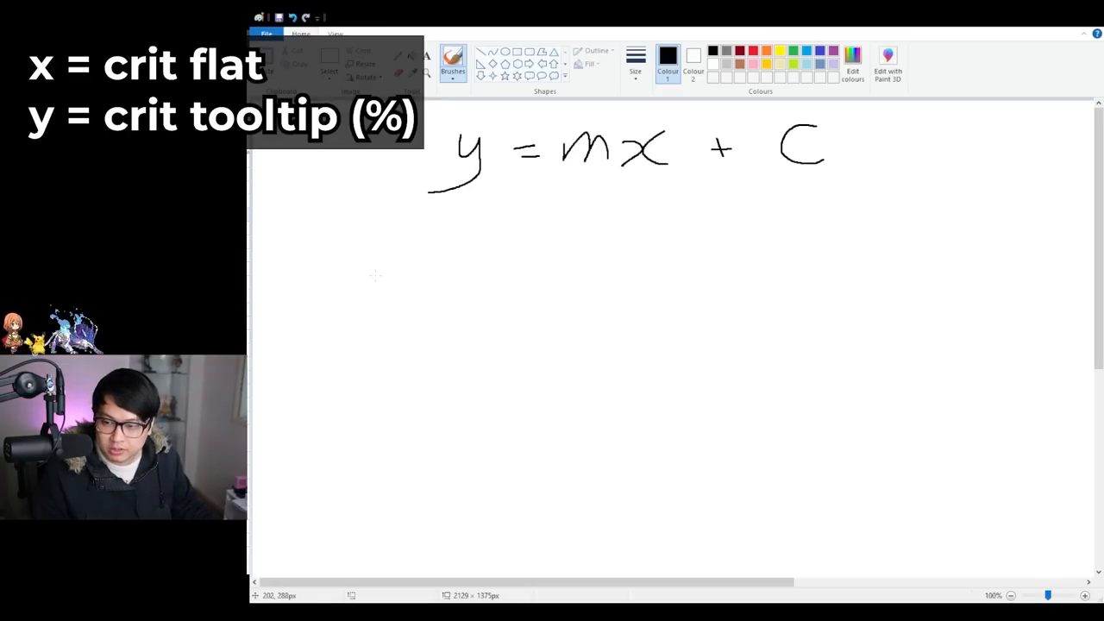
# Write crit % = m x crit flat beneath the line equation.
pyautogui.moveTo(362, 255); pyautogui.dragTo(414, 255)
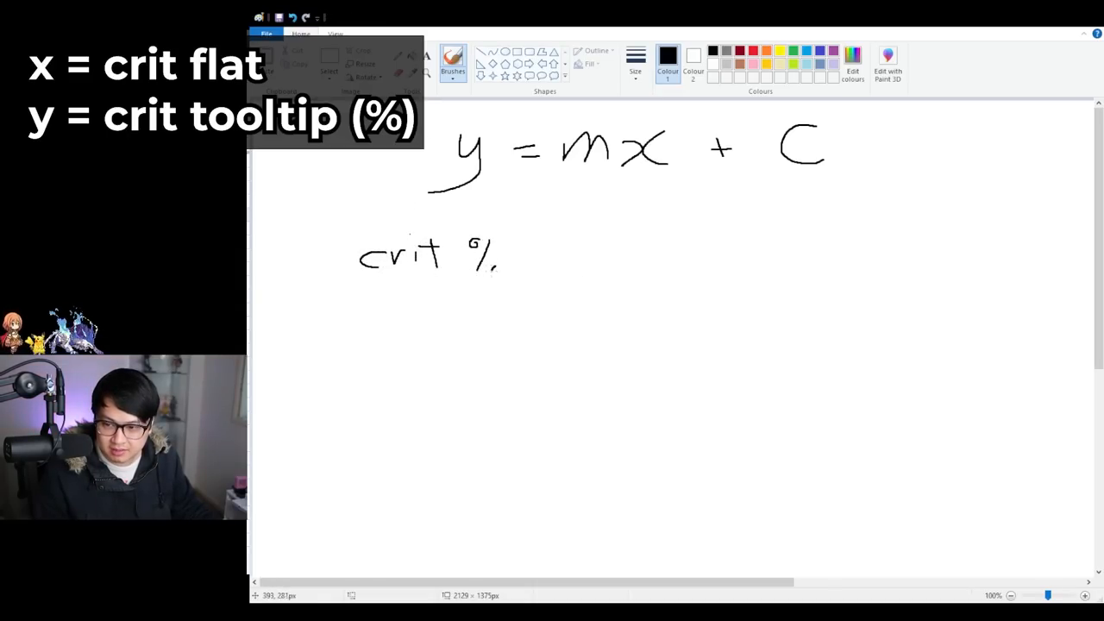
pyautogui.moveTo(535, 255); pyautogui.dragTo(620, 256)
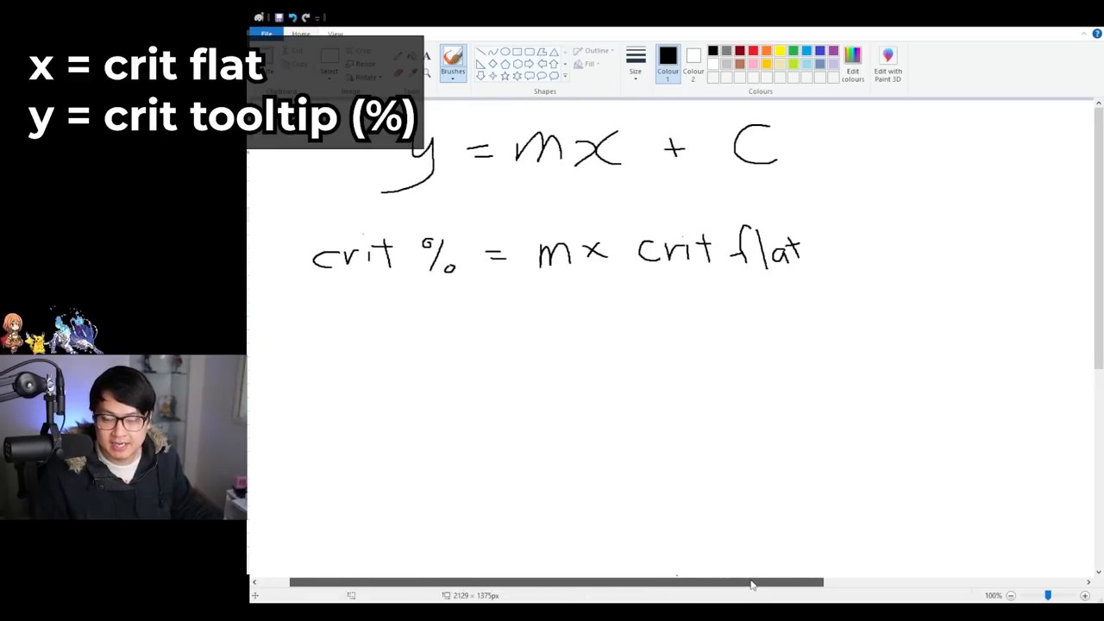
pyautogui.hscroll(3)
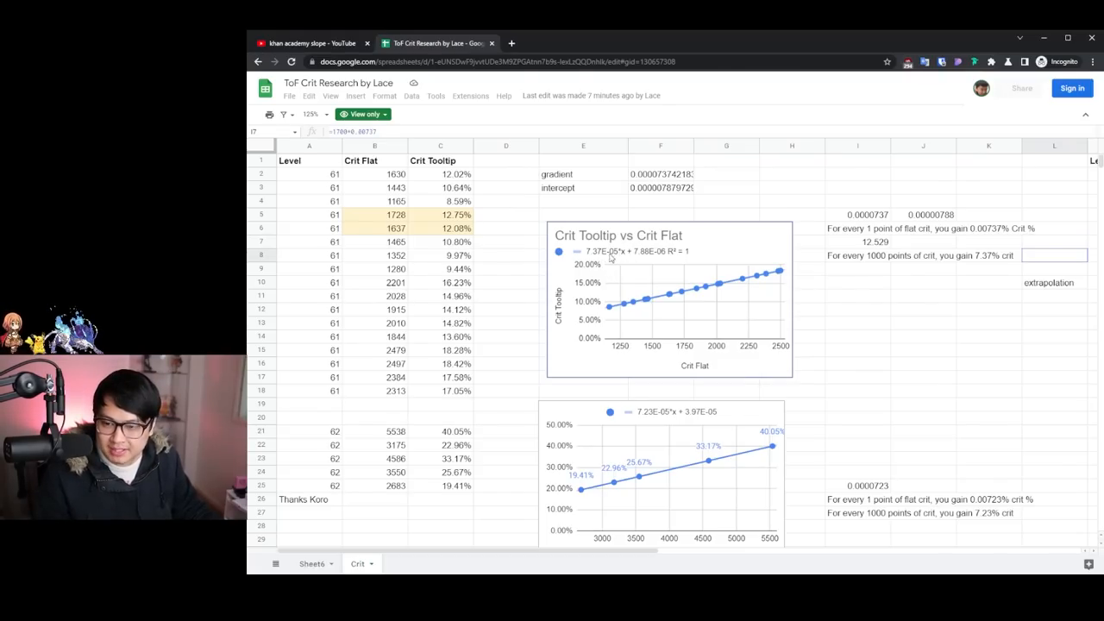
pyautogui.moveTo(617, 265)
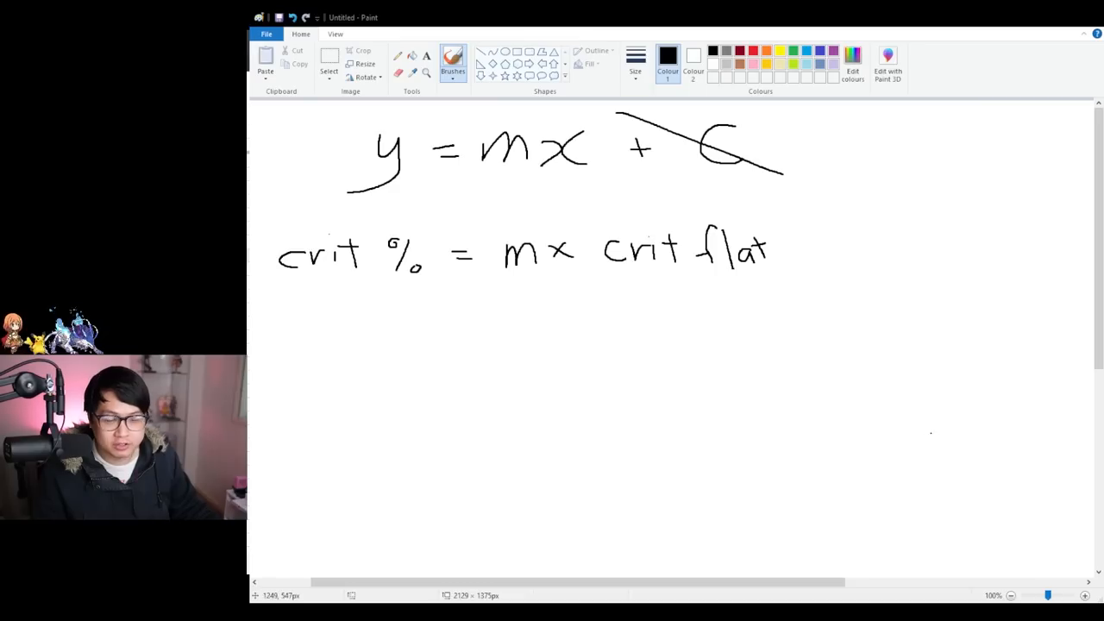
# Write con x crit flat under the crit formula, replacing m with con.
pyautogui.moveTo(517, 319); pyautogui.dragTo(503, 341)
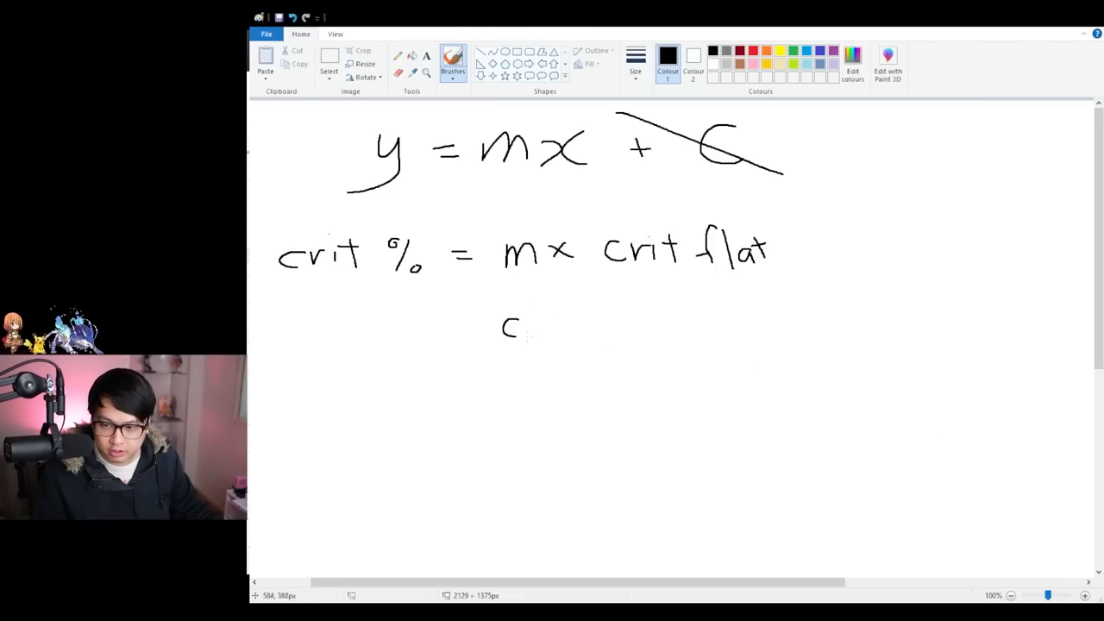
pyautogui.moveTo(518, 324); pyautogui.dragTo(617, 326)
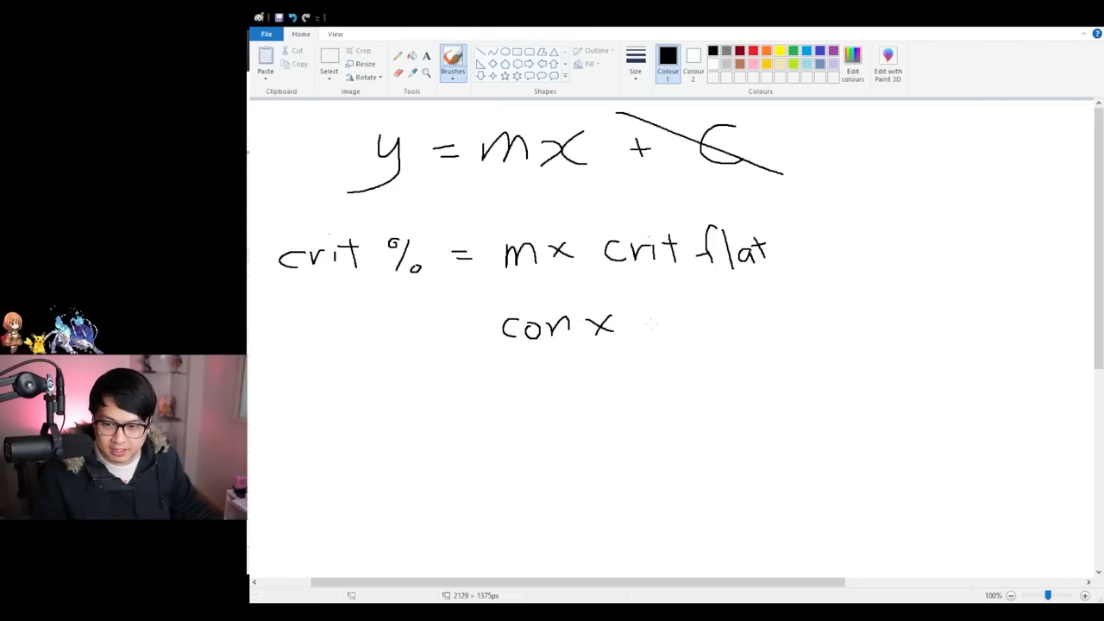
pyautogui.moveTo(635, 341); pyautogui.dragTo(738, 310)
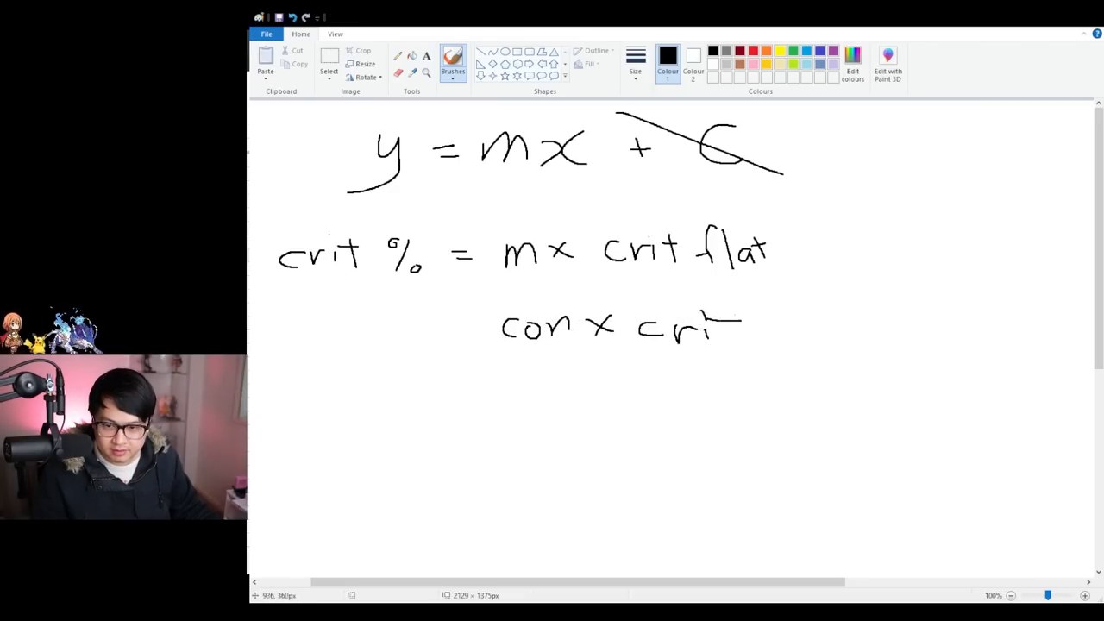
pyautogui.moveTo(741, 324); pyautogui.dragTo(831, 324)
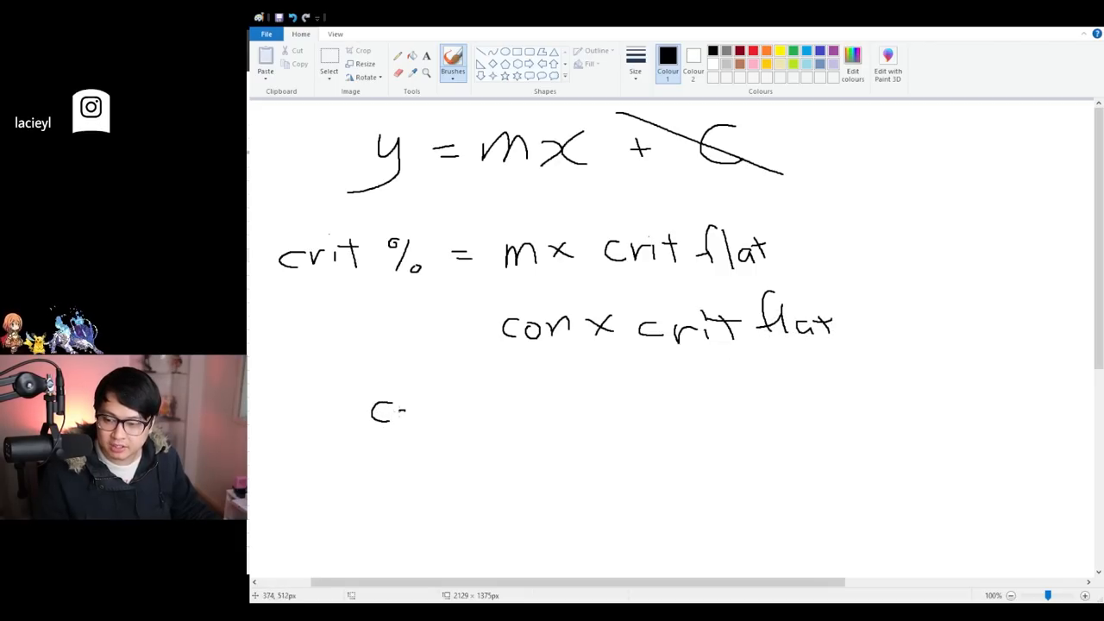
# Write con = crit % / crit flat, link con to m with an arrow, and box the formula.
pyautogui.moveTo(371, 410); pyautogui.dragTo(497, 410)
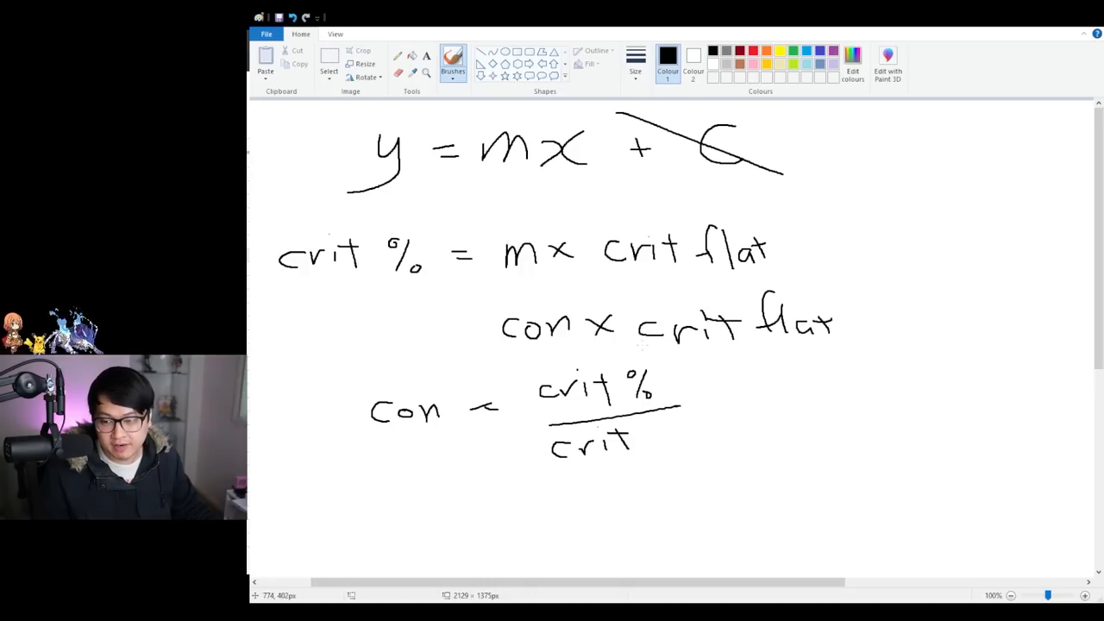
pyautogui.moveTo(629, 362); pyautogui.dragTo(418, 324)
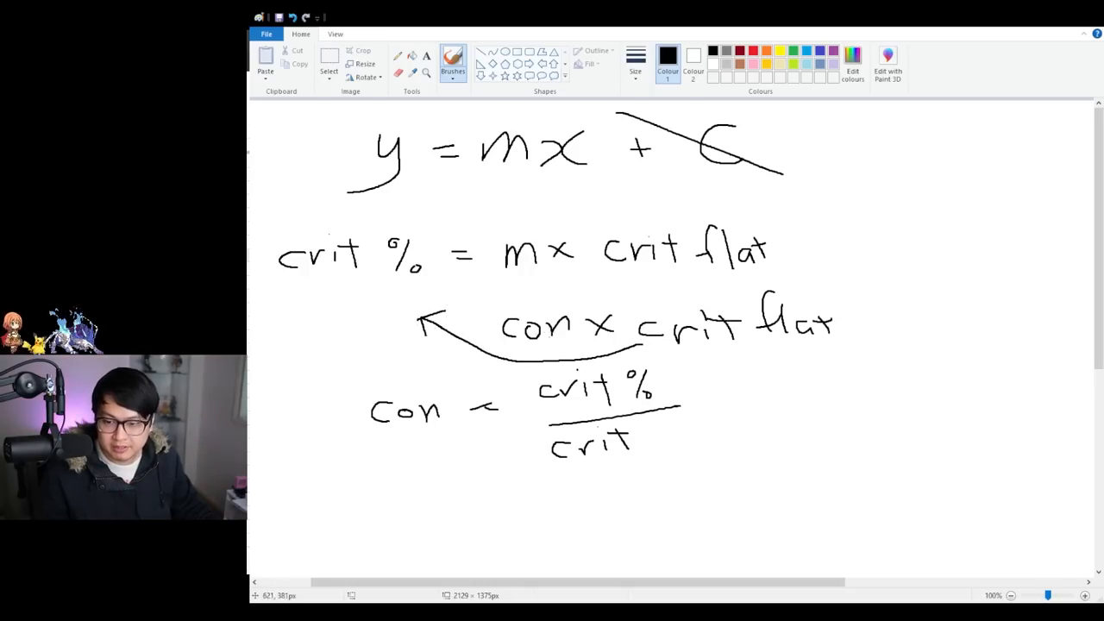
pyautogui.moveTo(666, 459)
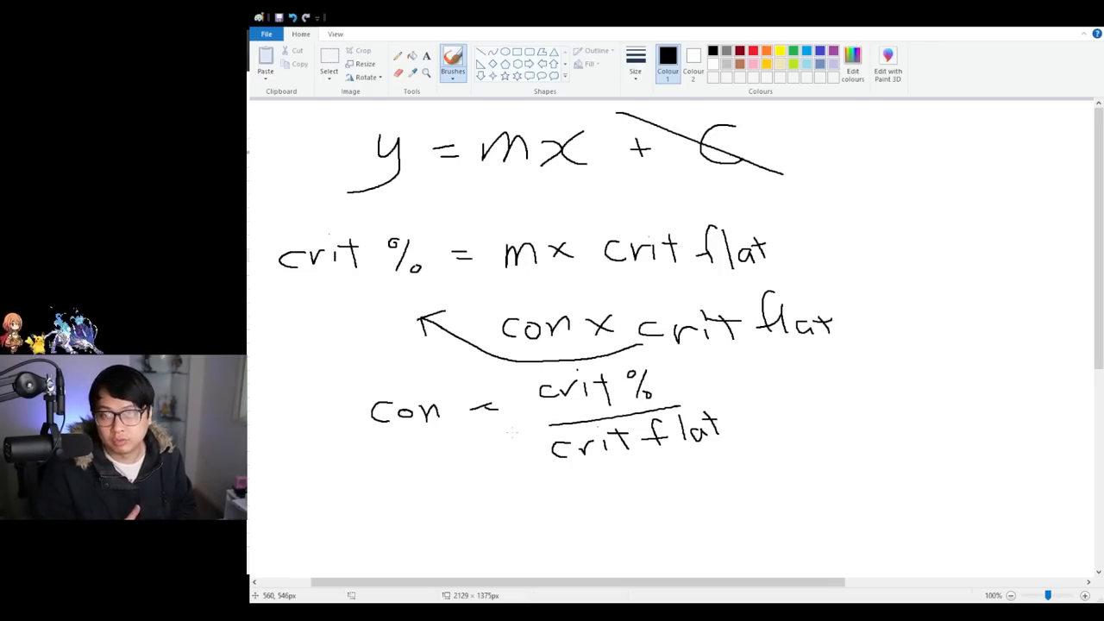
pyautogui.moveTo(698, 357); pyautogui.dragTo(341, 469)
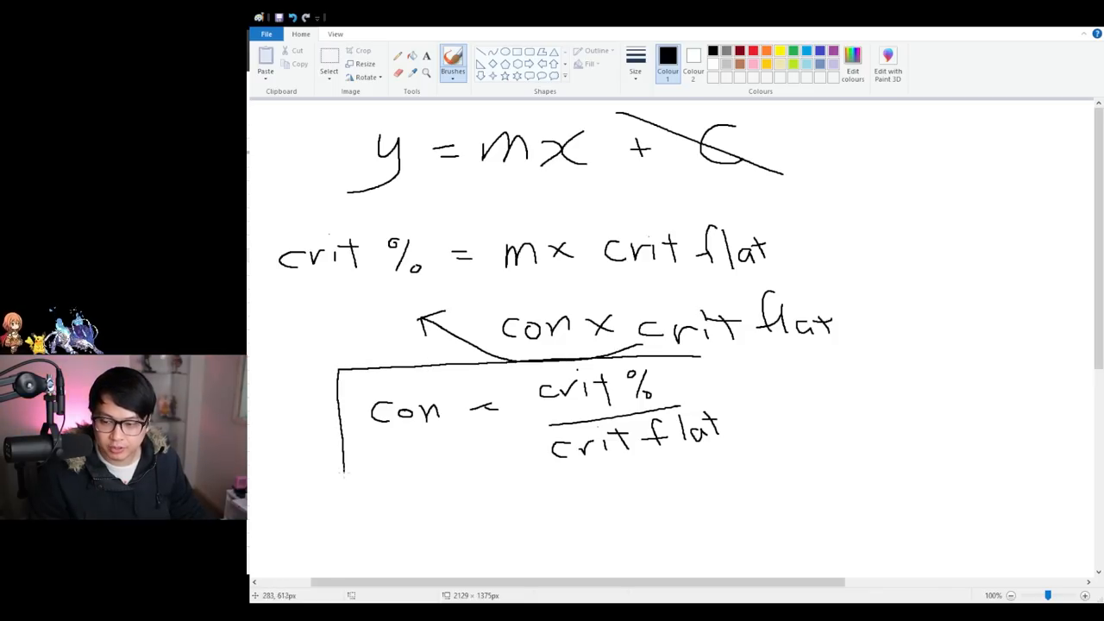
pyautogui.moveTo(342, 365); pyautogui.dragTo(755, 480)
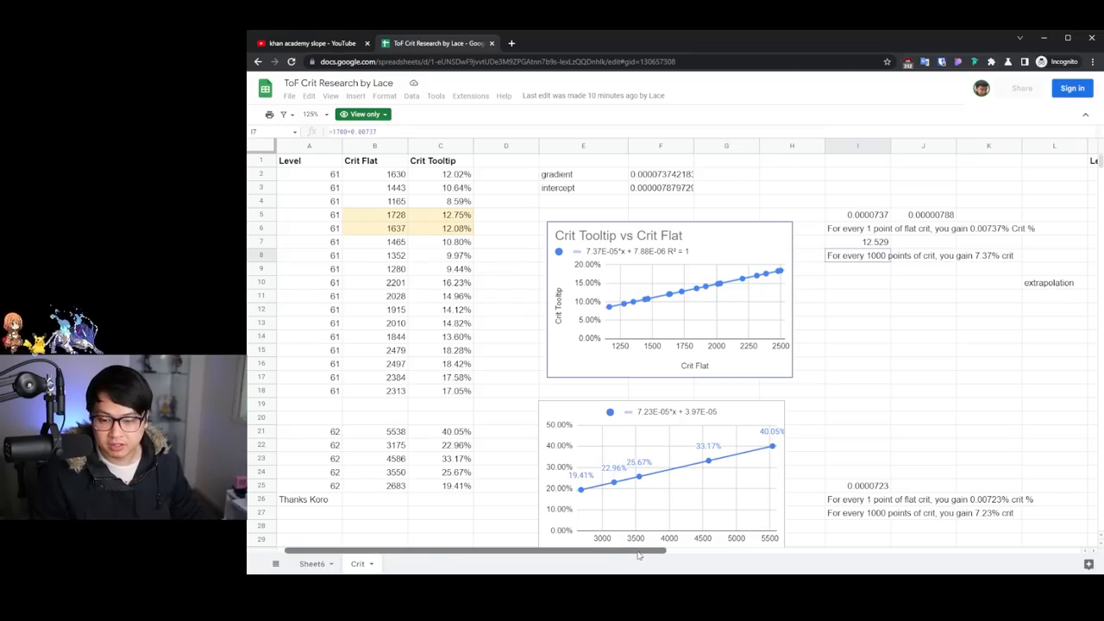
pyautogui.hscroll(3)
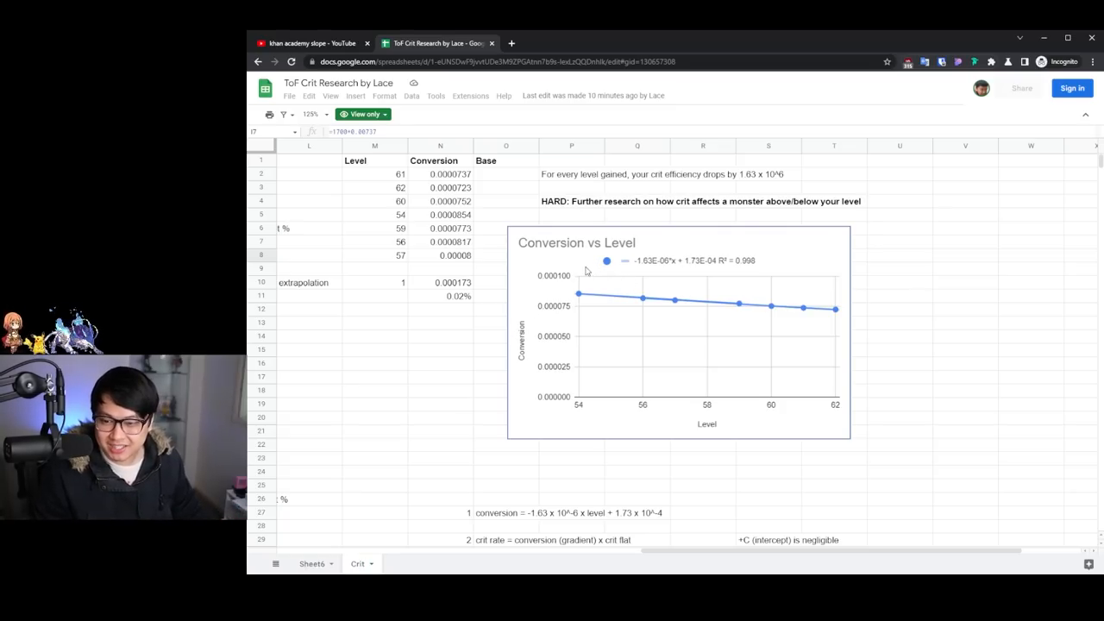
pyautogui.moveTo(661, 265)
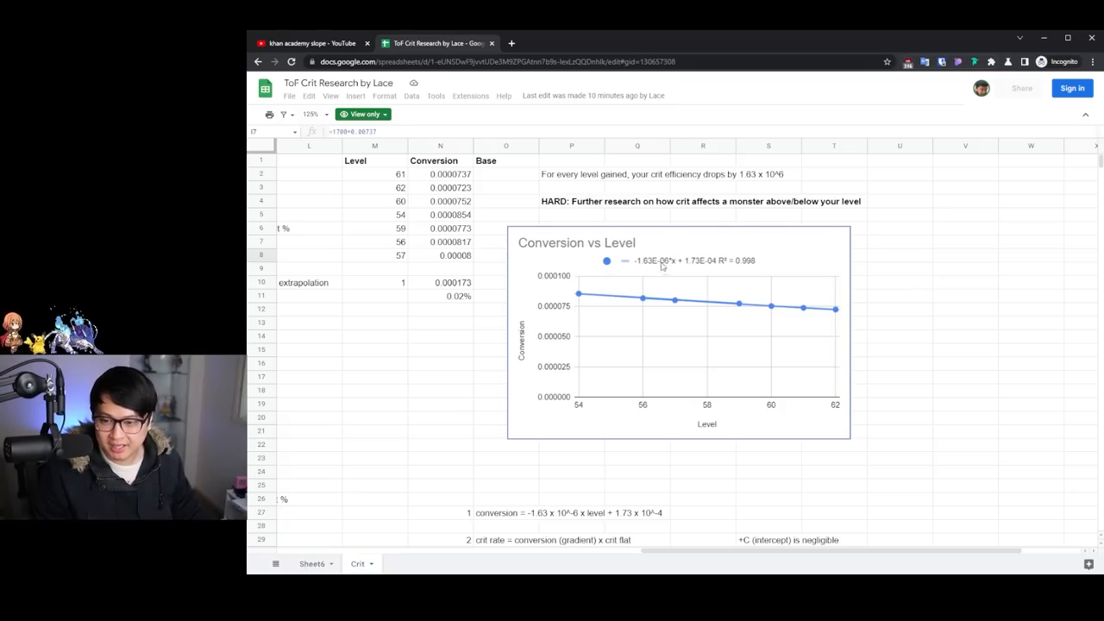
pyautogui.moveTo(674, 269)
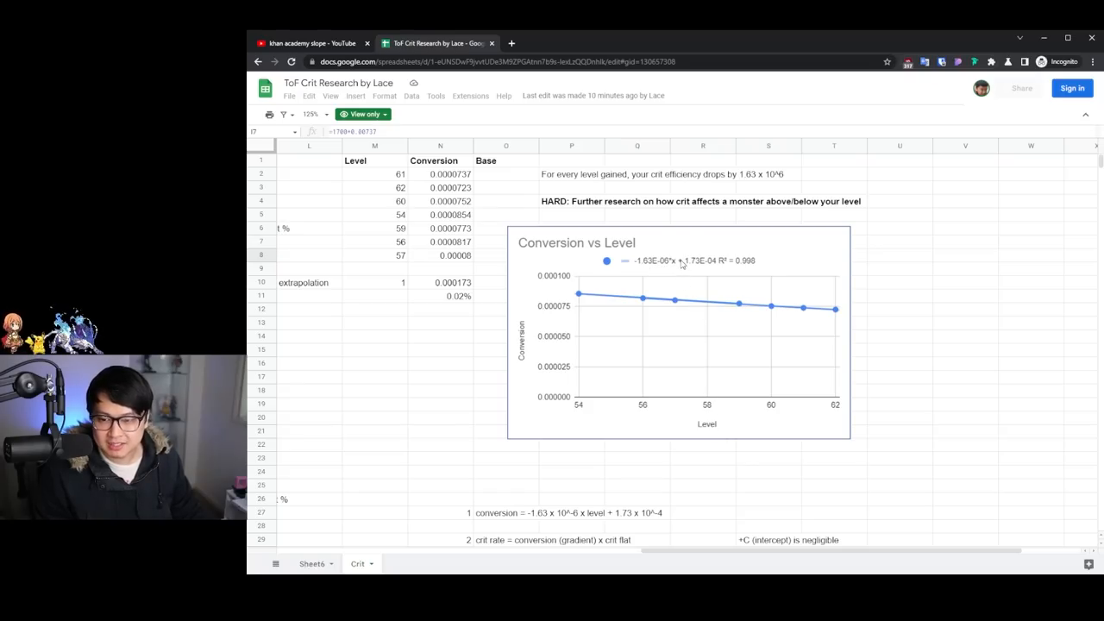
pyautogui.moveTo(666, 376)
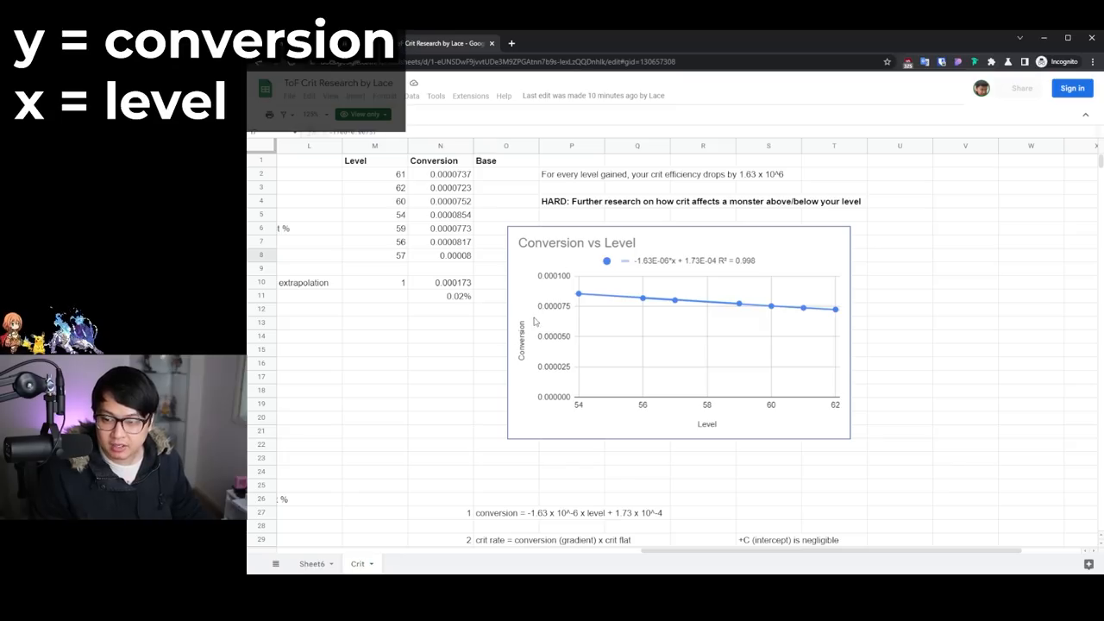
pyautogui.moveTo(649, 279)
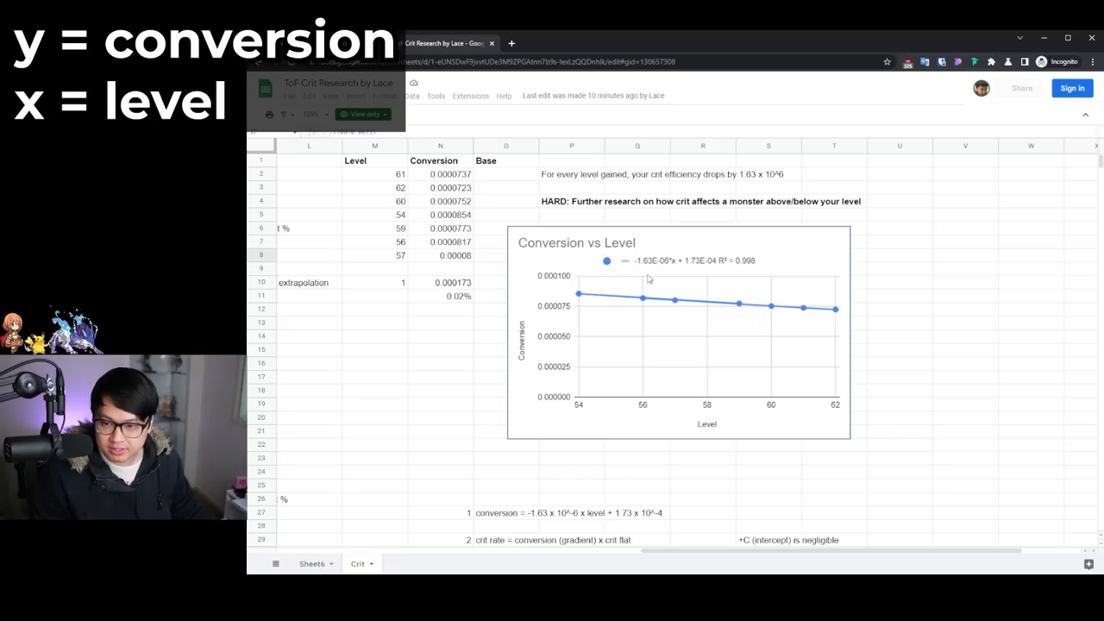
pyautogui.moveTo(693, 421)
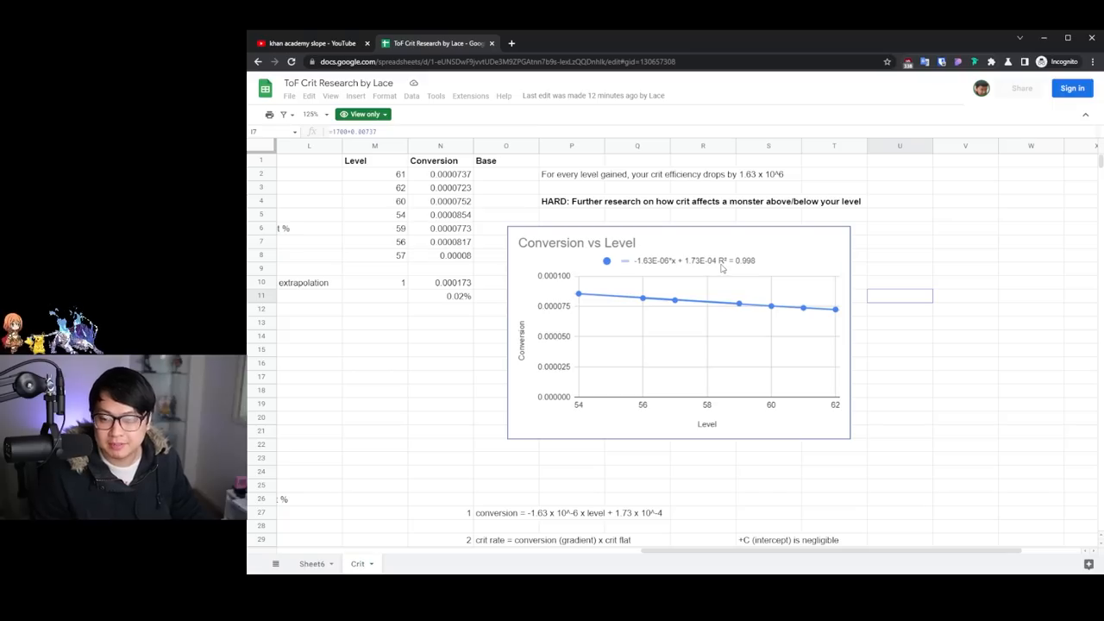
pyautogui.moveTo(962, 323)
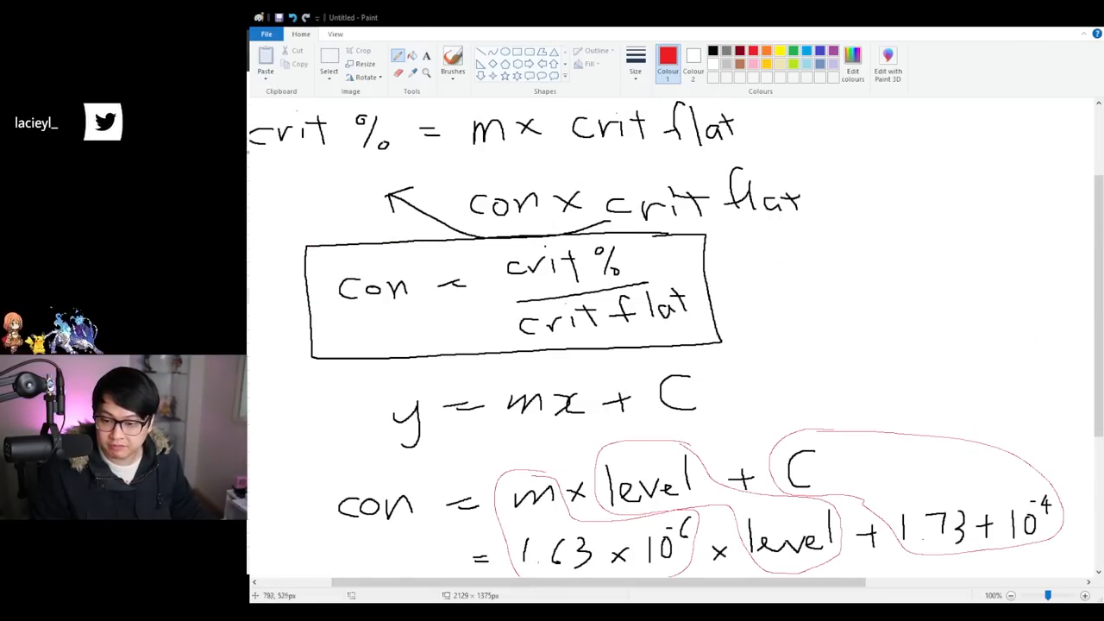
# Scroll down the canvas to the circled final crit % formula at the bottom of the derivation.
pyautogui.scroll(-3)
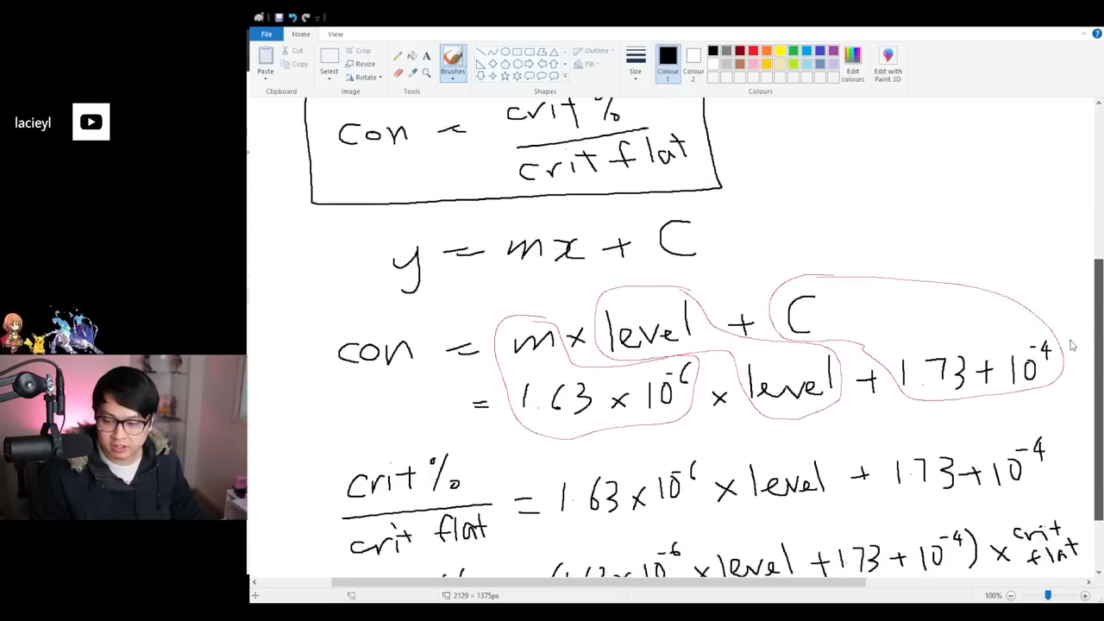
pyautogui.scroll(-3)
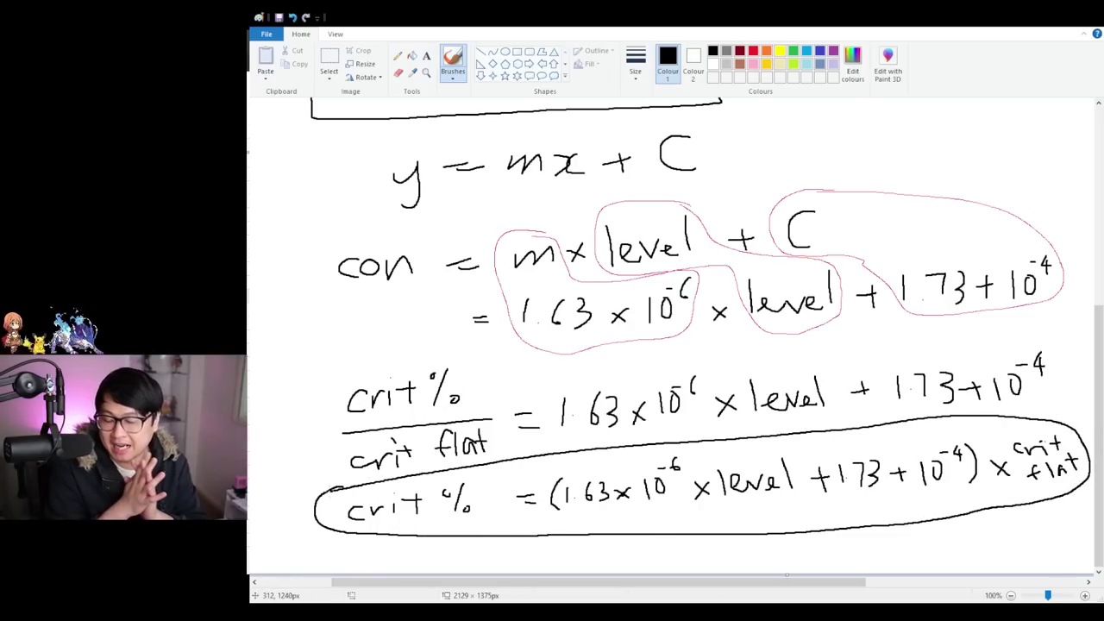
# Return to the spreadsheet's example test table at 150% zoom and select the first example's level cell.
pyautogui.click(436, 43)
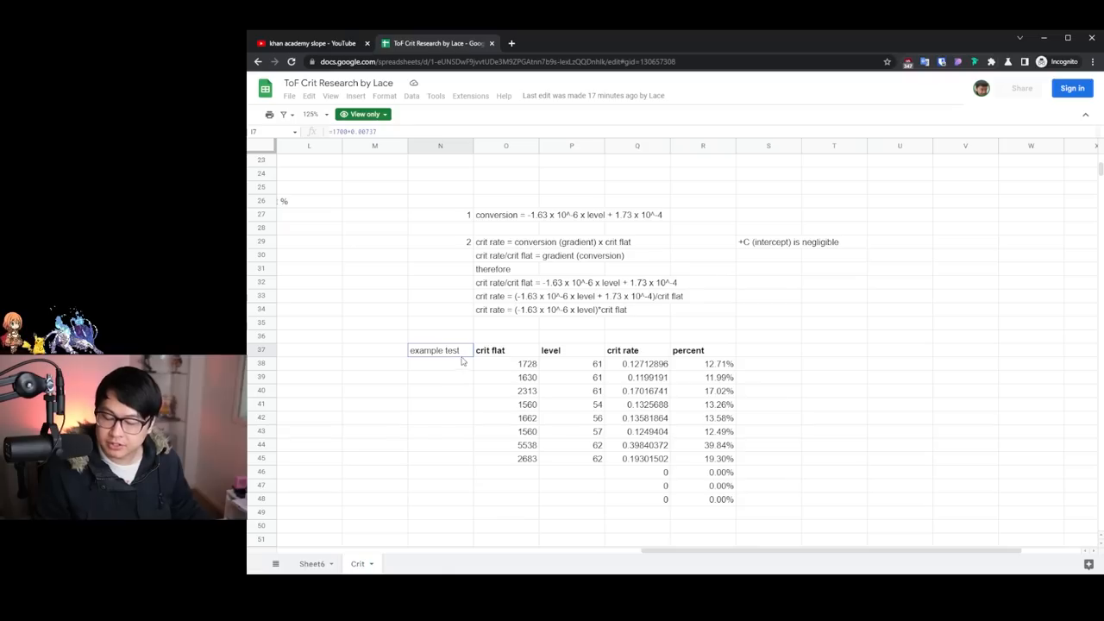
pyautogui.click(571, 390)
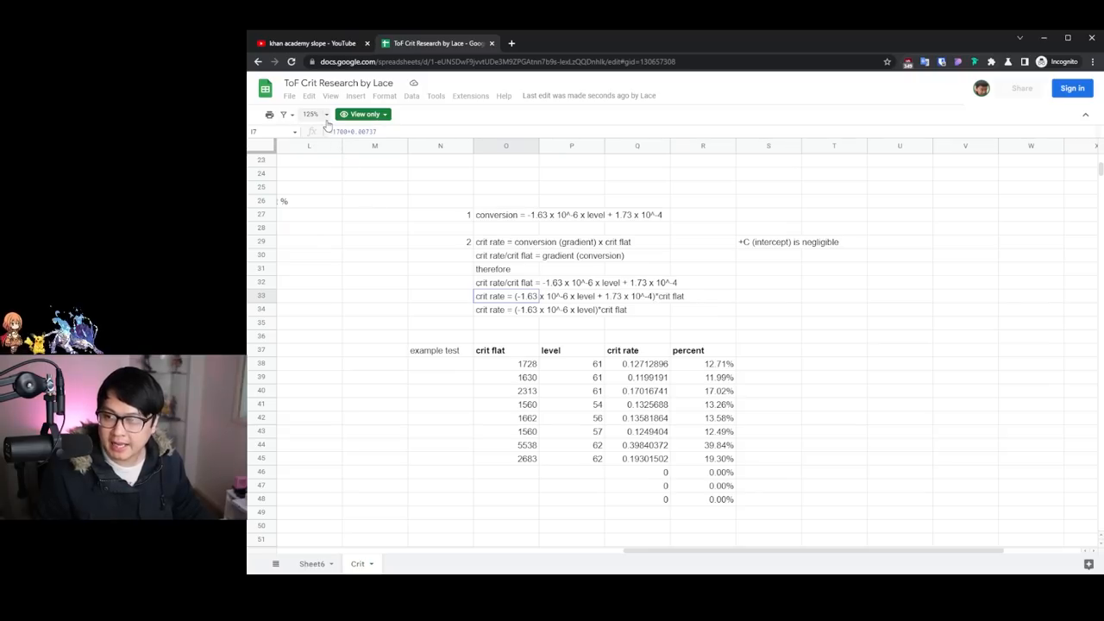
pyautogui.click(325, 114)
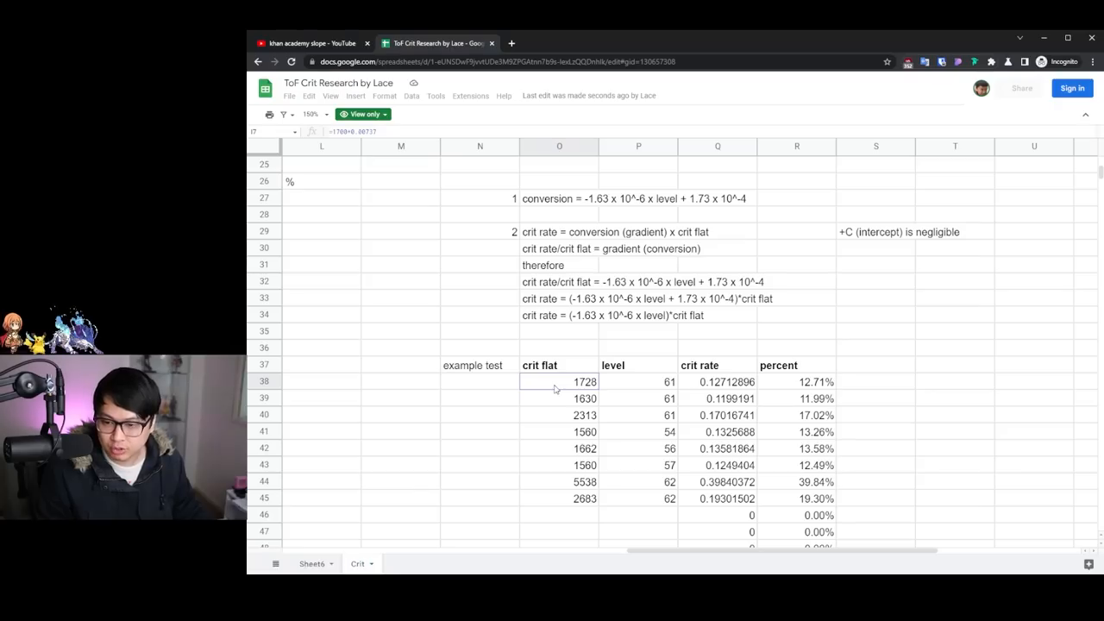
pyautogui.moveTo(764, 304)
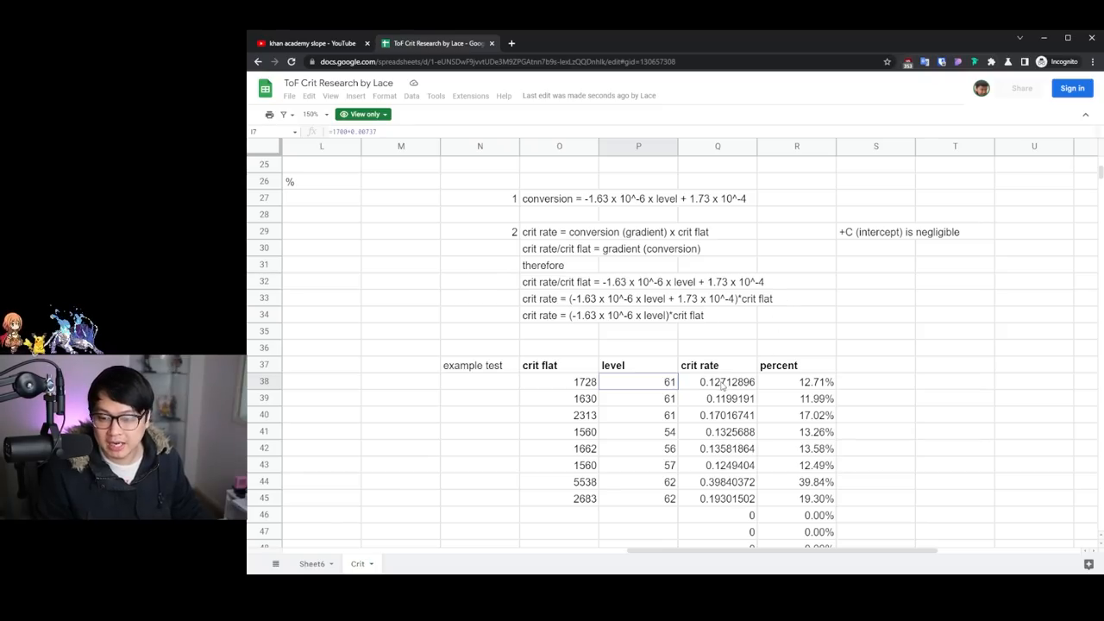
pyautogui.click(717, 382)
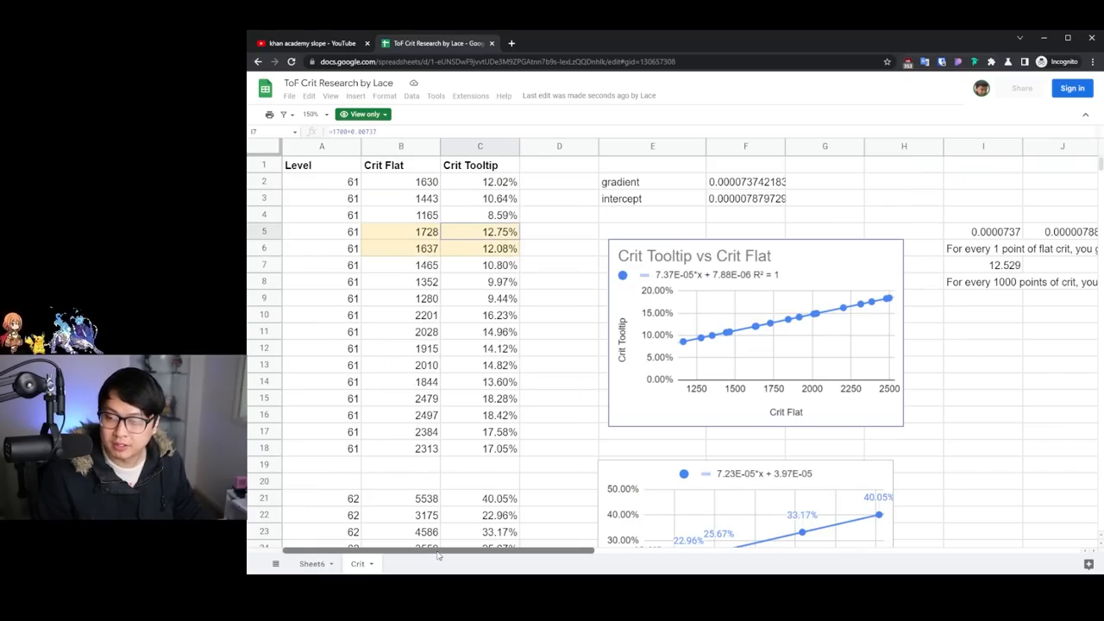
pyautogui.hscroll(3)
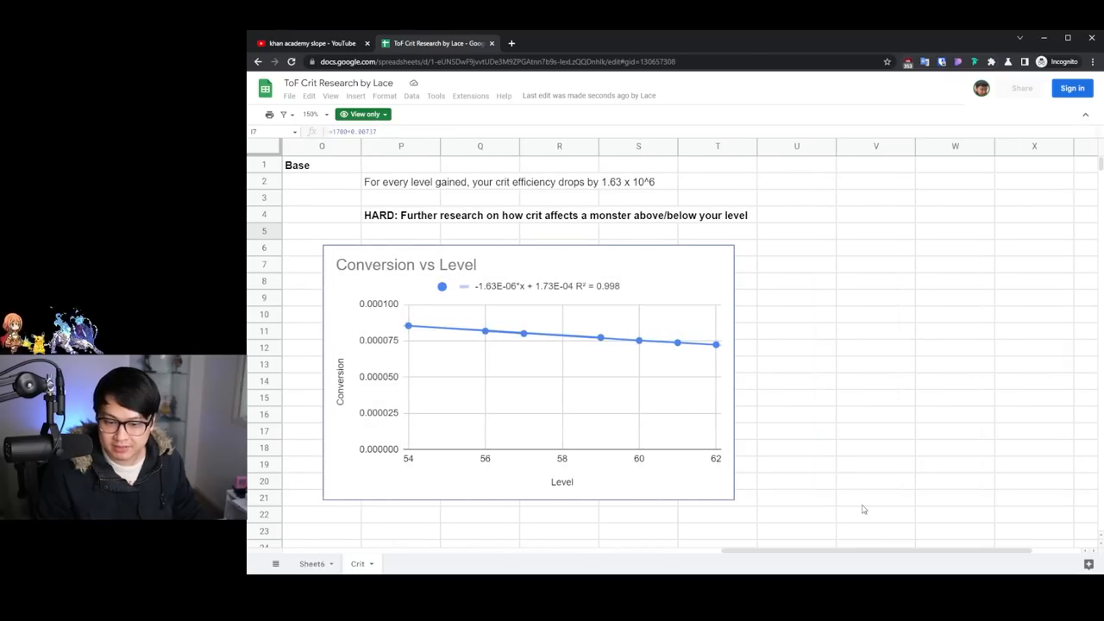
pyautogui.scroll(-3)
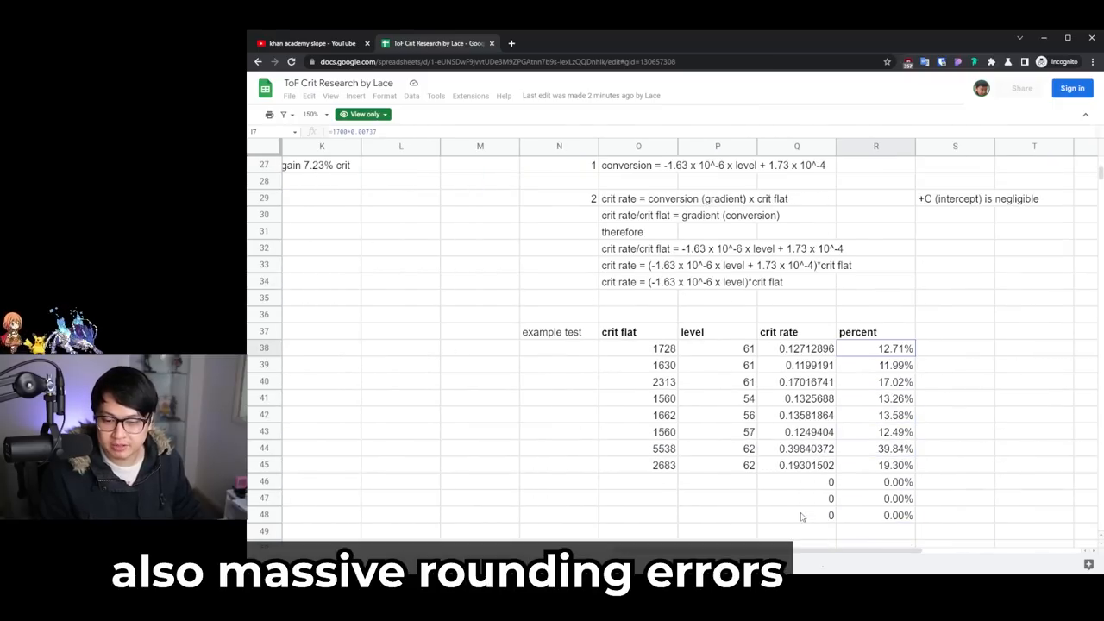
pyautogui.scroll(-3)
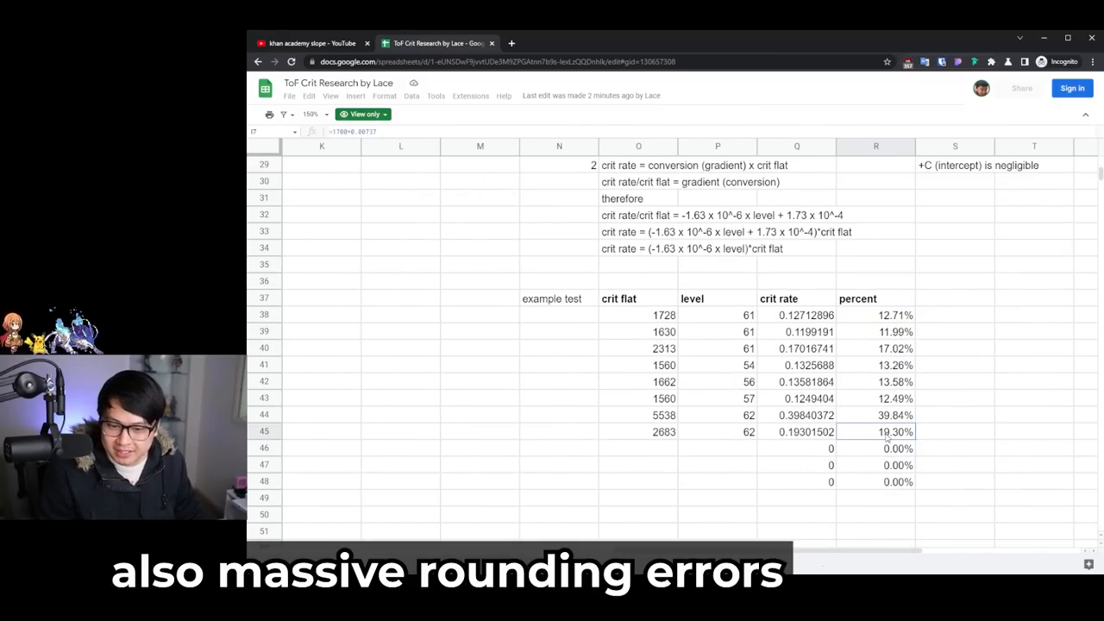
pyautogui.click(877, 313)
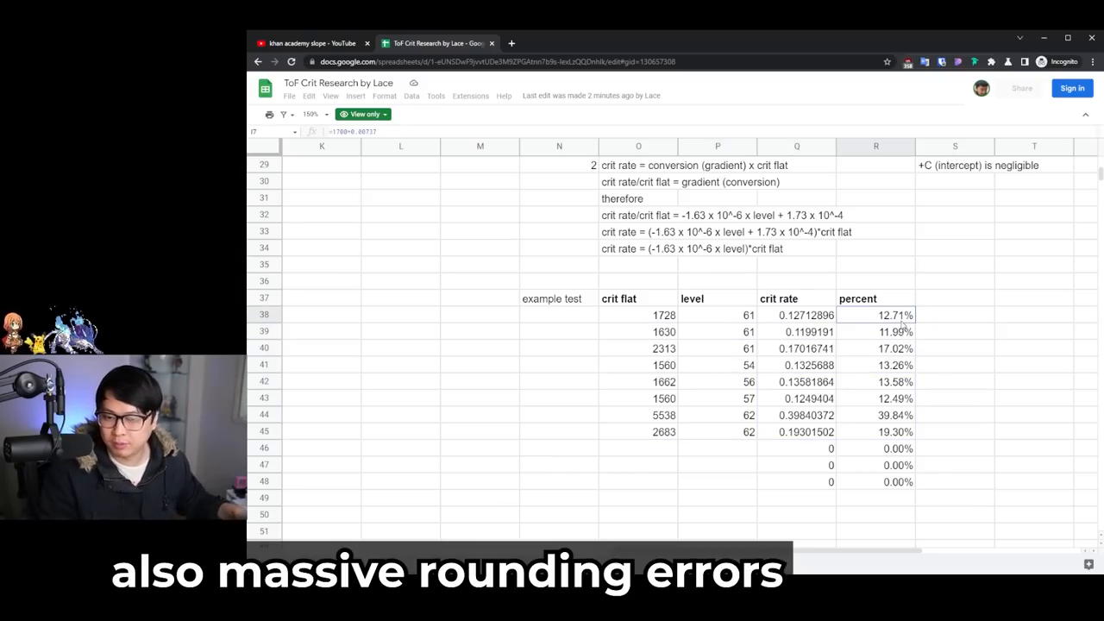
pyautogui.moveTo(905, 357)
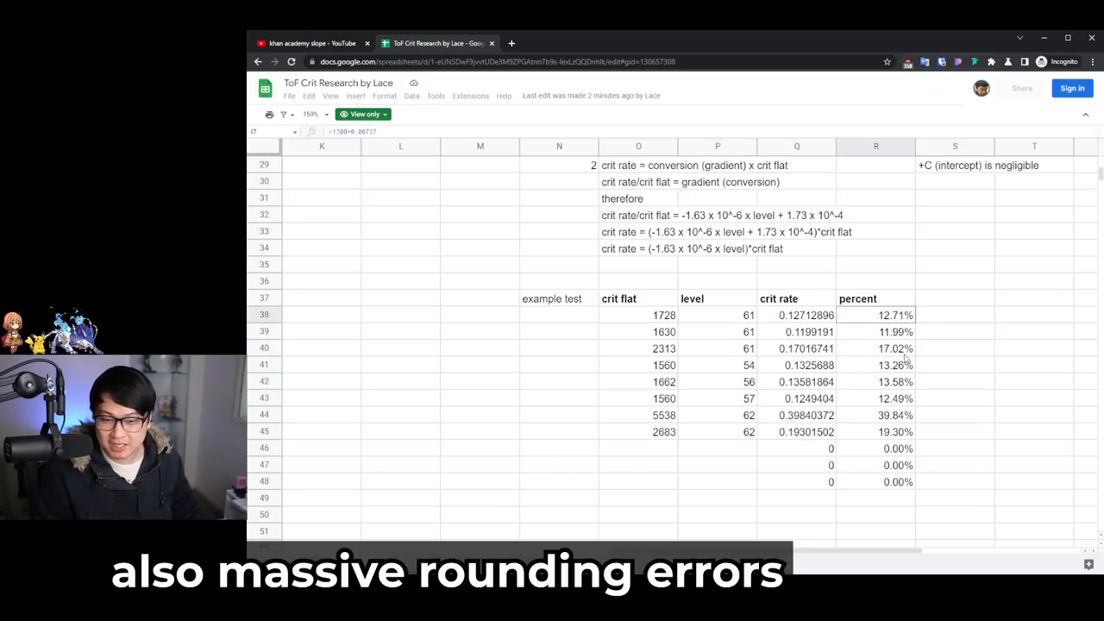
pyautogui.click(876, 348)
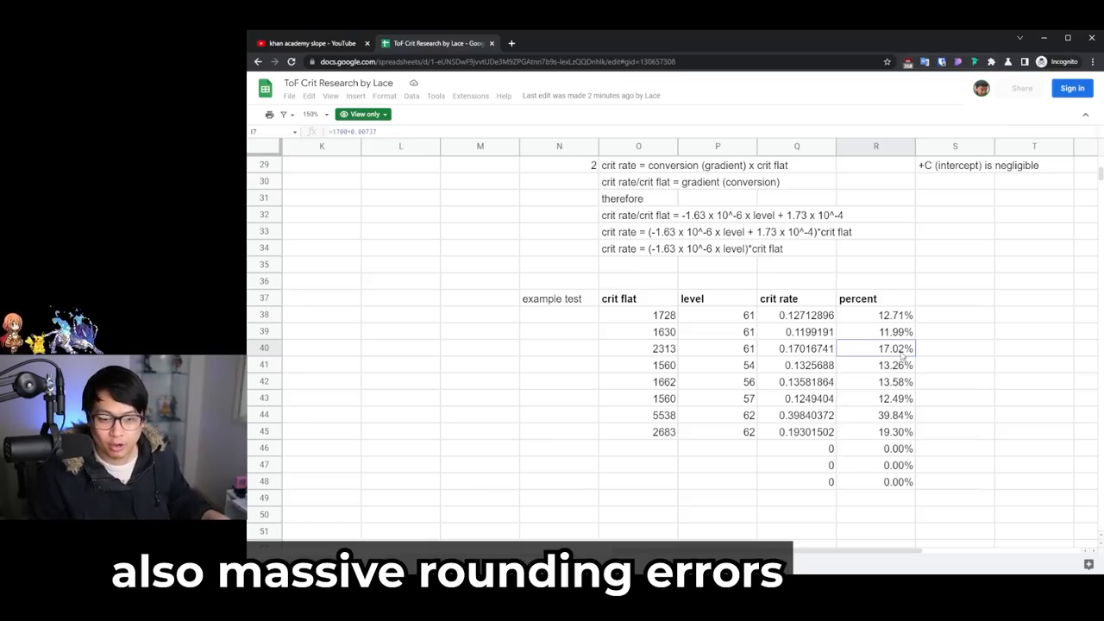
pyautogui.moveTo(717, 311)
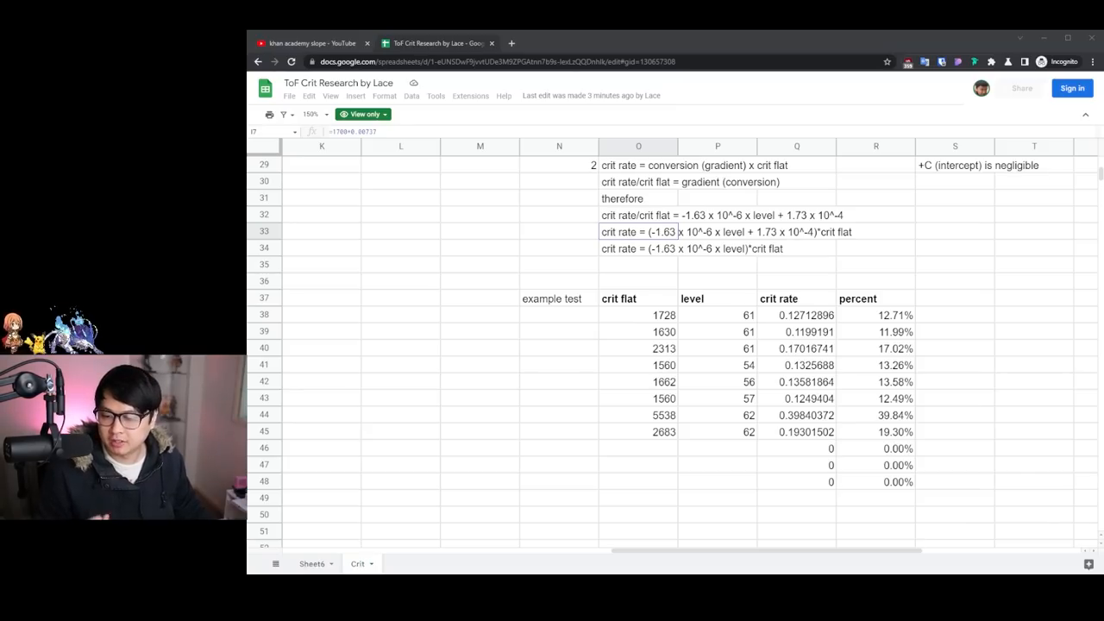
pyautogui.hscroll(-3)
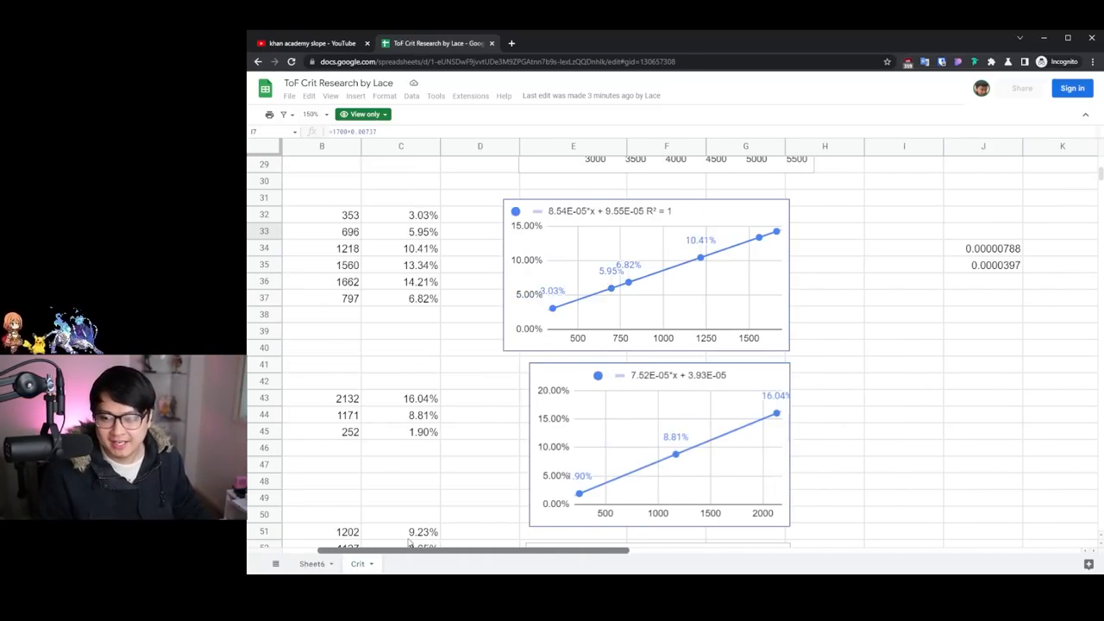
pyautogui.hscroll(3)
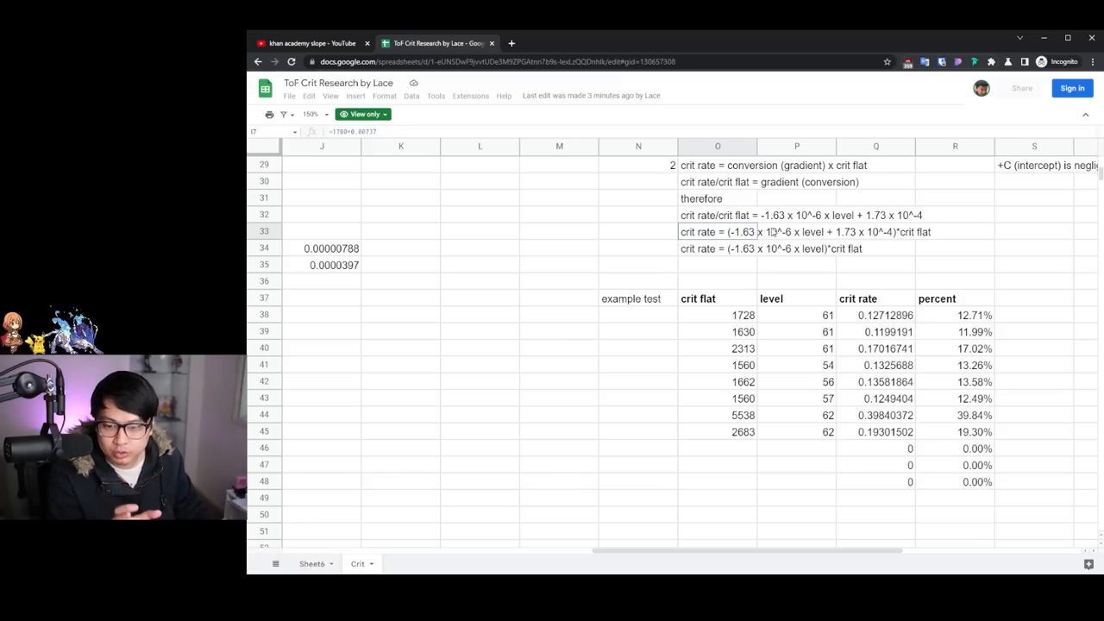
# Switch to Tower of Fantasy's character stats screen showing Crit 2161 and Crit Rate 0.00%.
pyautogui.click(717, 314)
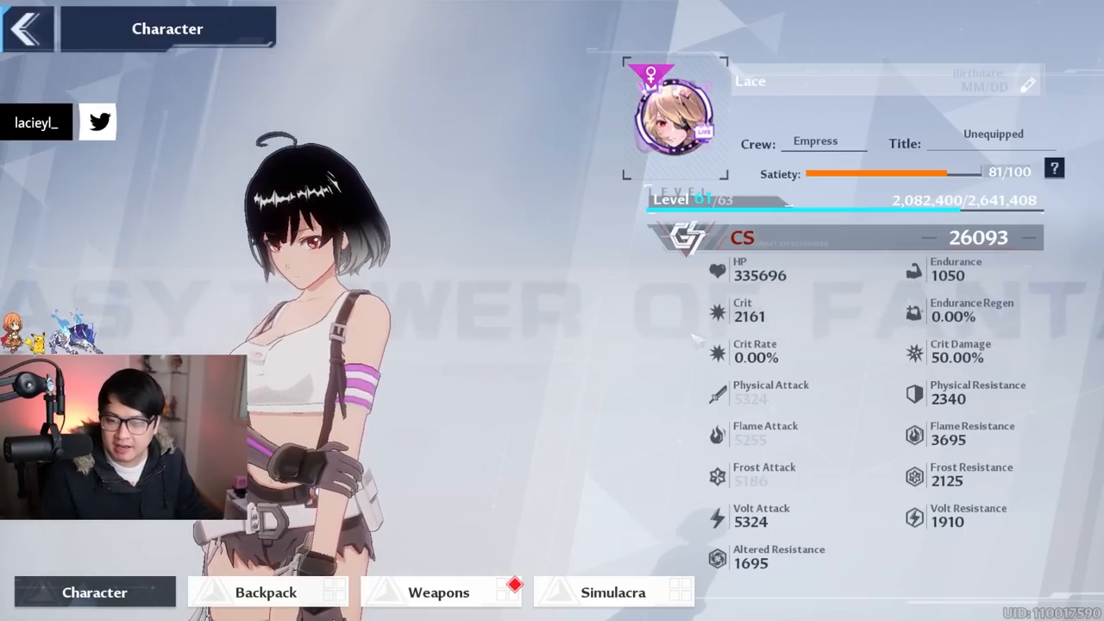
pyautogui.moveTo(735, 314)
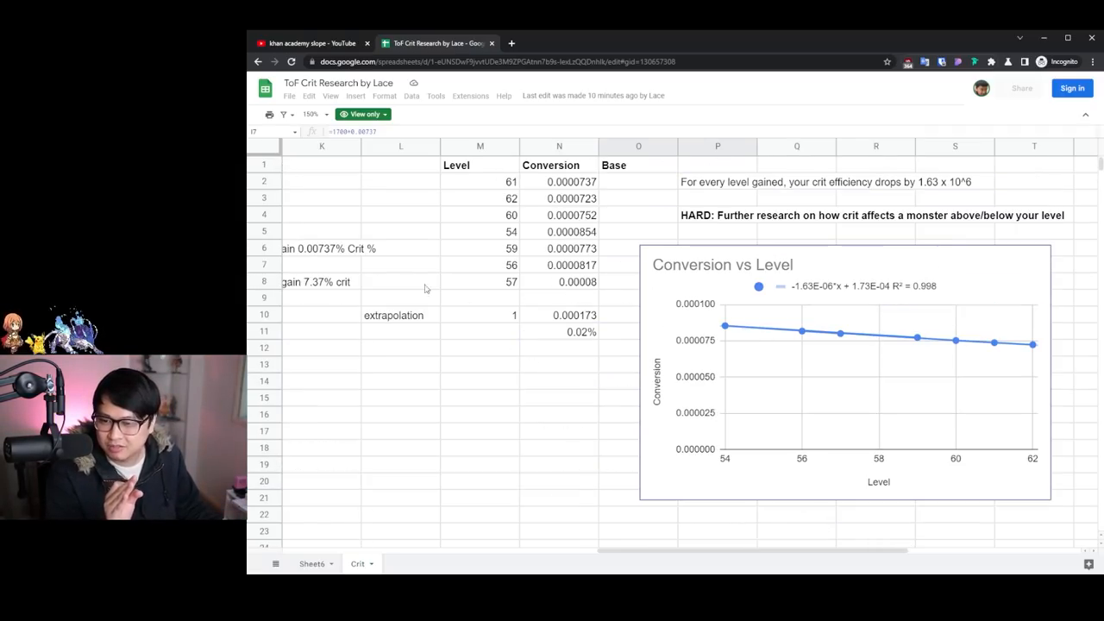
pyautogui.scroll(-3)
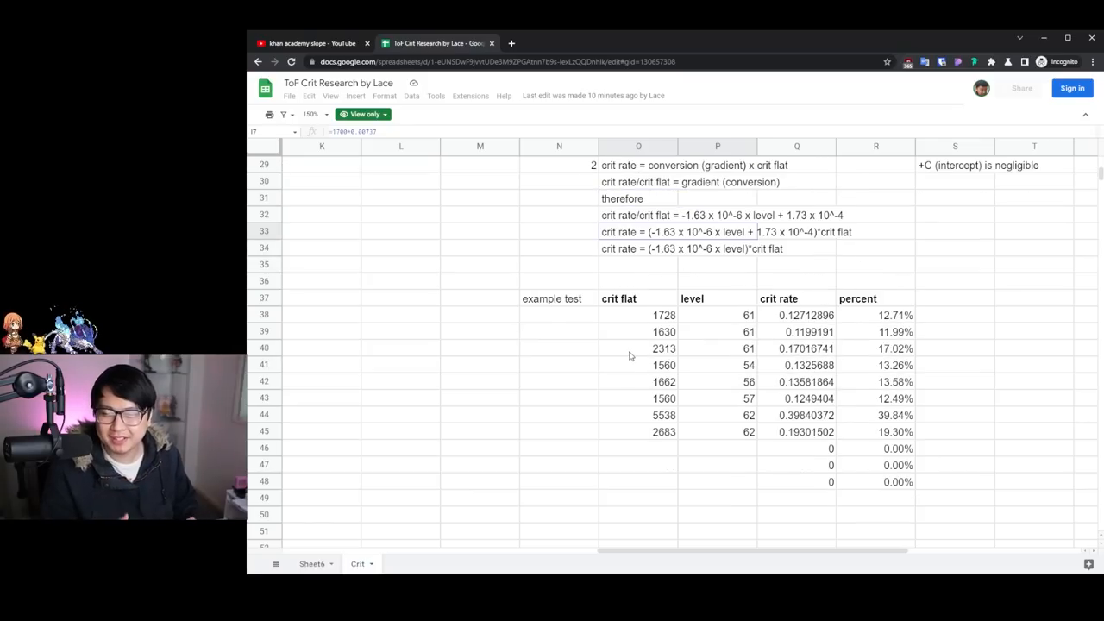
pyautogui.moveTo(738, 521)
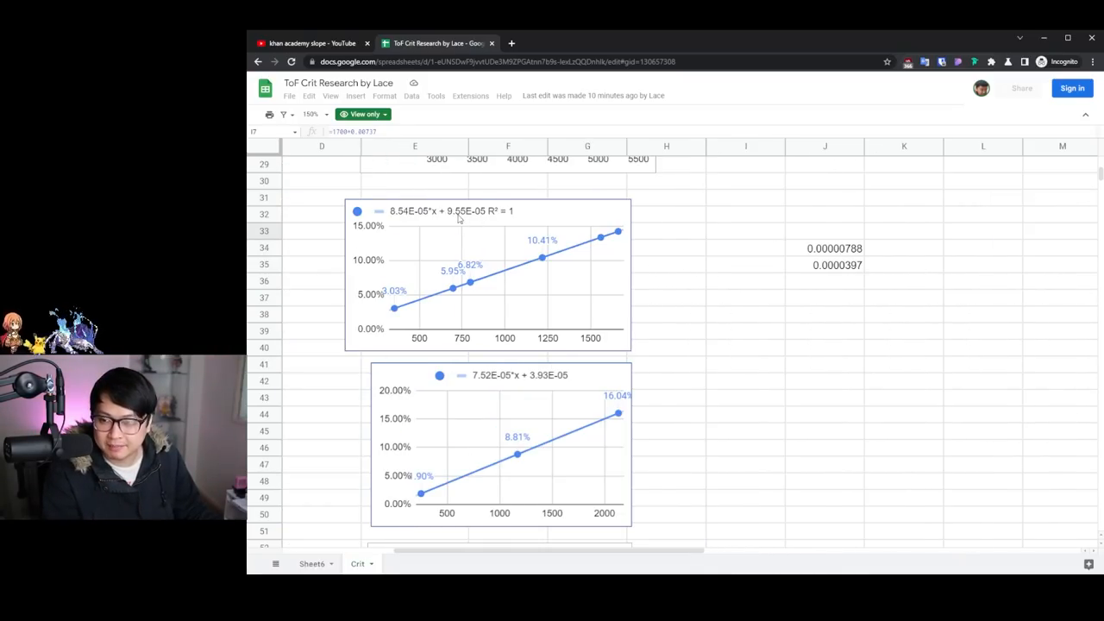
pyautogui.hscroll(3)
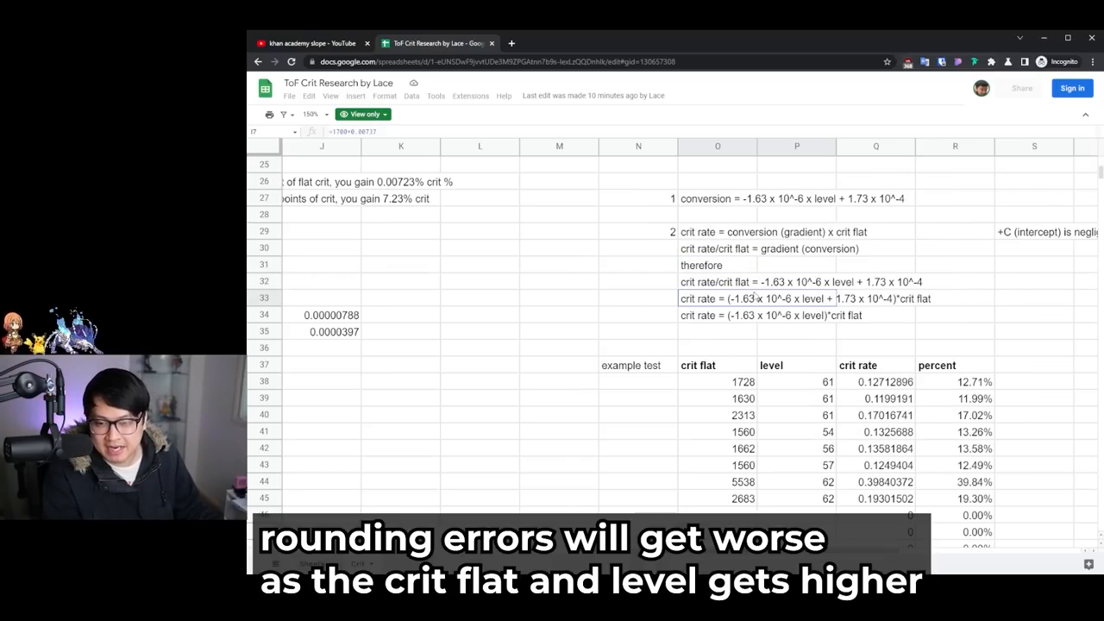
pyautogui.scroll(-3)
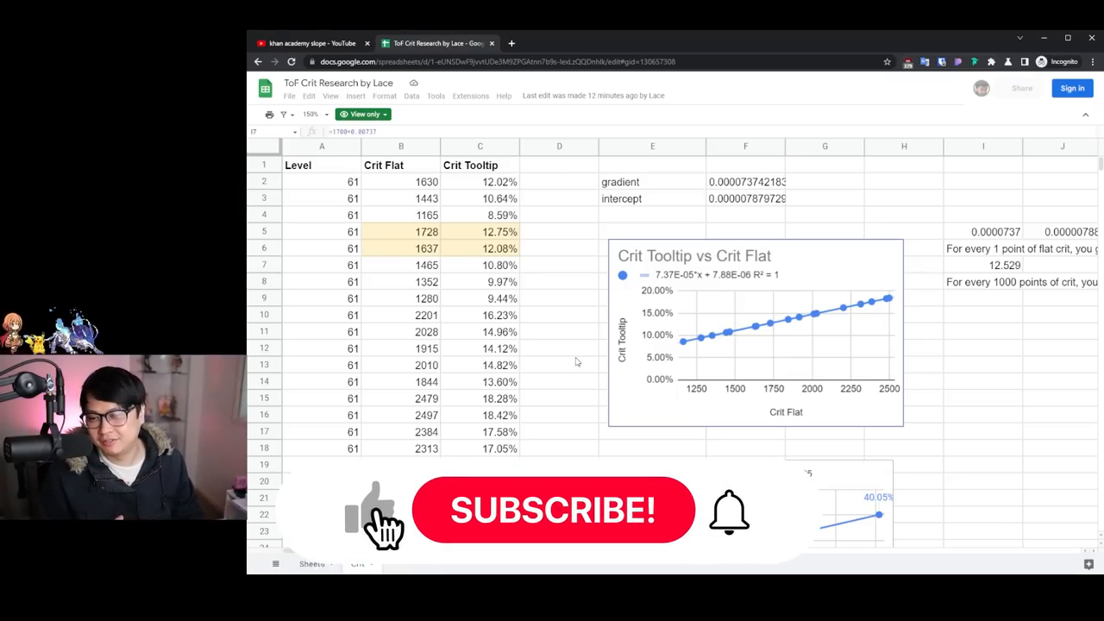
pyautogui.click(554, 511)
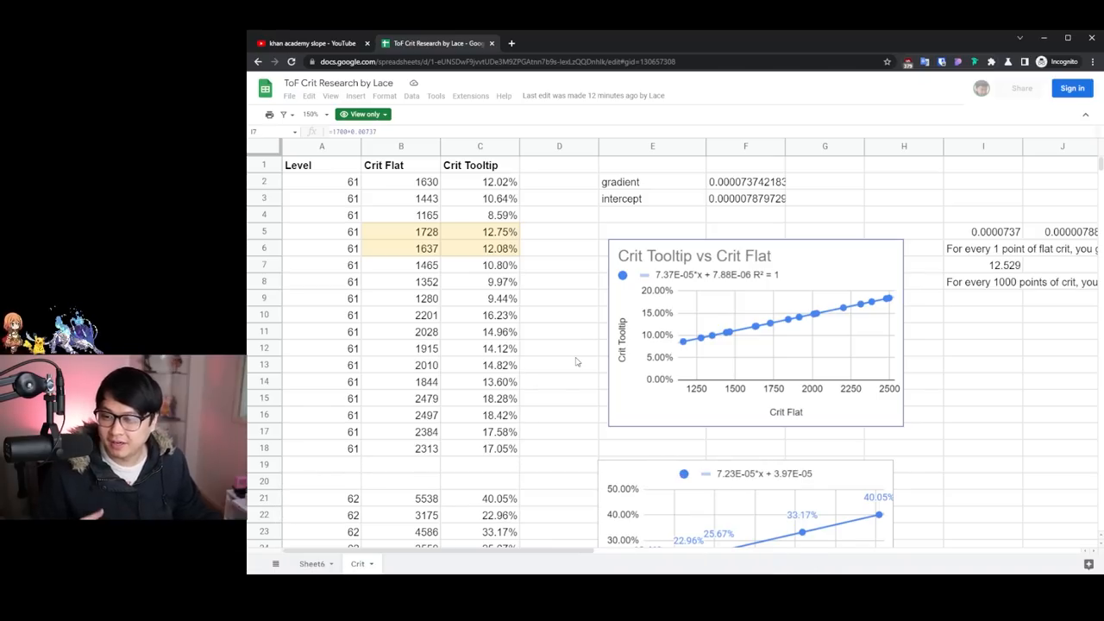
pyautogui.moveTo(793, 319)
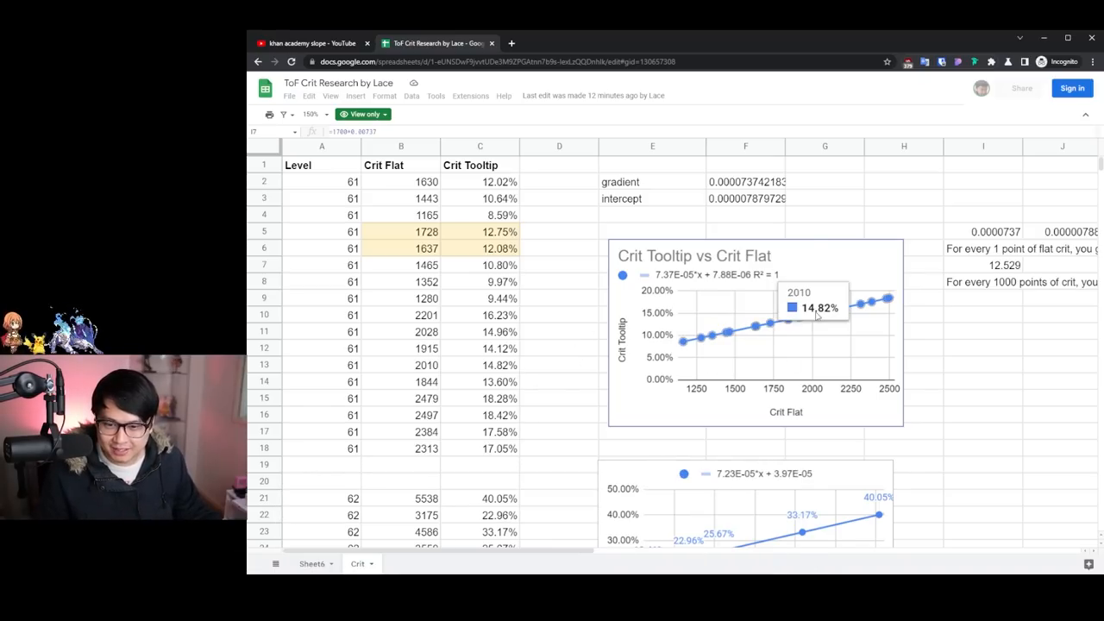